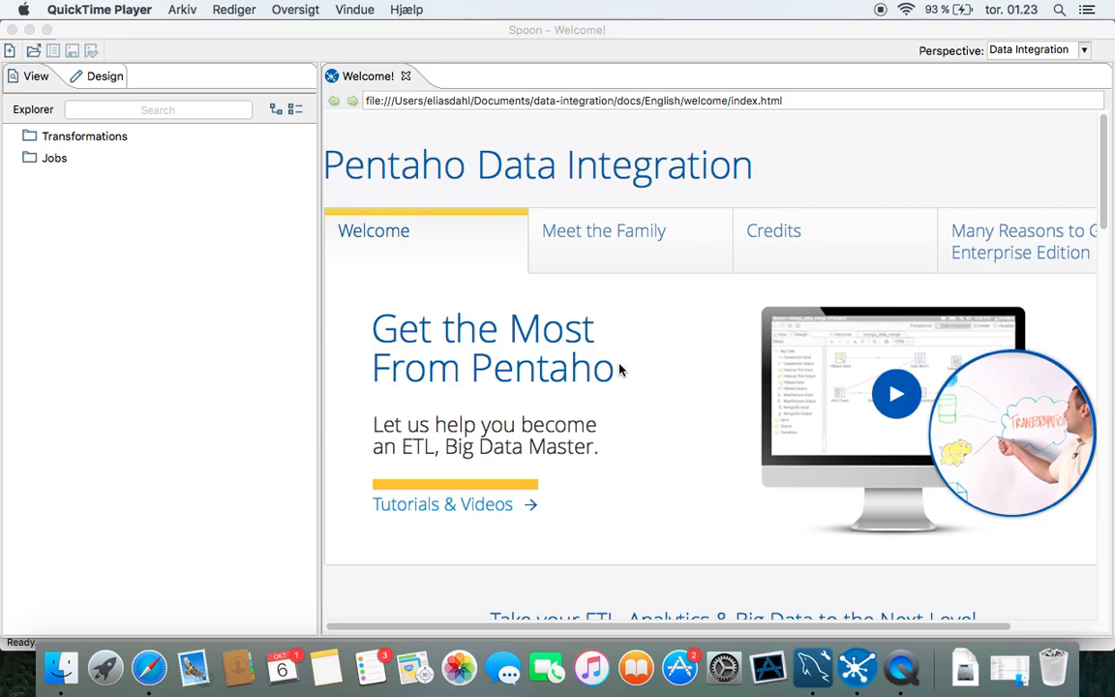
mouse_move(606, 350)
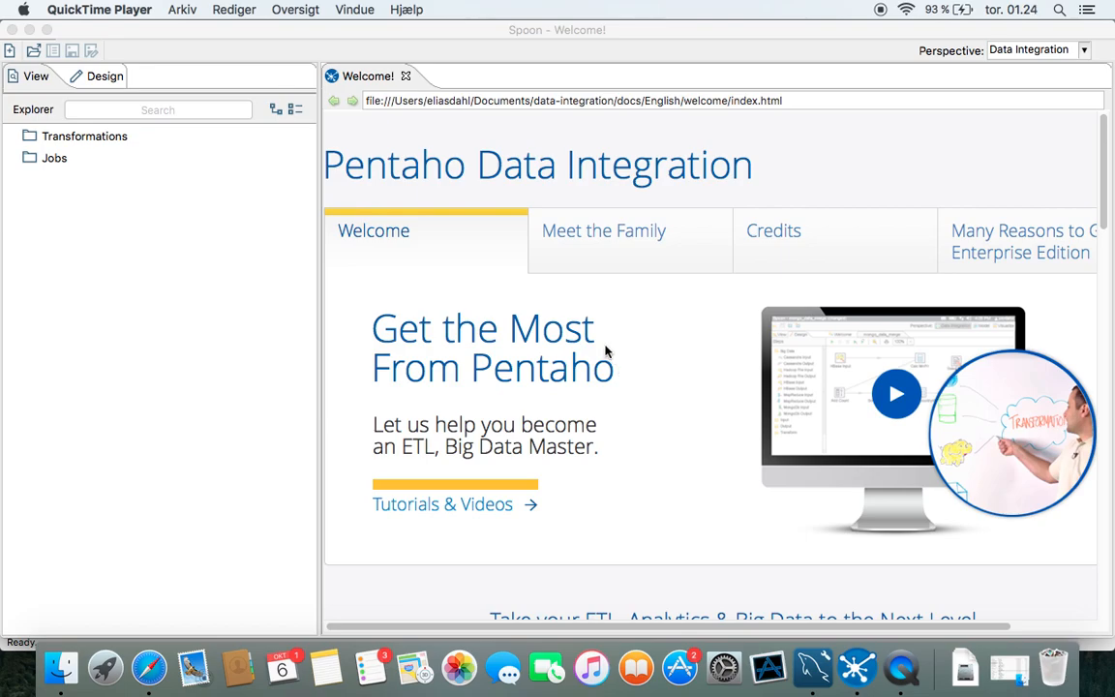
mouse_move(603, 344)
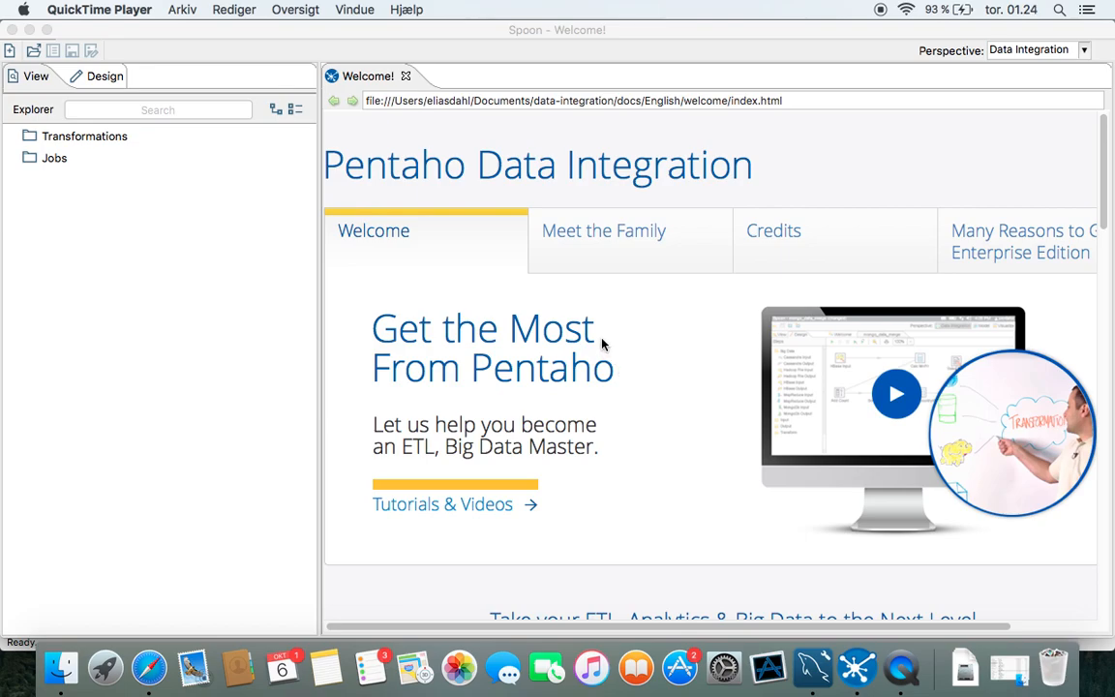
mouse_move(634, 372)
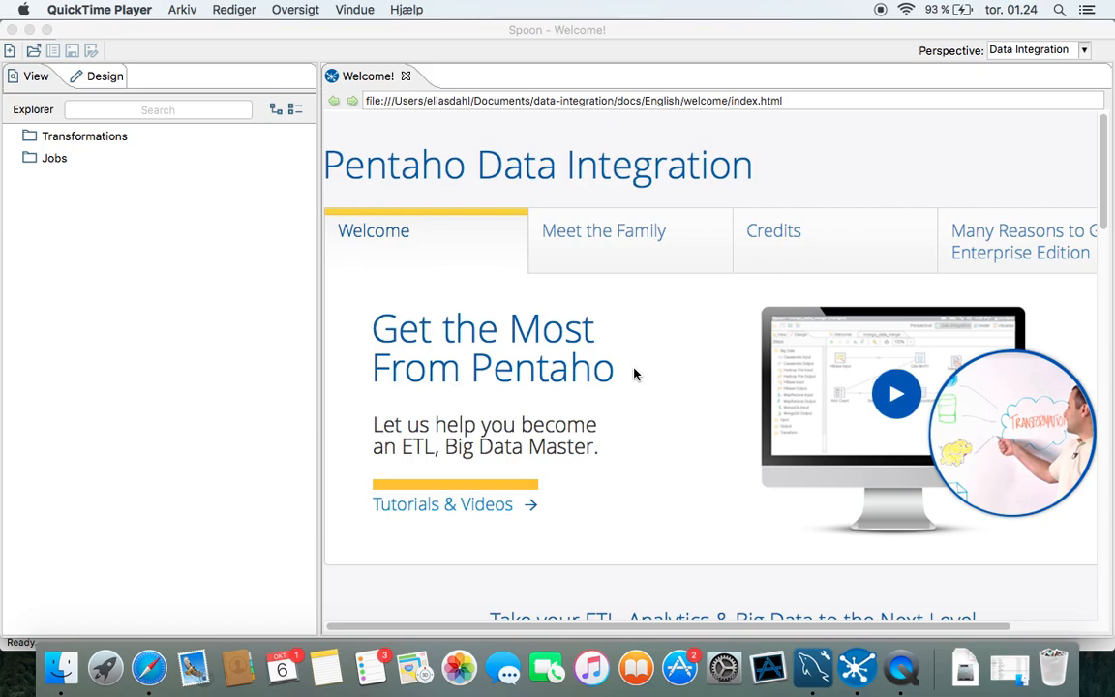
mouse_move(627, 358)
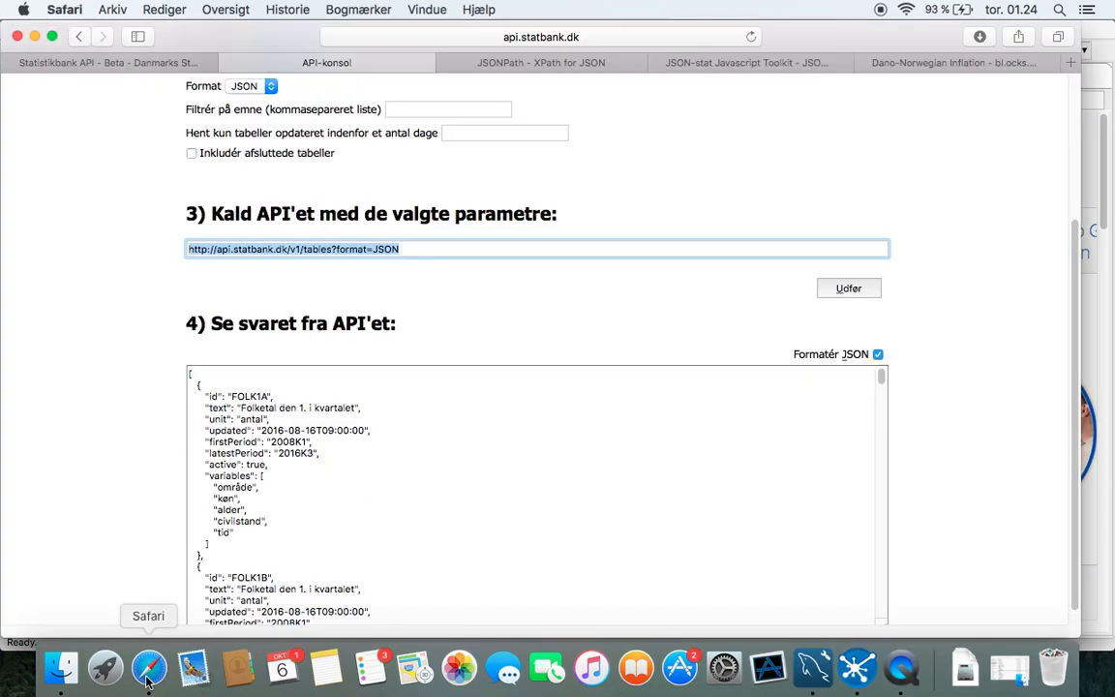
mouse_move(414, 364)
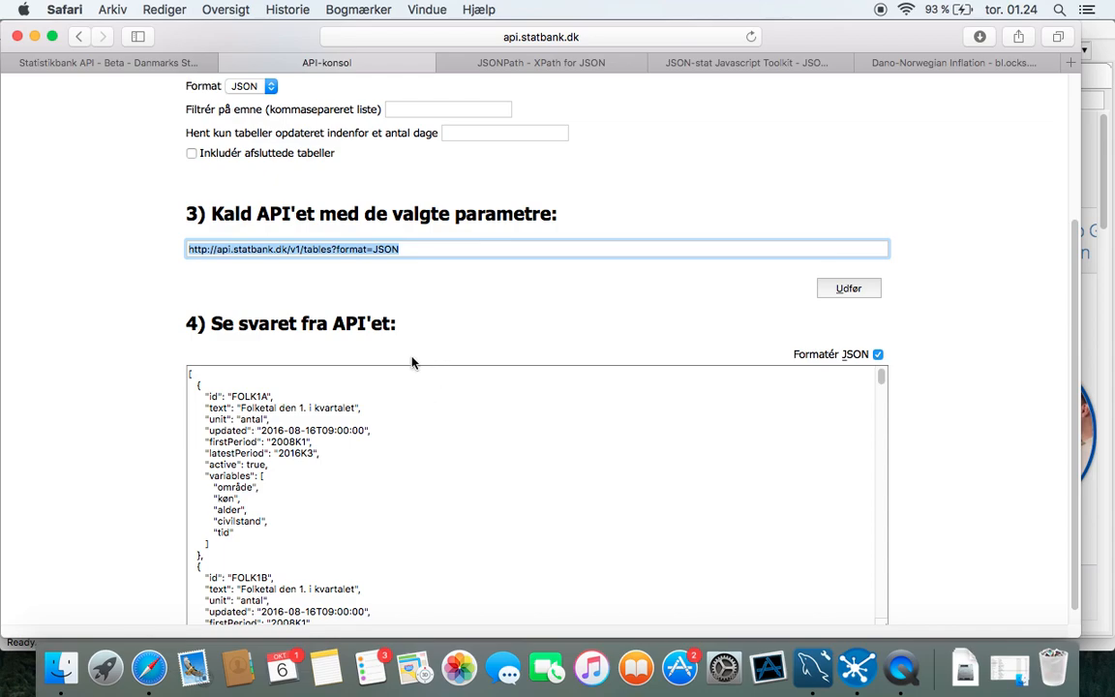
mouse_move(360, 283)
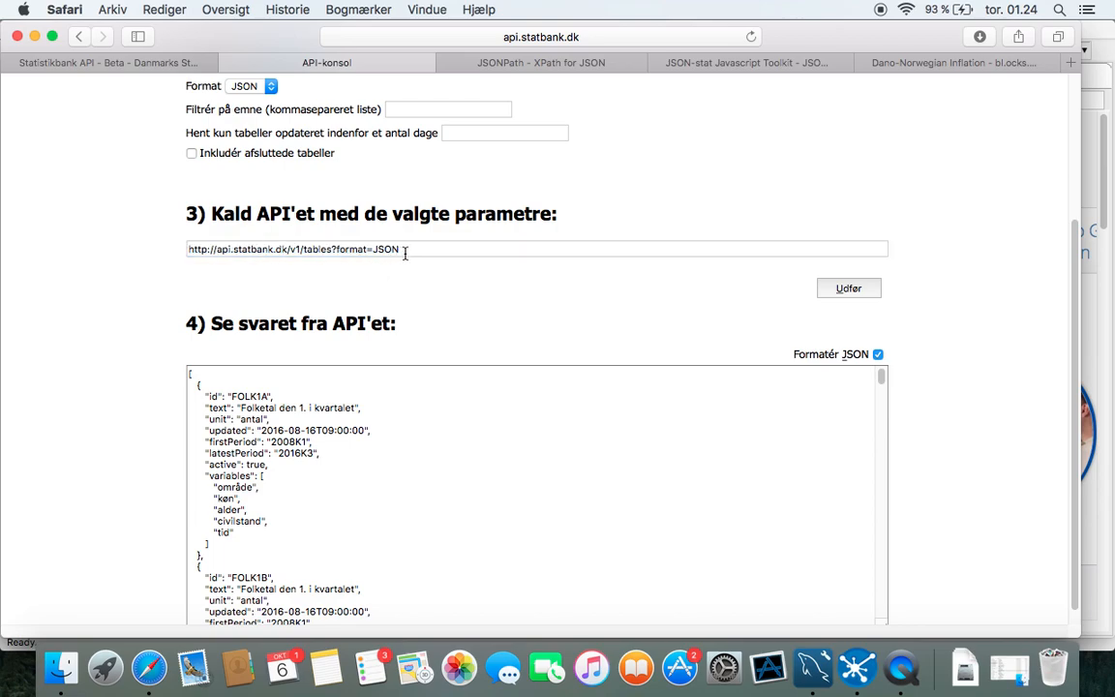
- Run the /v1/tables?format=JSON call and highlight the id and text of the first table, FOLK1A
click(847, 288)
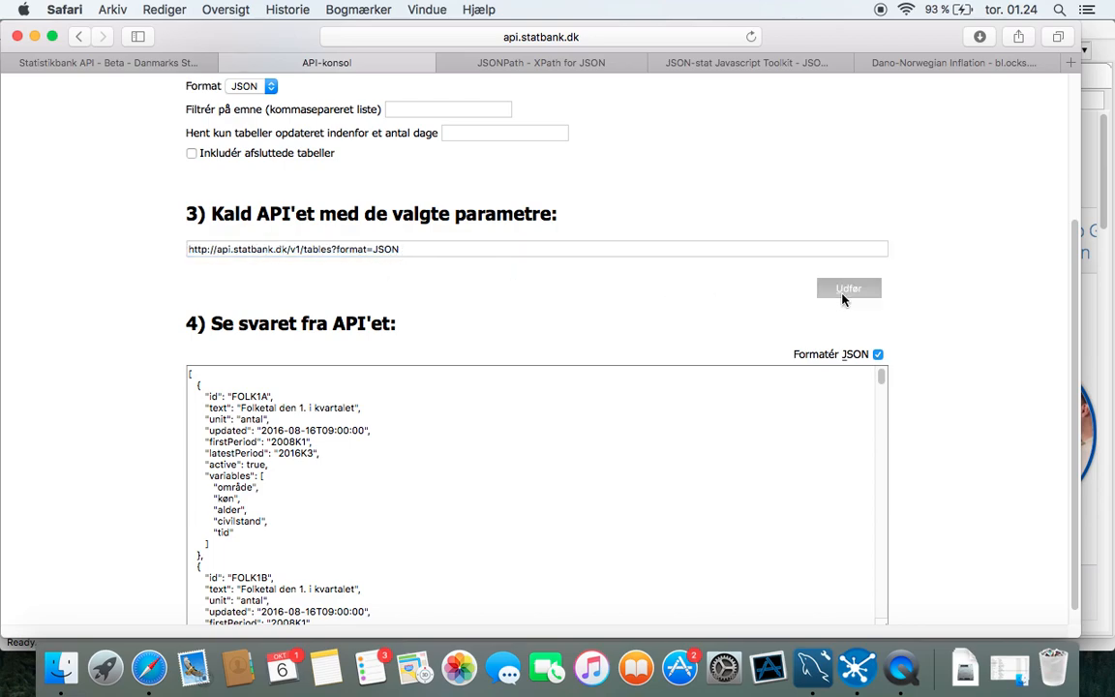
click(848, 286)
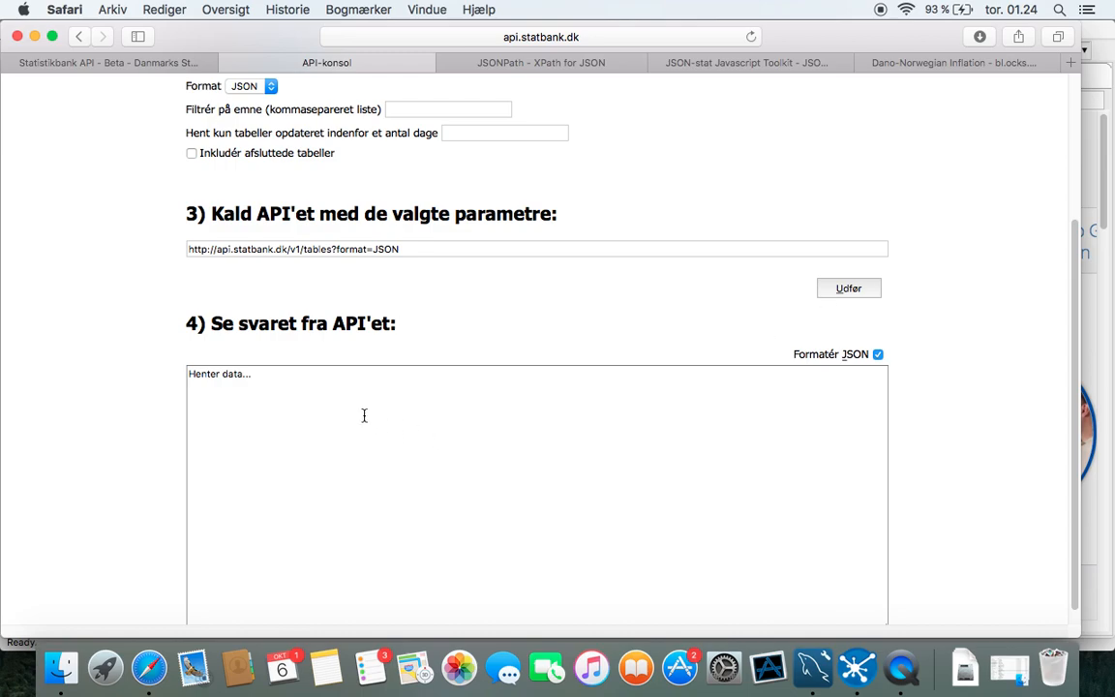
scroll(down, 3)
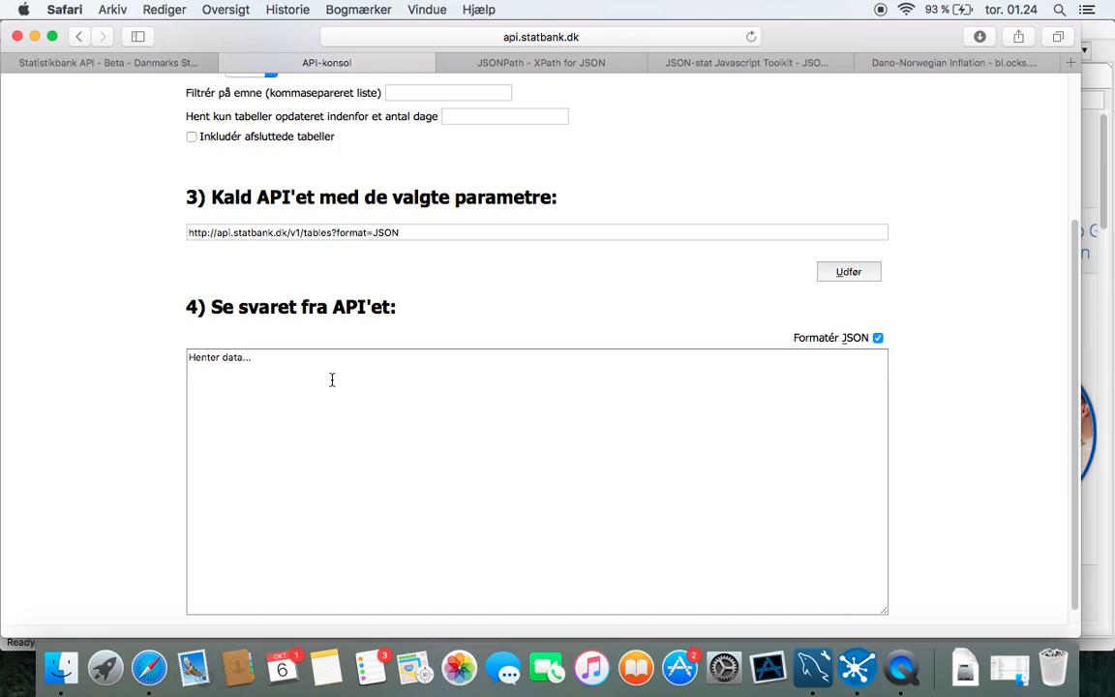
click(847, 271)
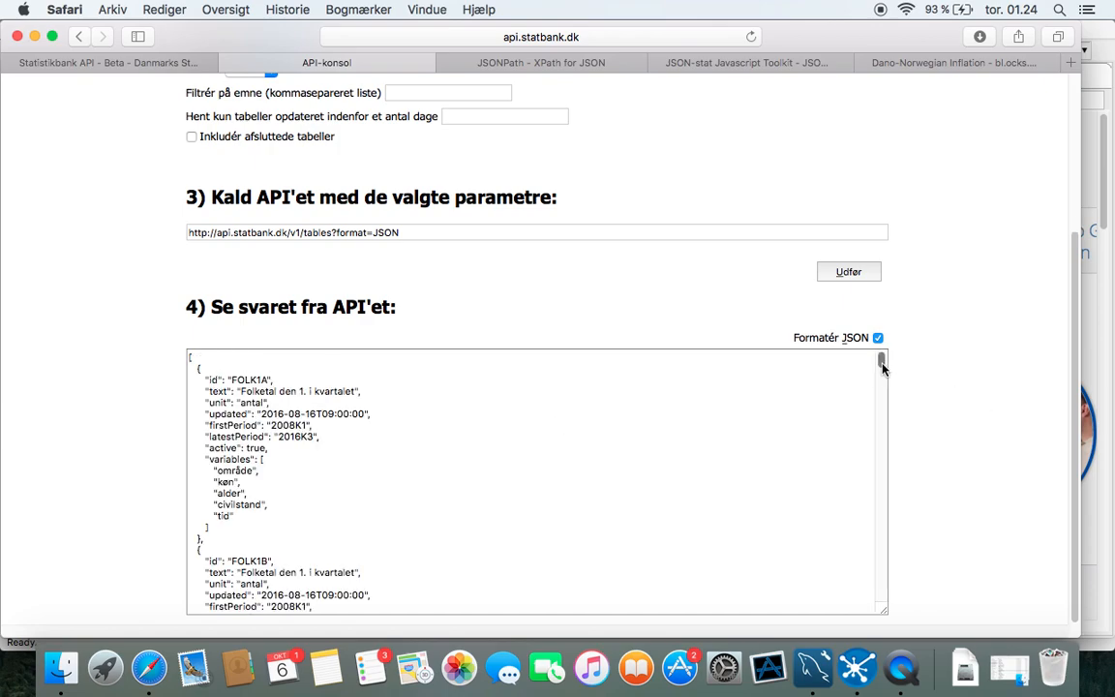
drag(883, 368, 882, 425)
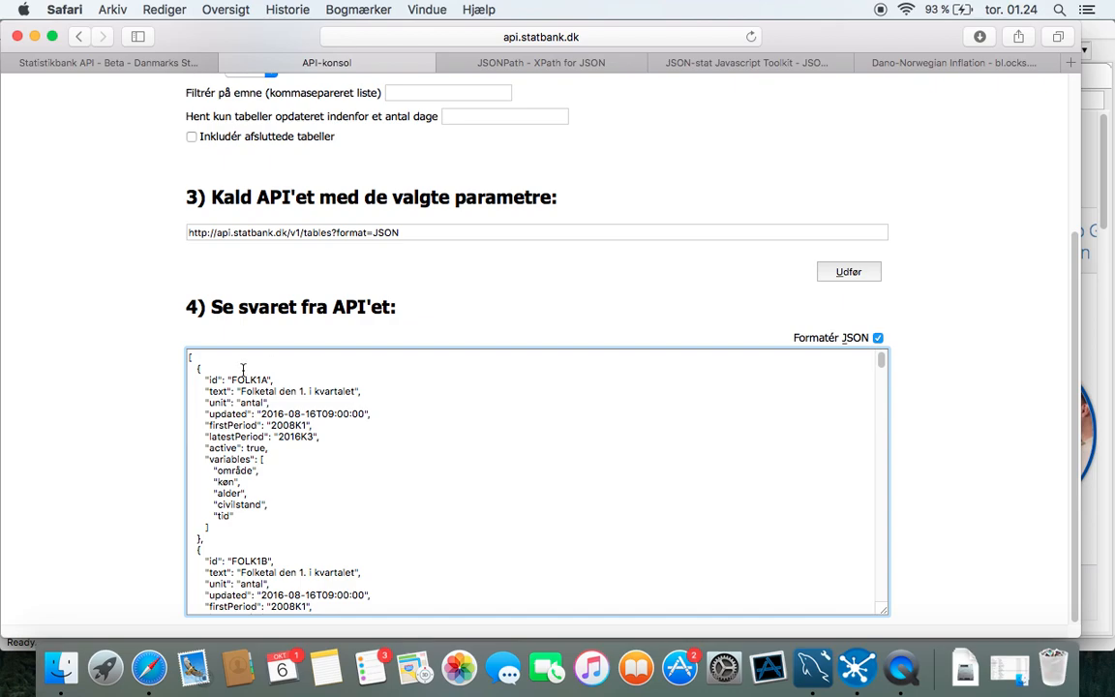
double_click(242, 379)
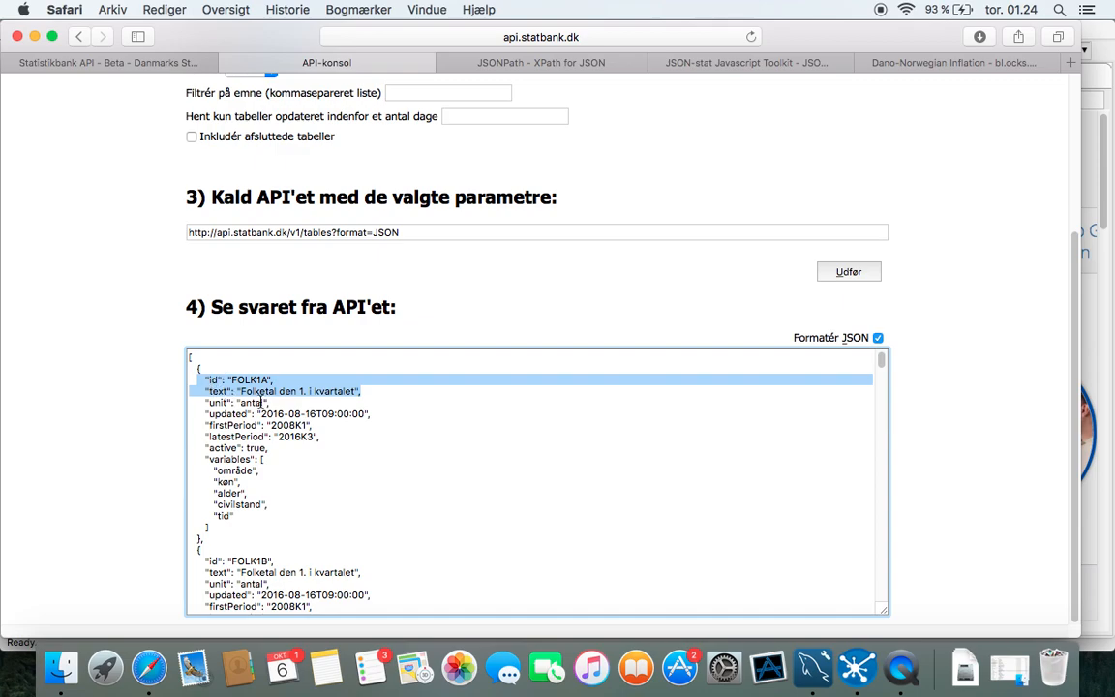
mouse_move(464, 267)
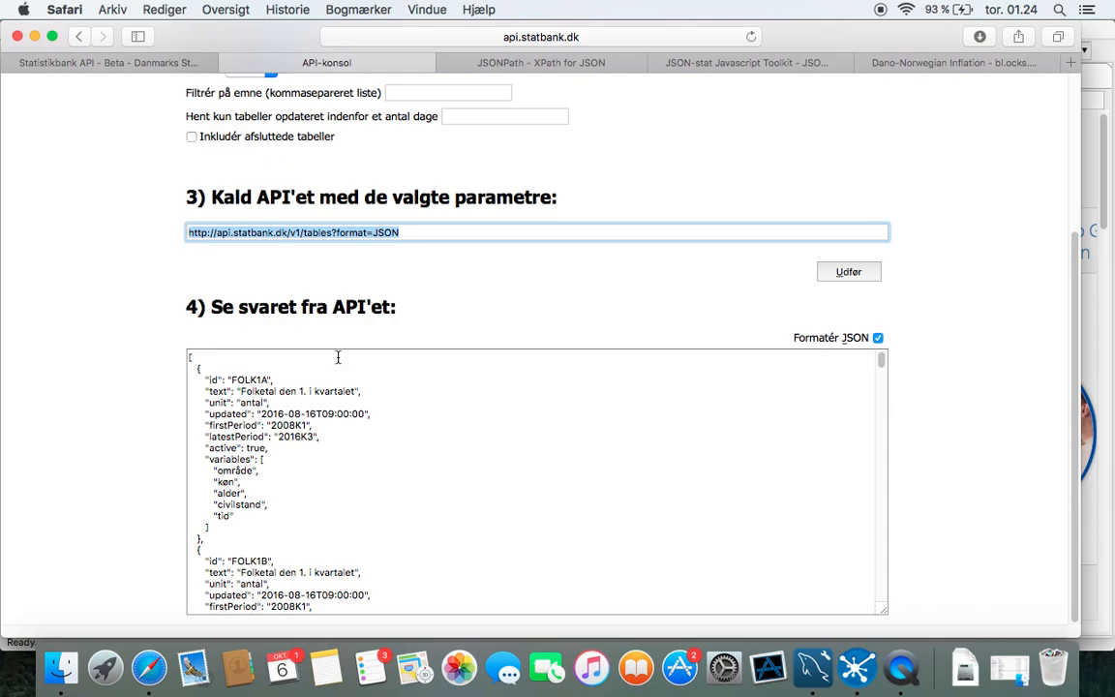
- Start a new transformation in Spoon and search the steps list for 'gen'
click(852, 662)
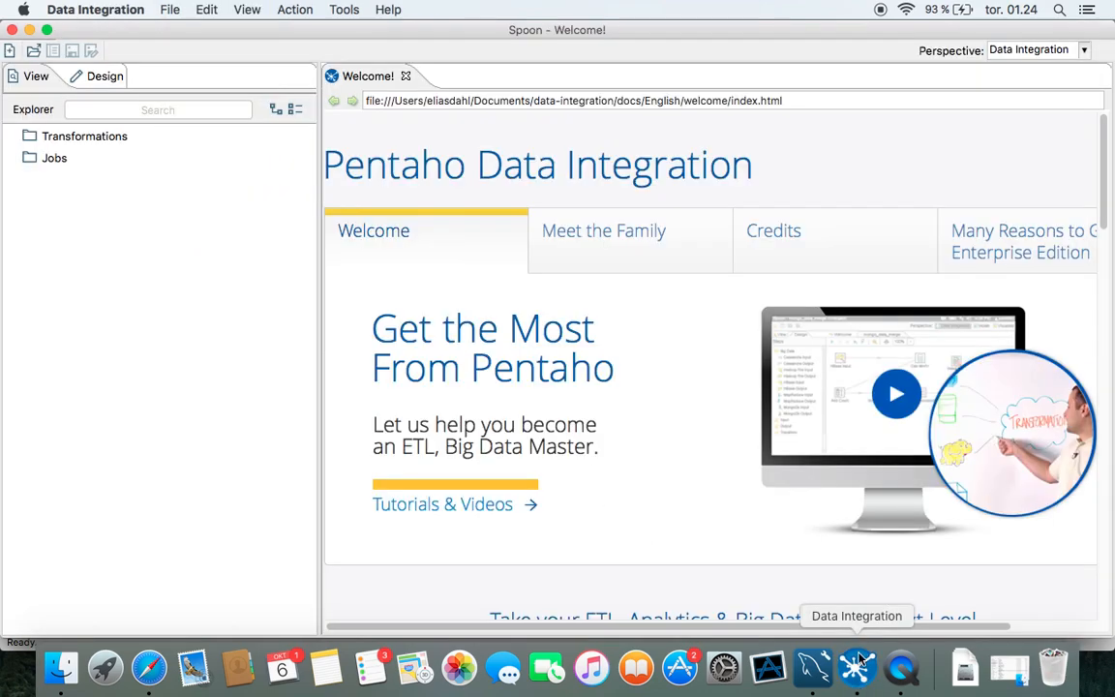
click(85, 135)
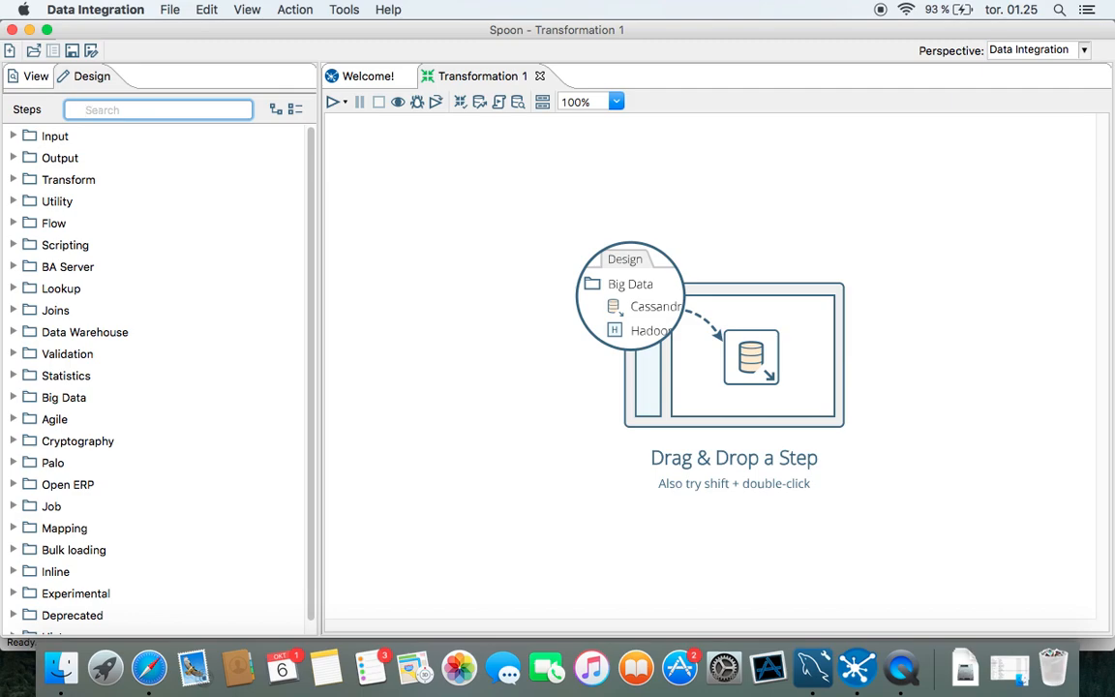
text(gen)
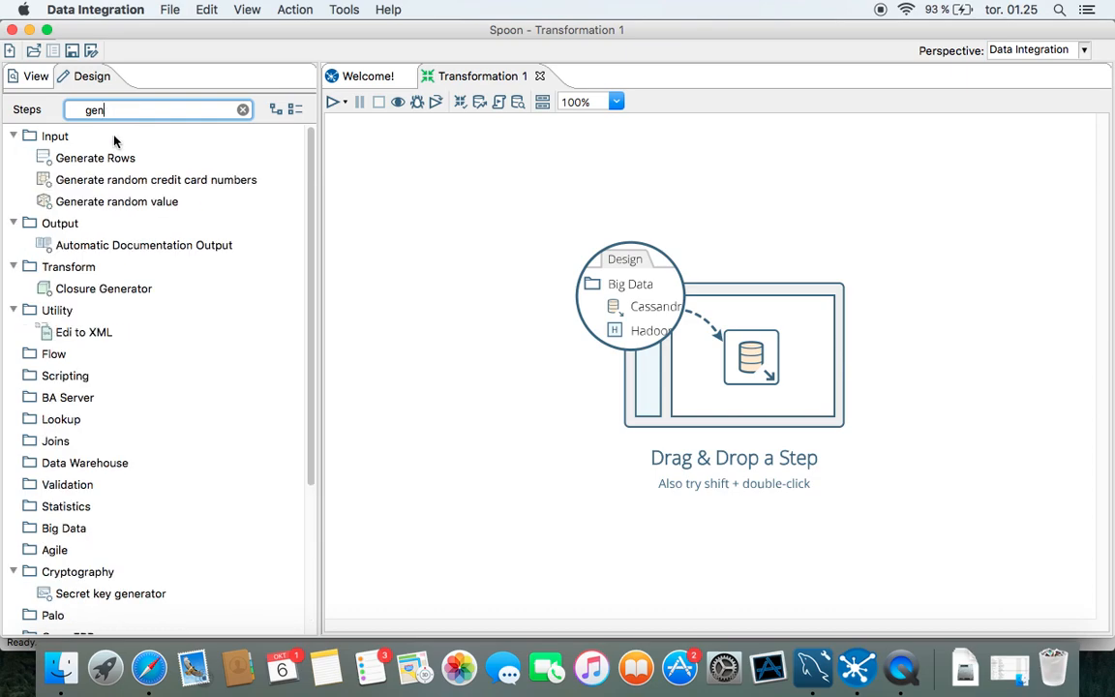
- Add a Generate Rows step with a String field 'url' holding the Statbank API address
drag(96, 159, 445, 279)
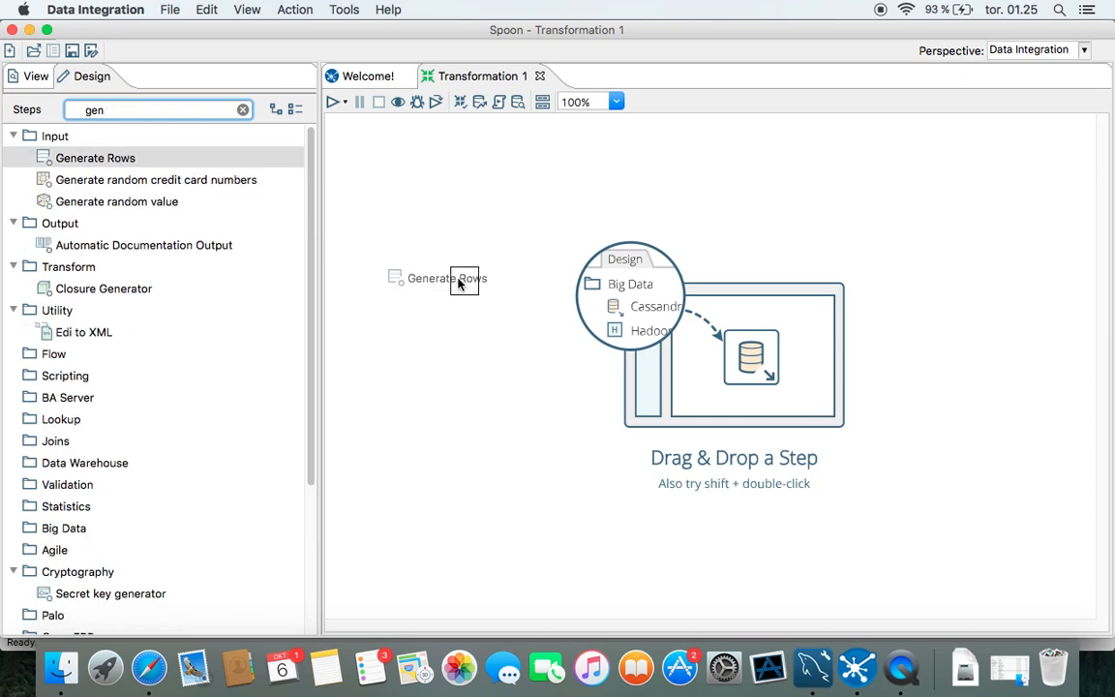
double_click(449, 278)
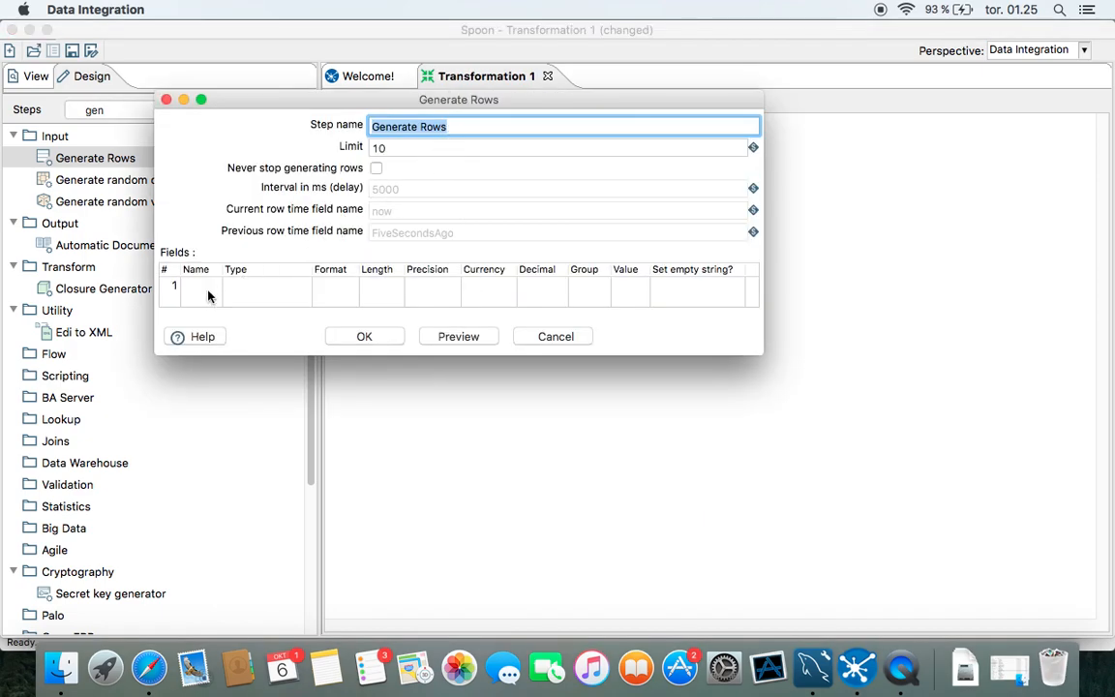
click(197, 284)
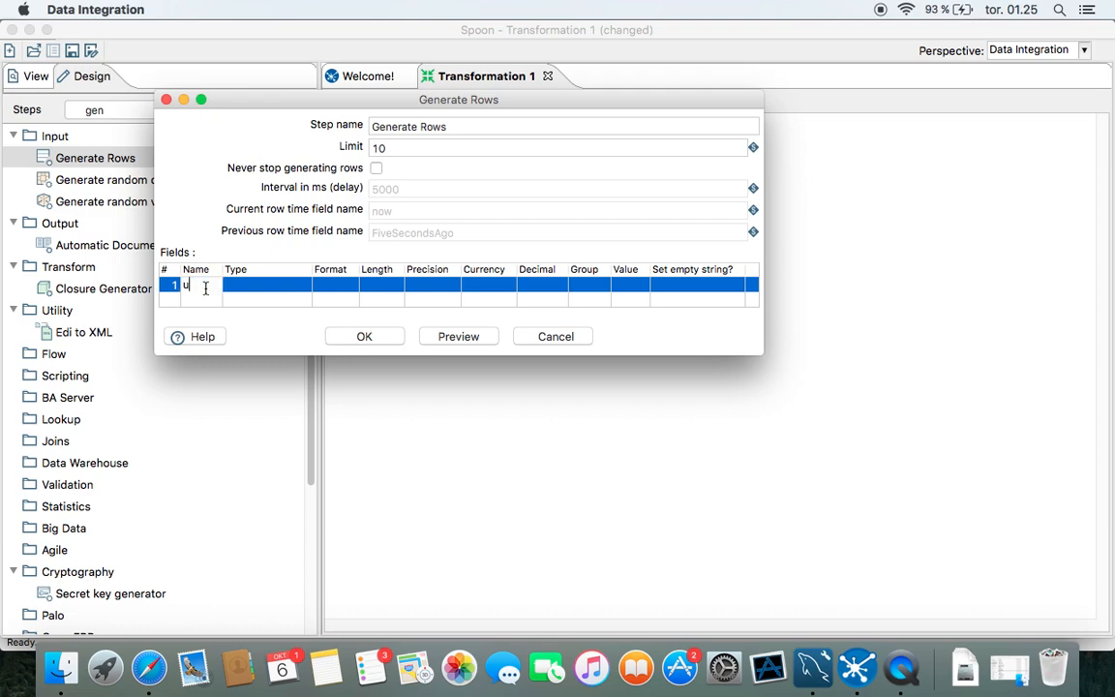
text(rl)
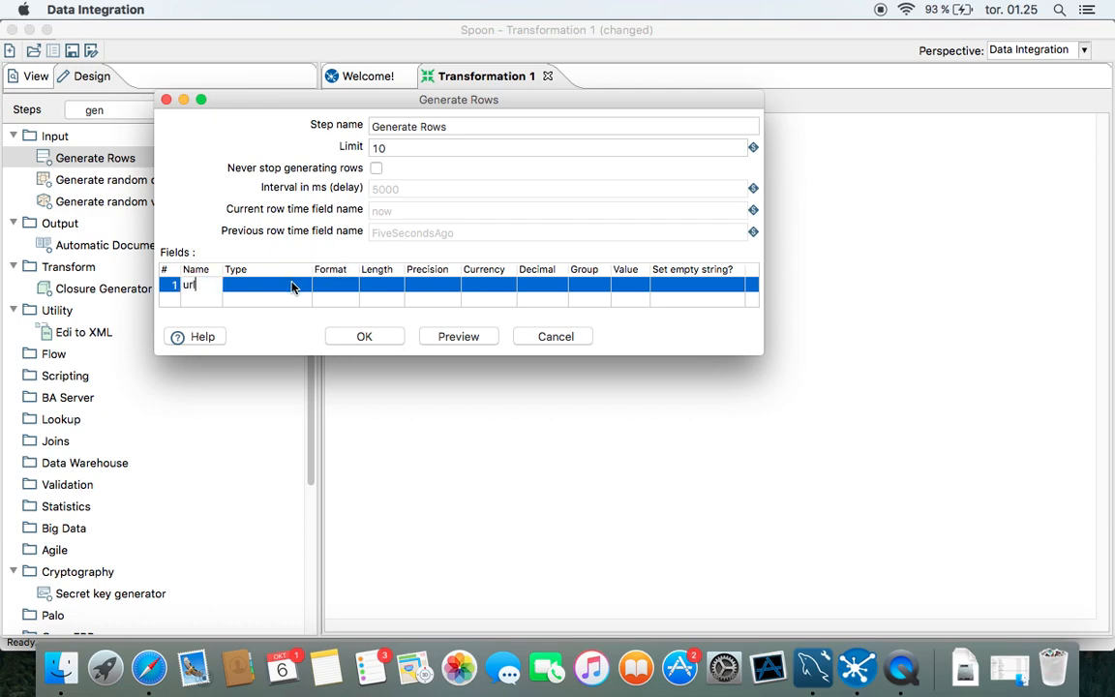
click(306, 285)
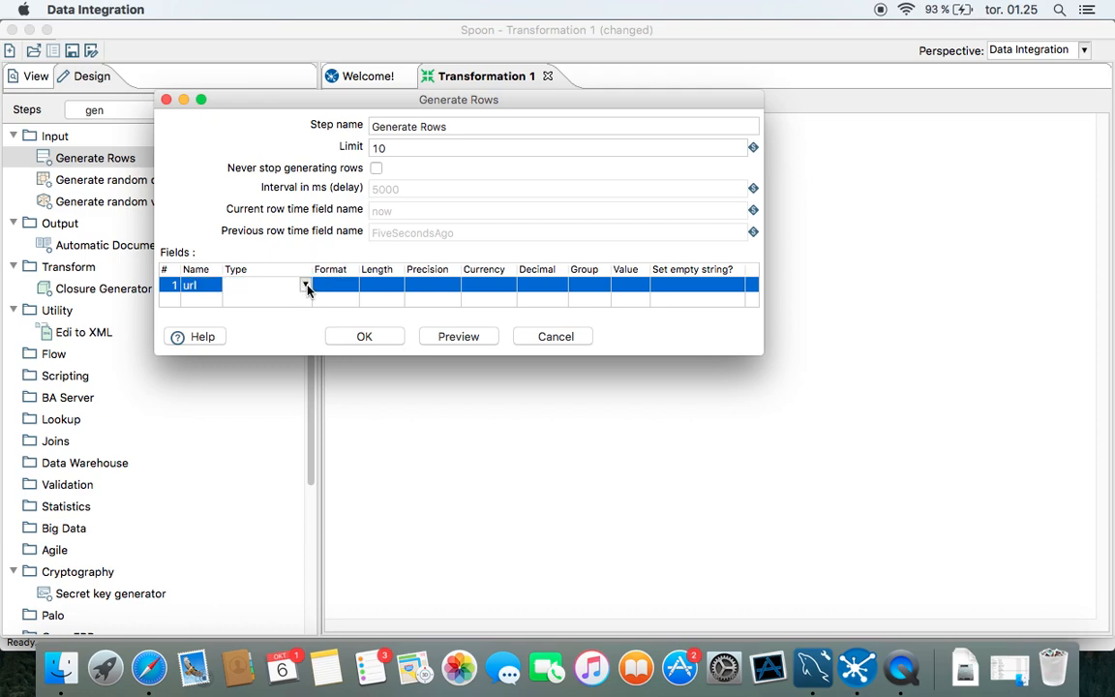
click(306, 283)
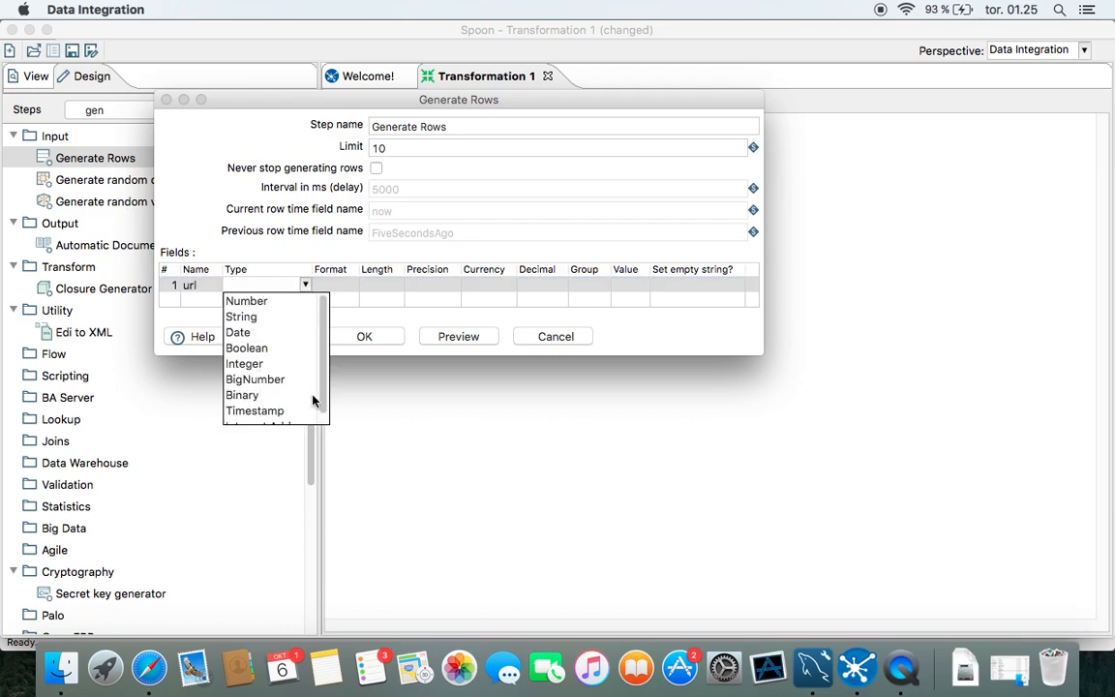
click(240, 317)
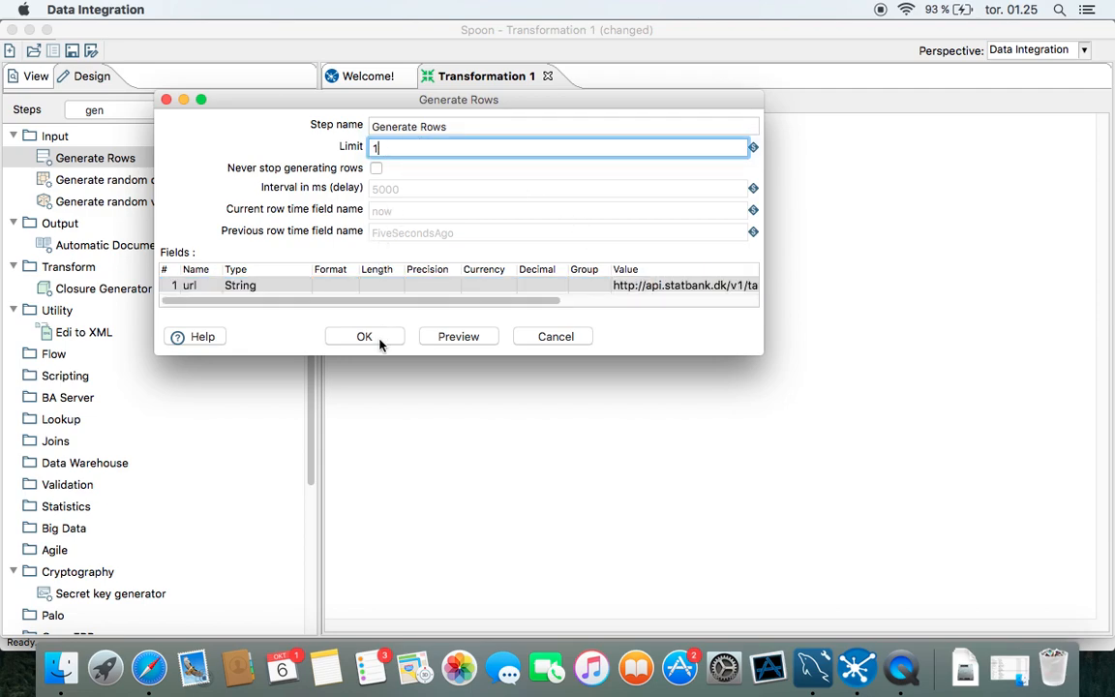
click(364, 336)
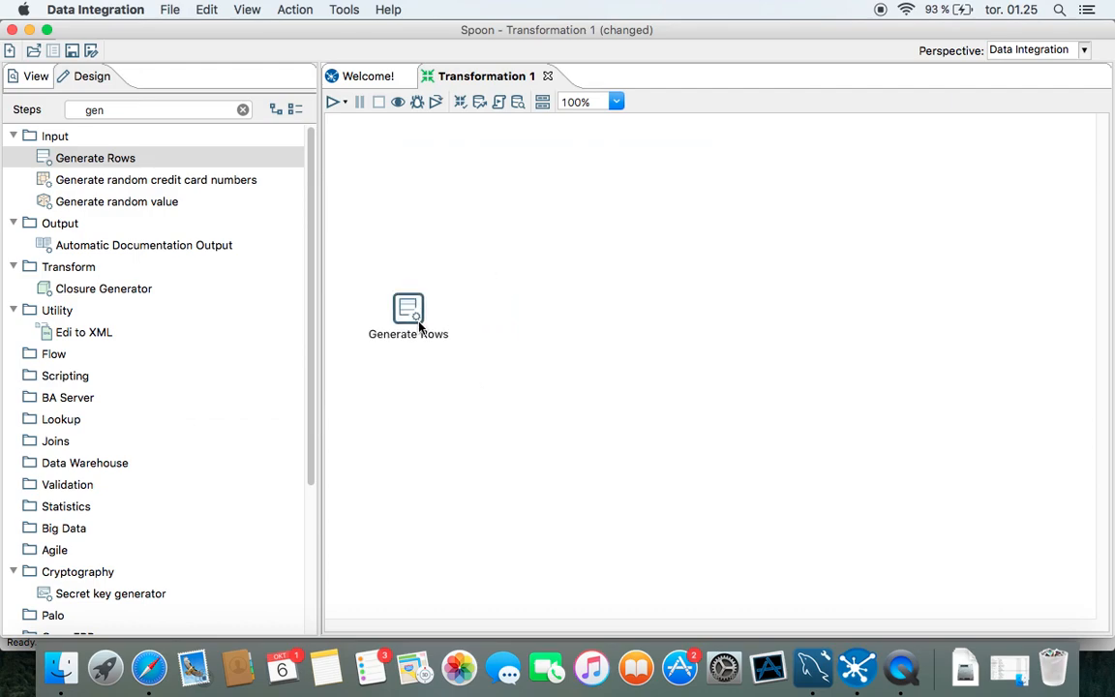
mouse_move(185, 111)
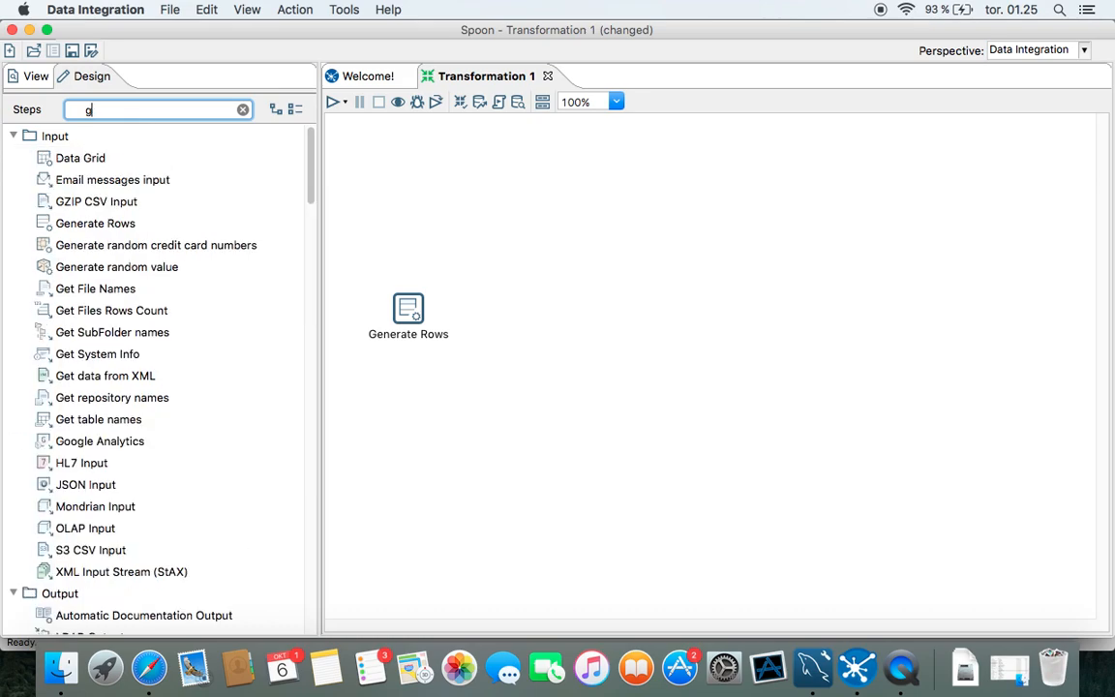
- Search 'rest' and place a REST Client step beside Generate Rows, hopped from it
click(240, 108)
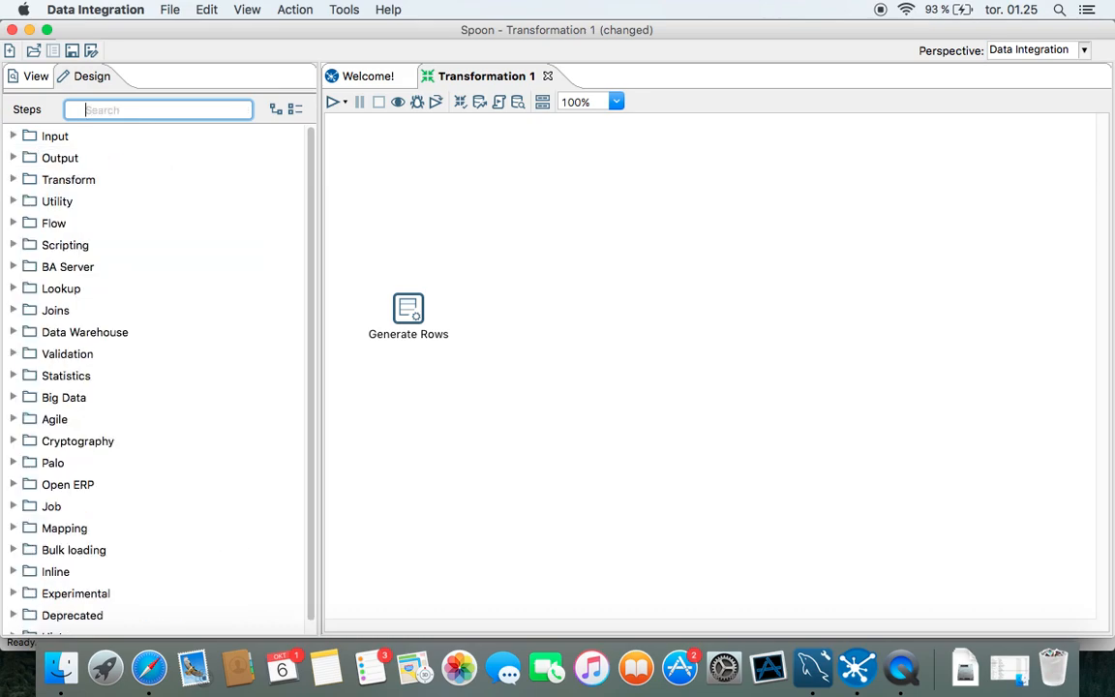
text(rest)
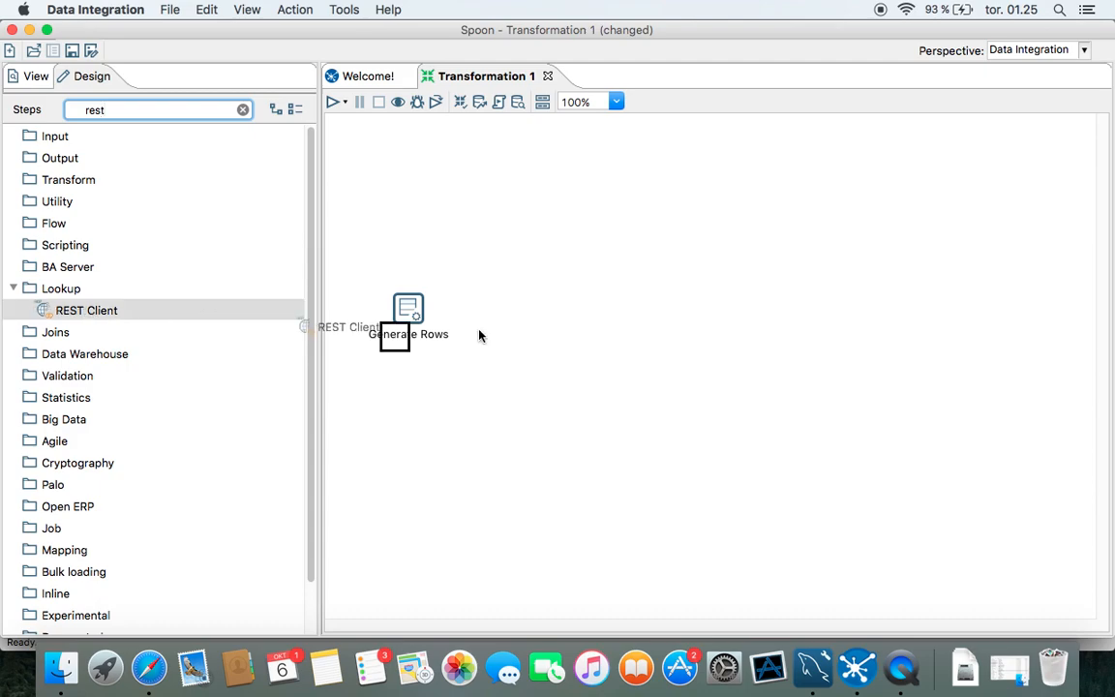
drag(85, 309, 546, 309)
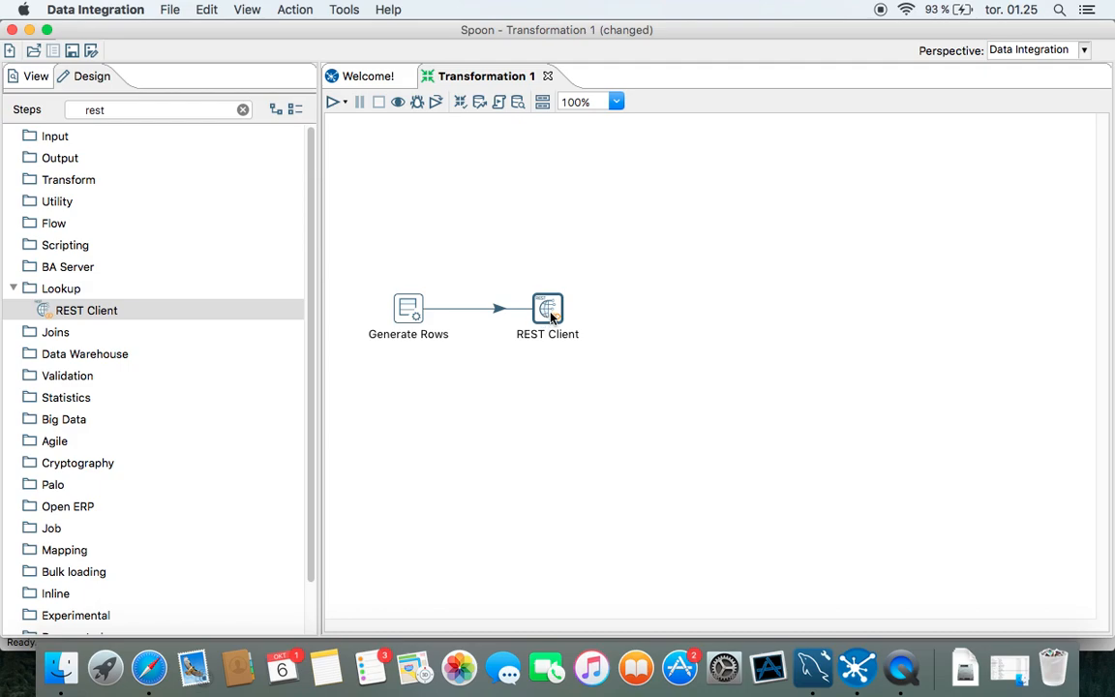
mouse_move(550, 309)
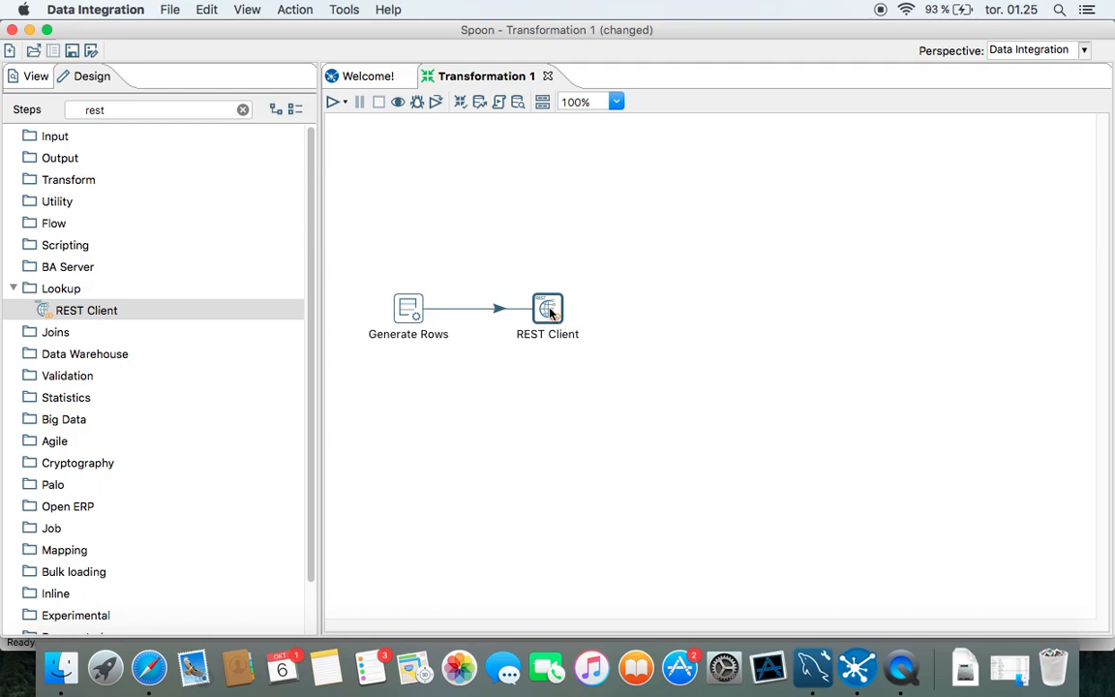
mouse_move(547, 310)
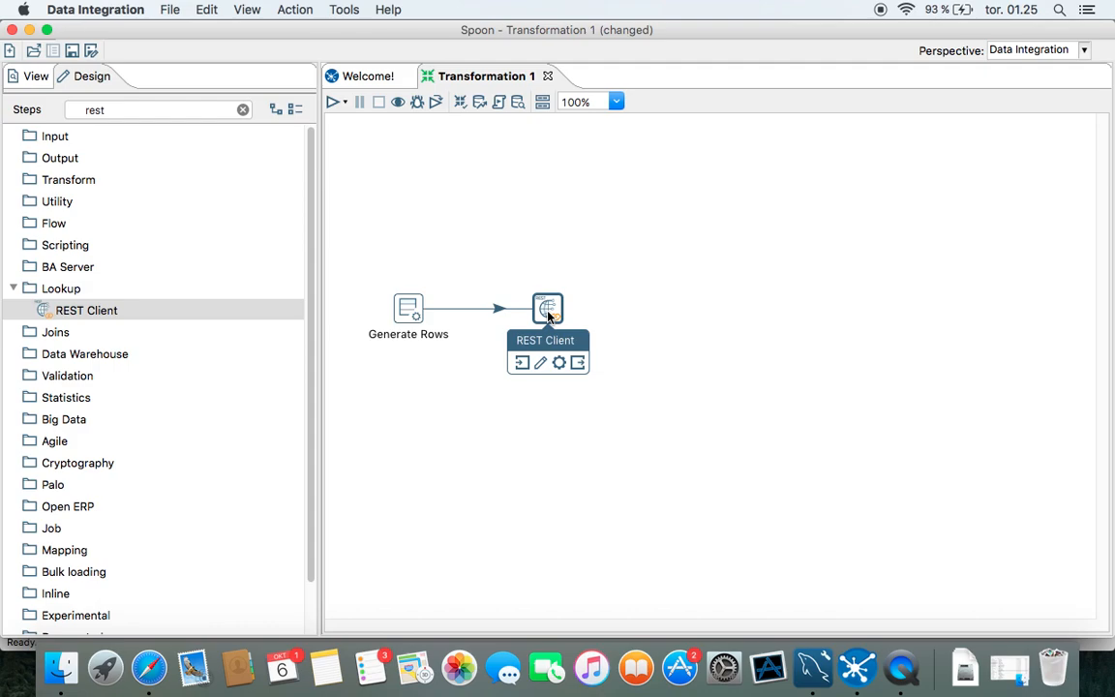
- Make REST Client accept its URL from the url field with JSON application type
double_click(546, 307)
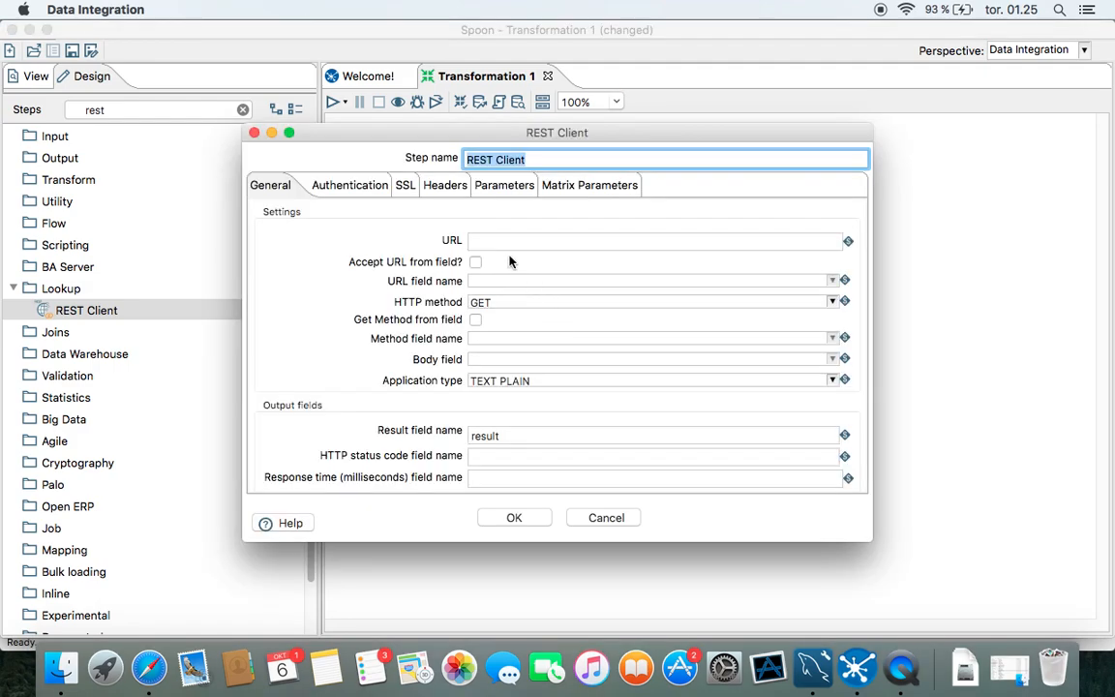
click(655, 240)
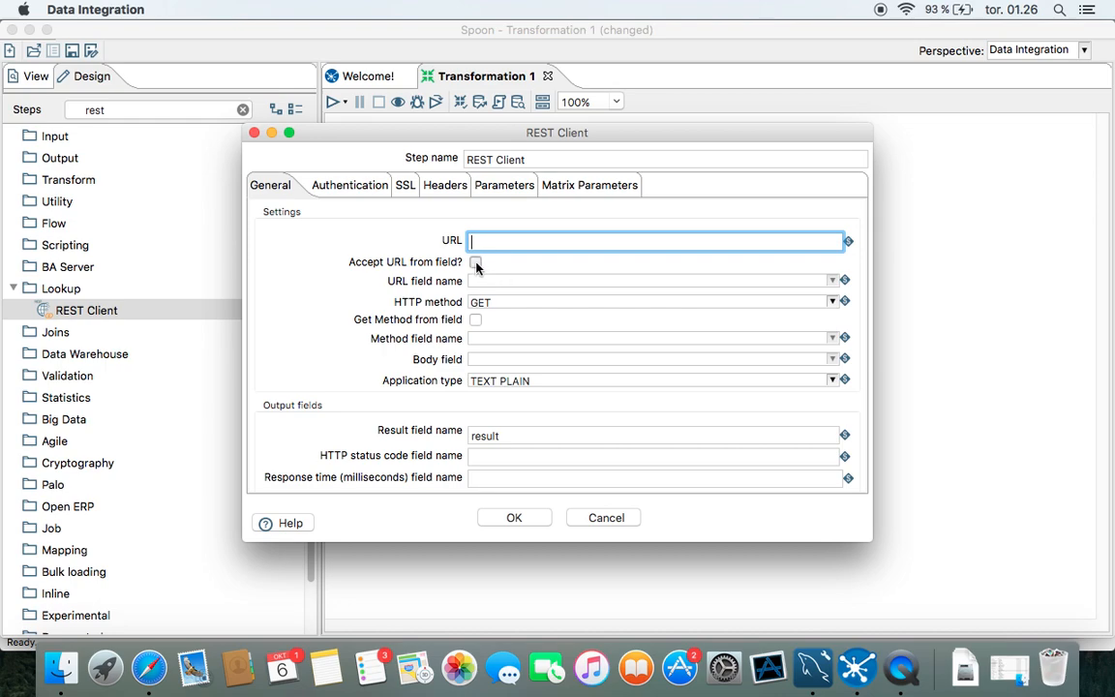
click(476, 261)
text(url)
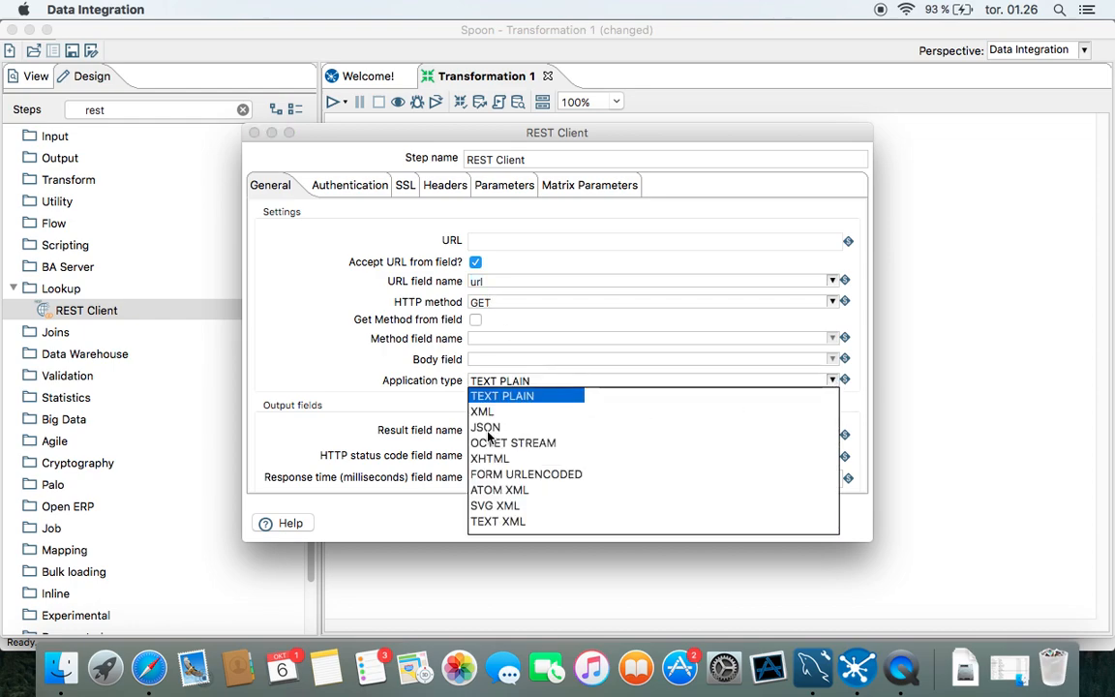
click(484, 427)
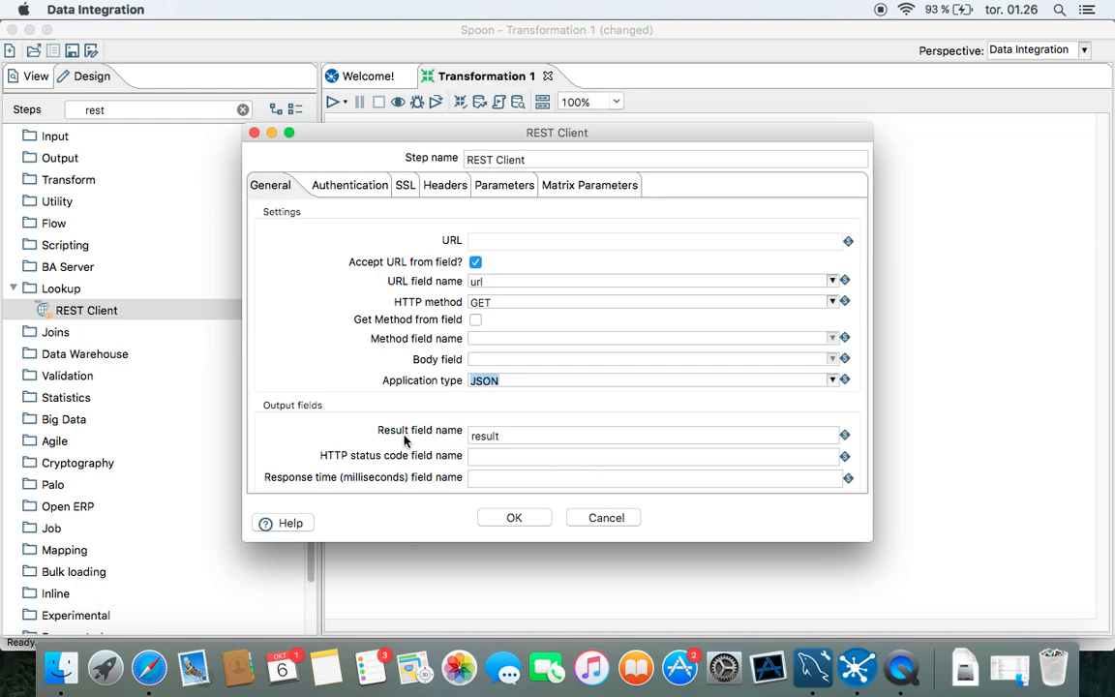
mouse_move(531, 517)
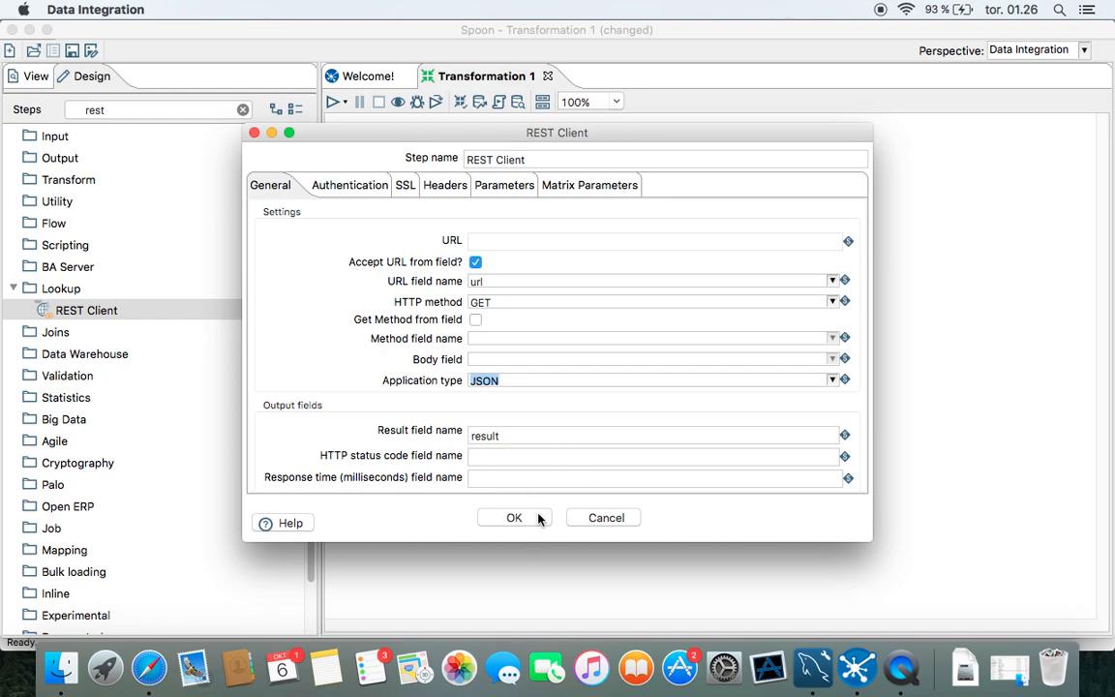
click(515, 516)
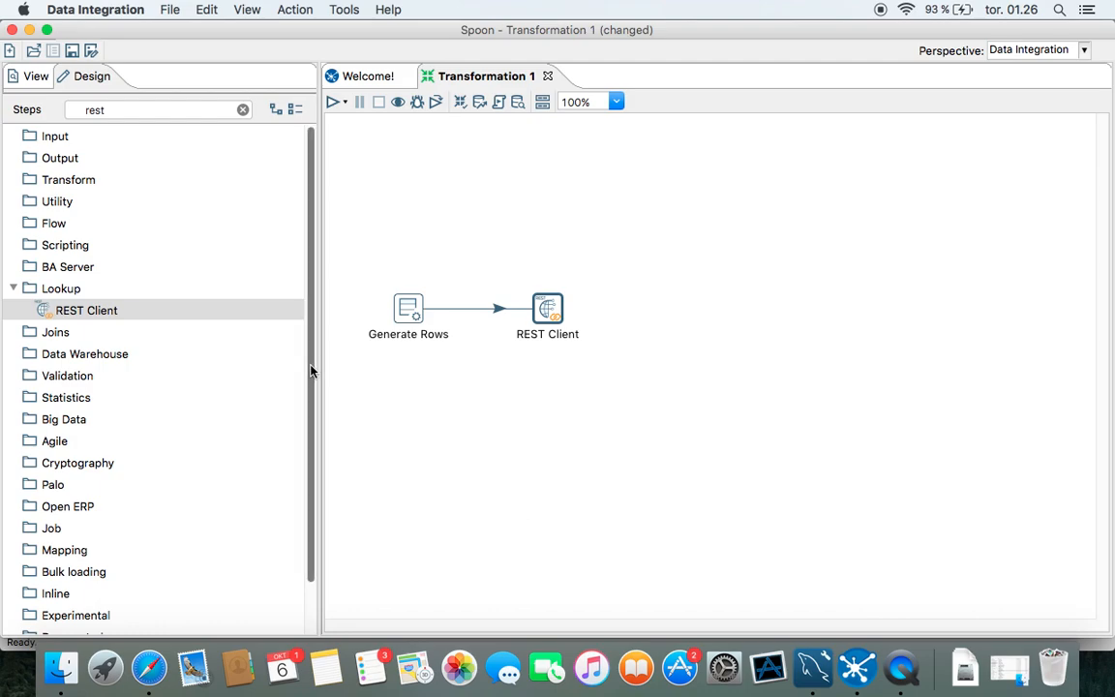
scroll(down, 3)
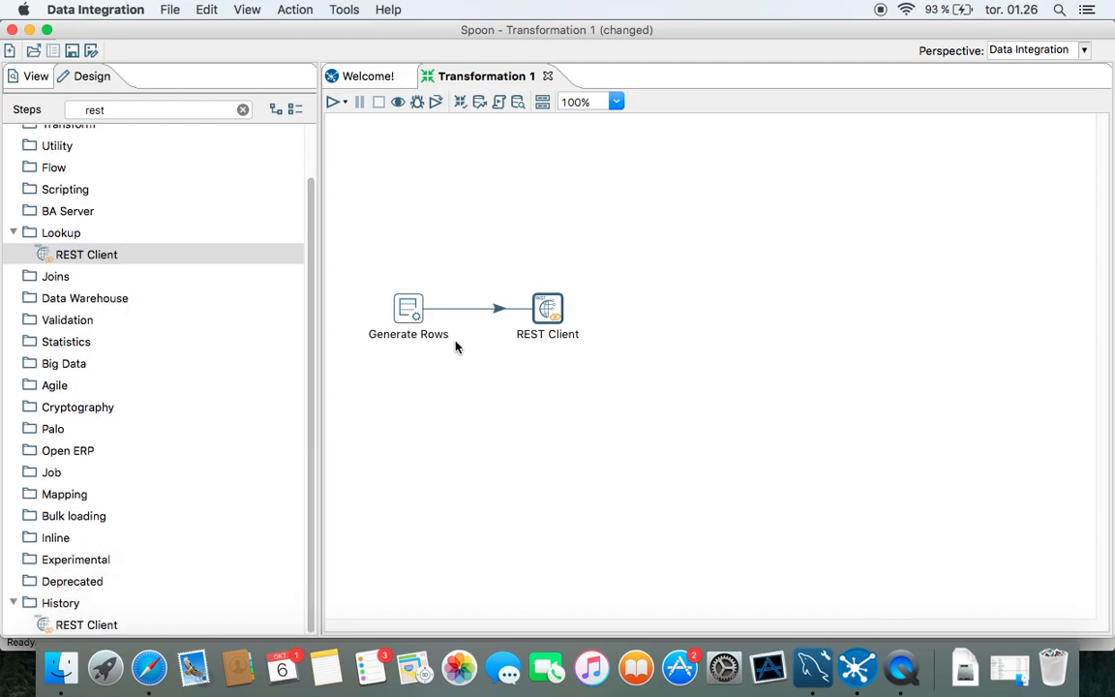
click(546, 308)
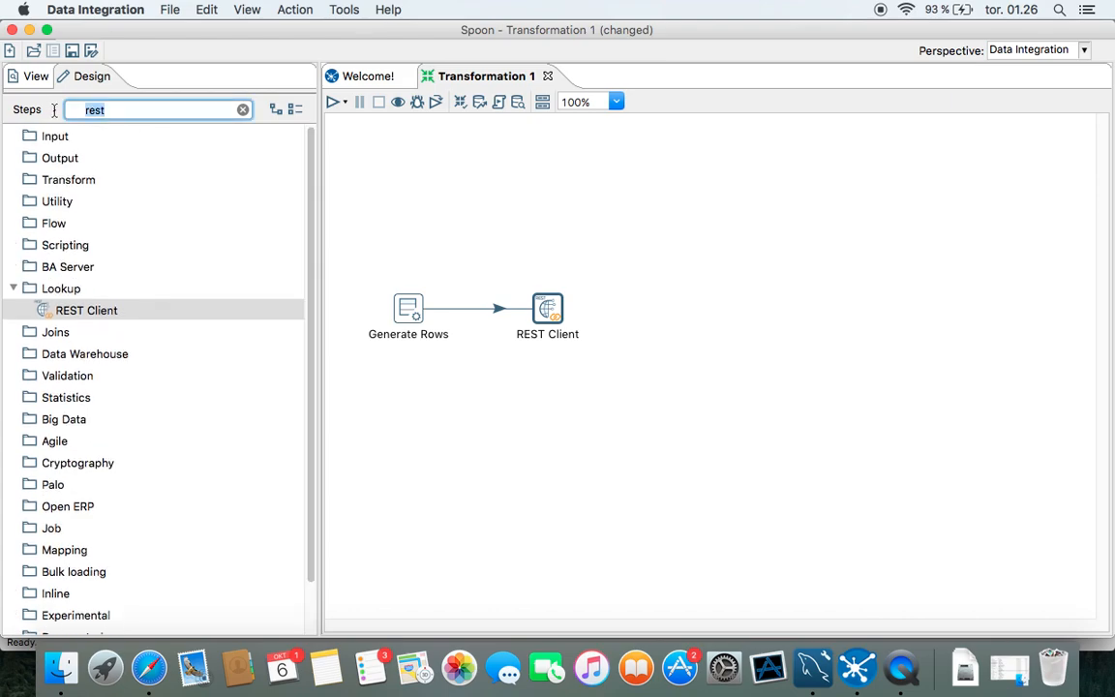
- Search 'json' and add a JSON Input step hopped from REST Client
click(240, 108)
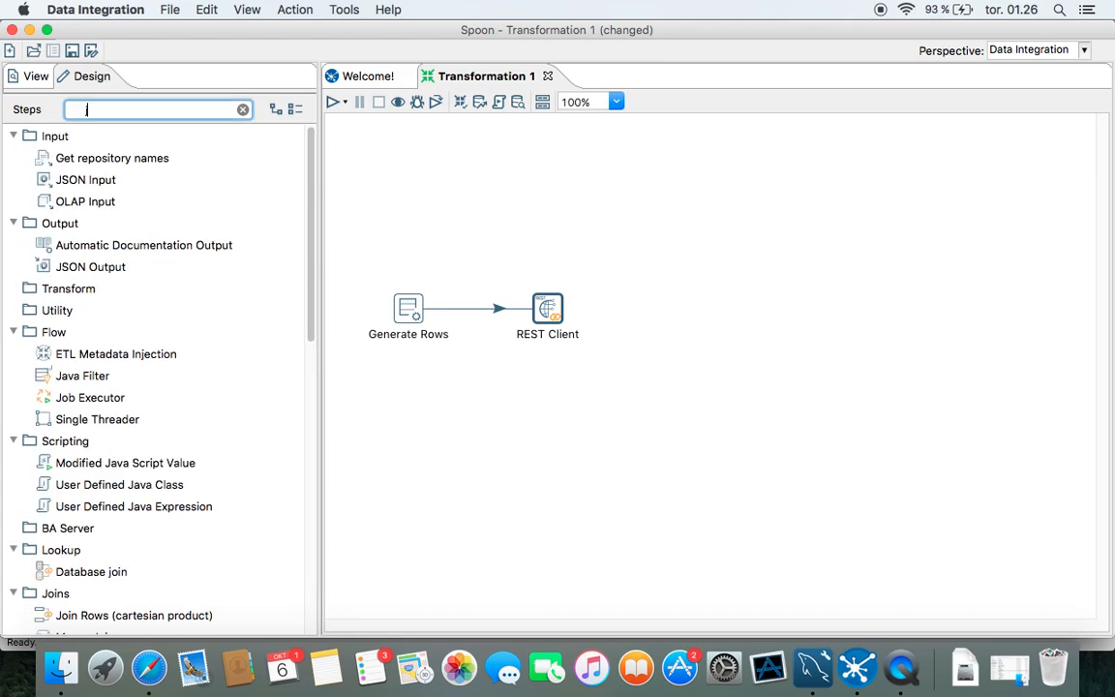
text(json)
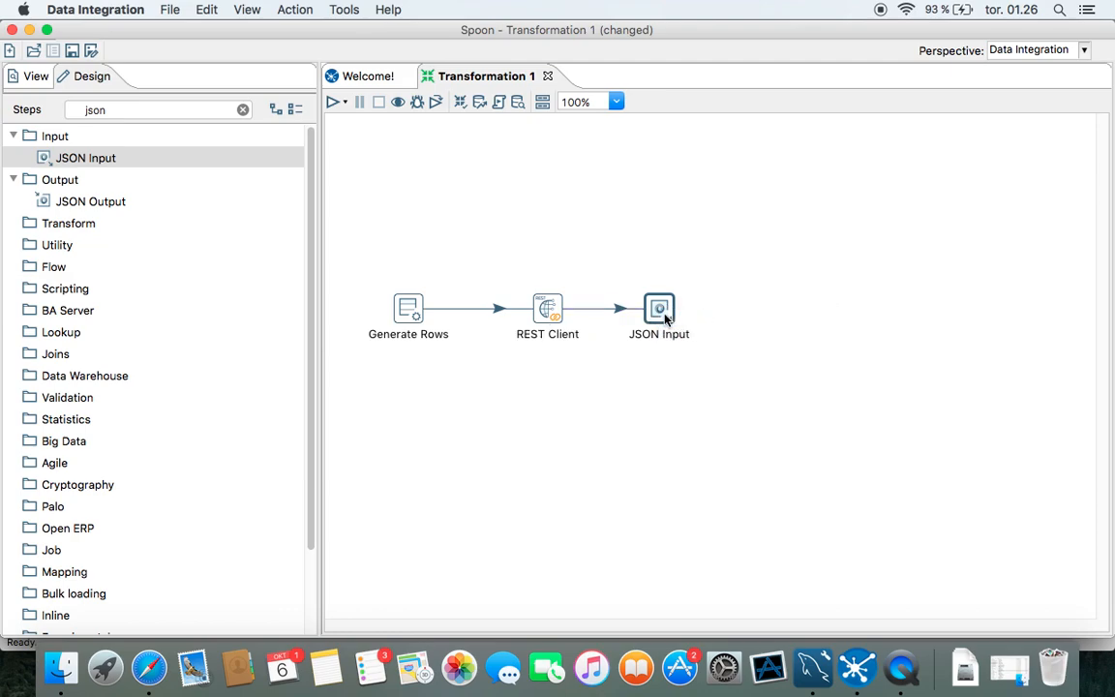
- Set JSON Input to read its source from the incoming result field and show its Fields table
double_click(658, 309)
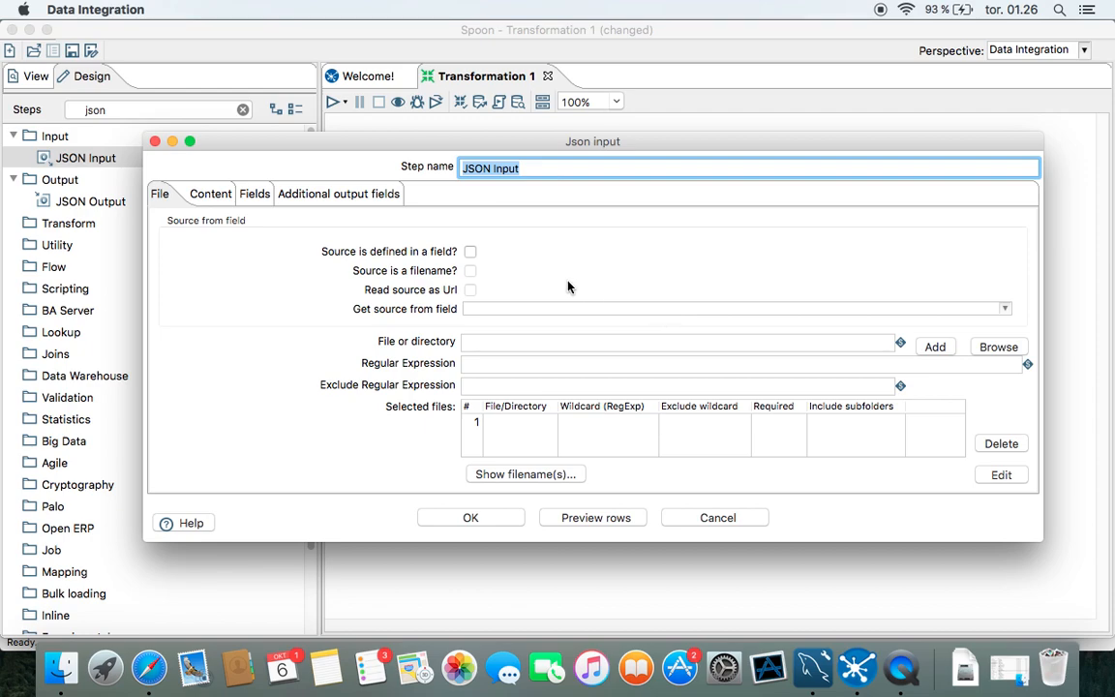
mouse_move(488, 256)
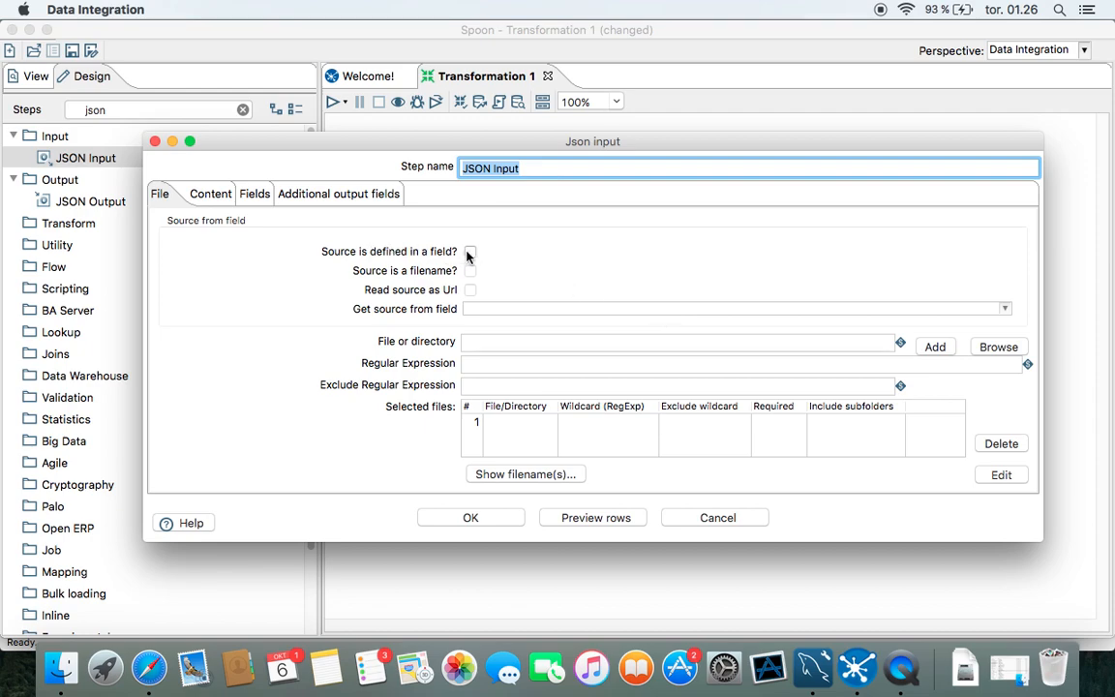
click(468, 252)
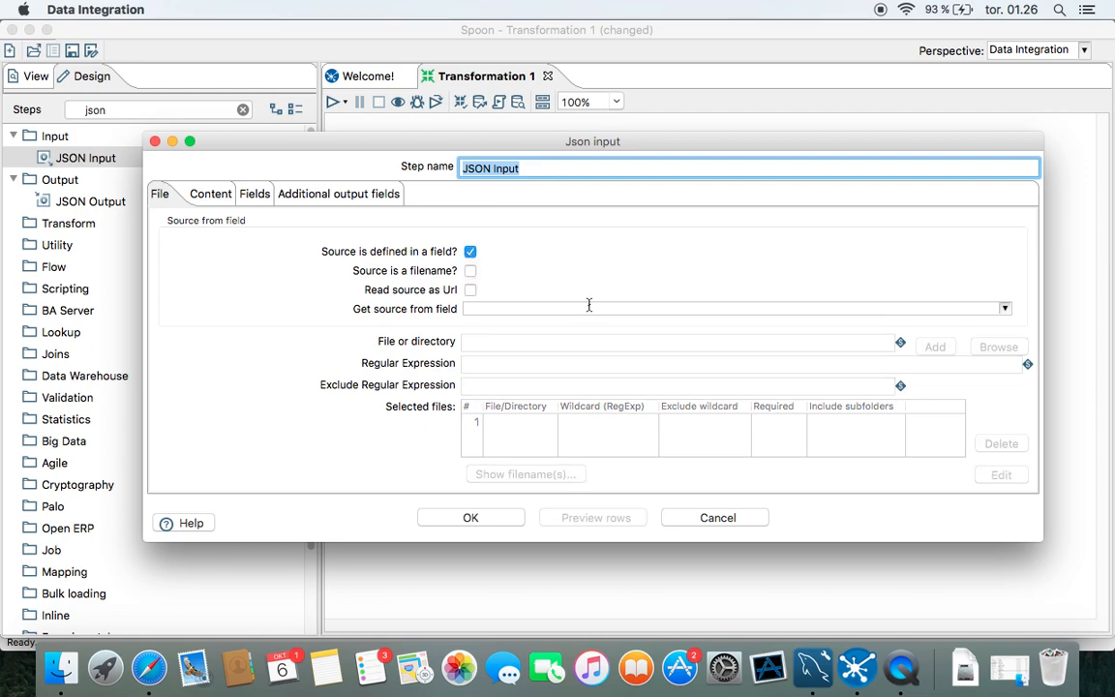
click(1003, 310)
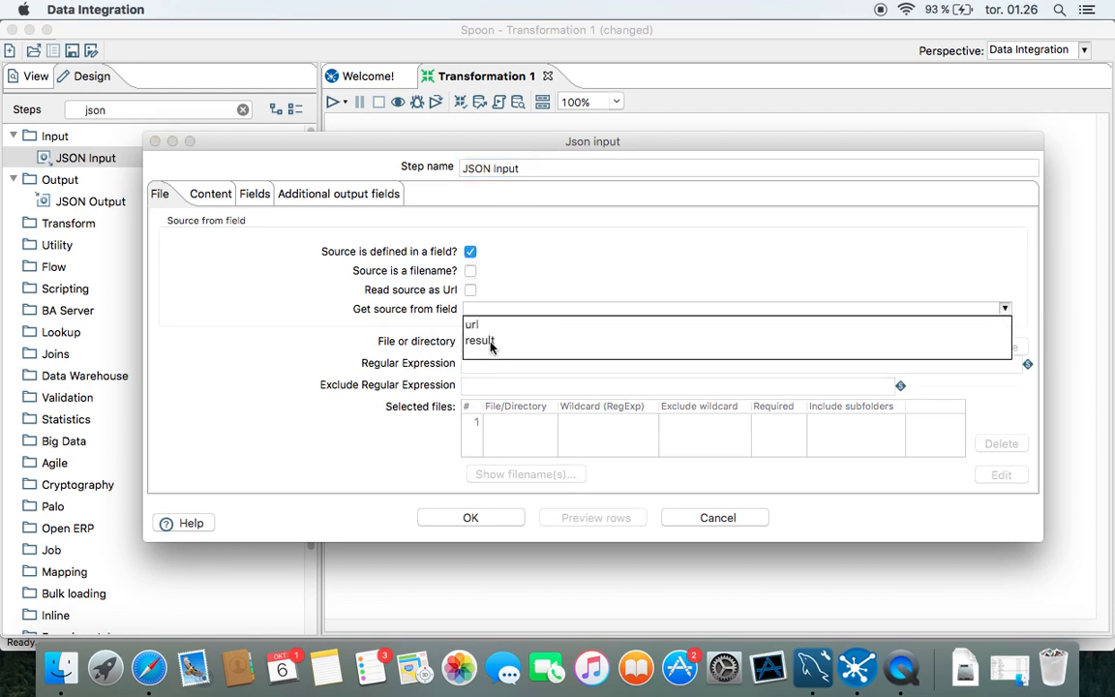
click(480, 341)
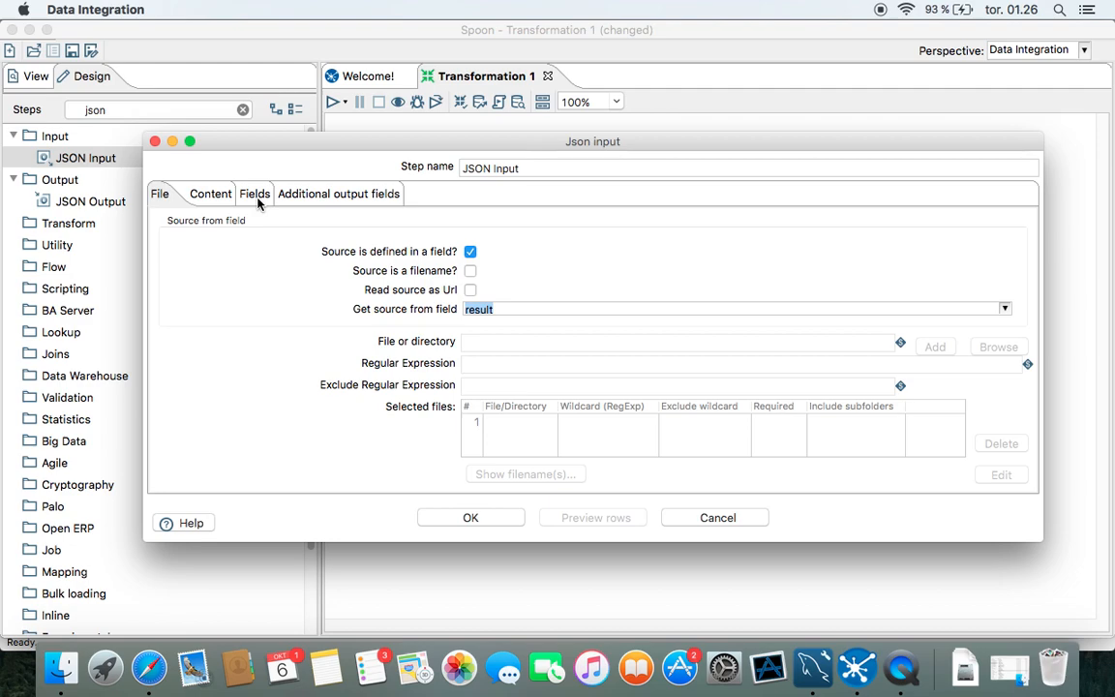
click(240, 194)
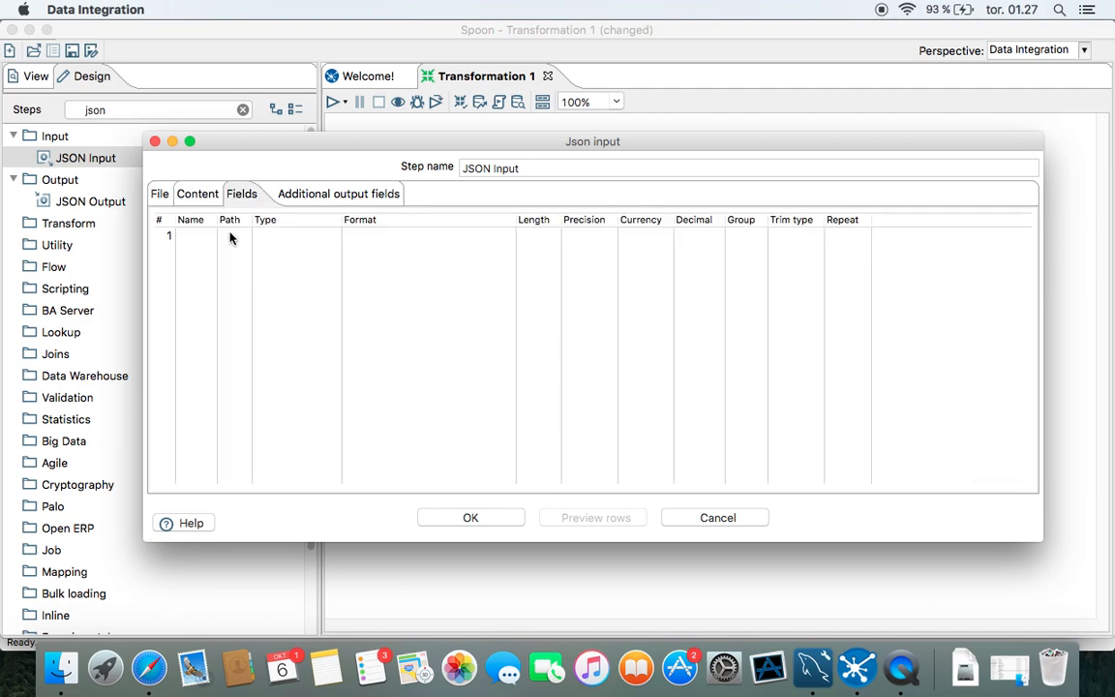
mouse_move(205, 242)
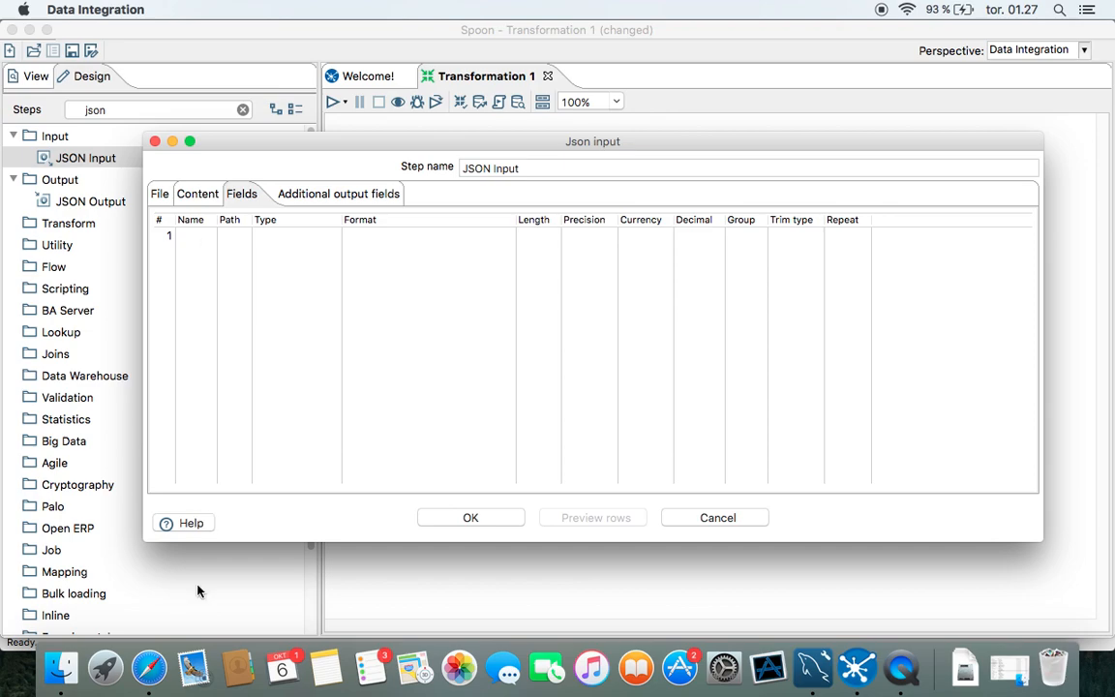
mouse_move(150, 677)
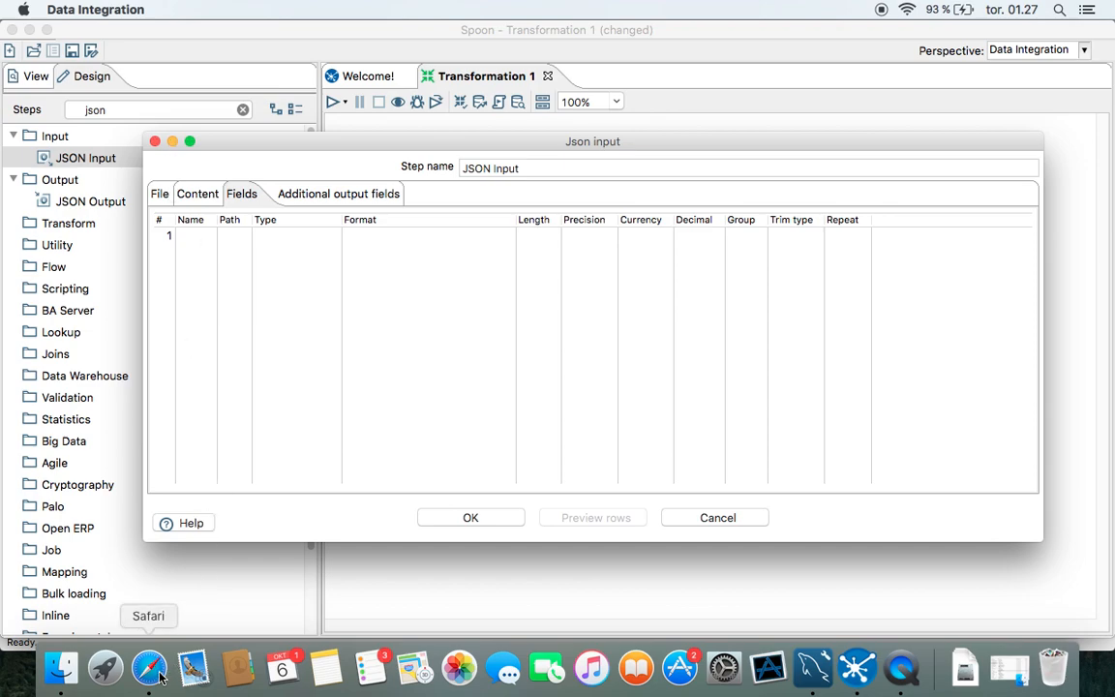
- Return to Safari and scroll through the JSONPath reference page's examples
click(159, 677)
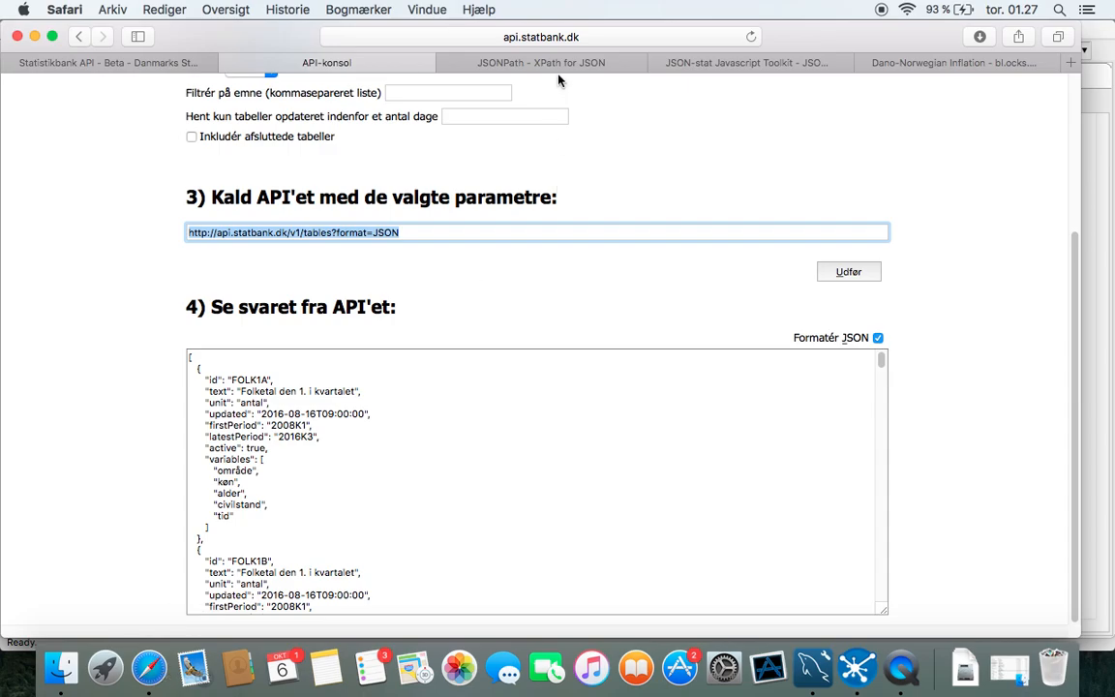
click(543, 62)
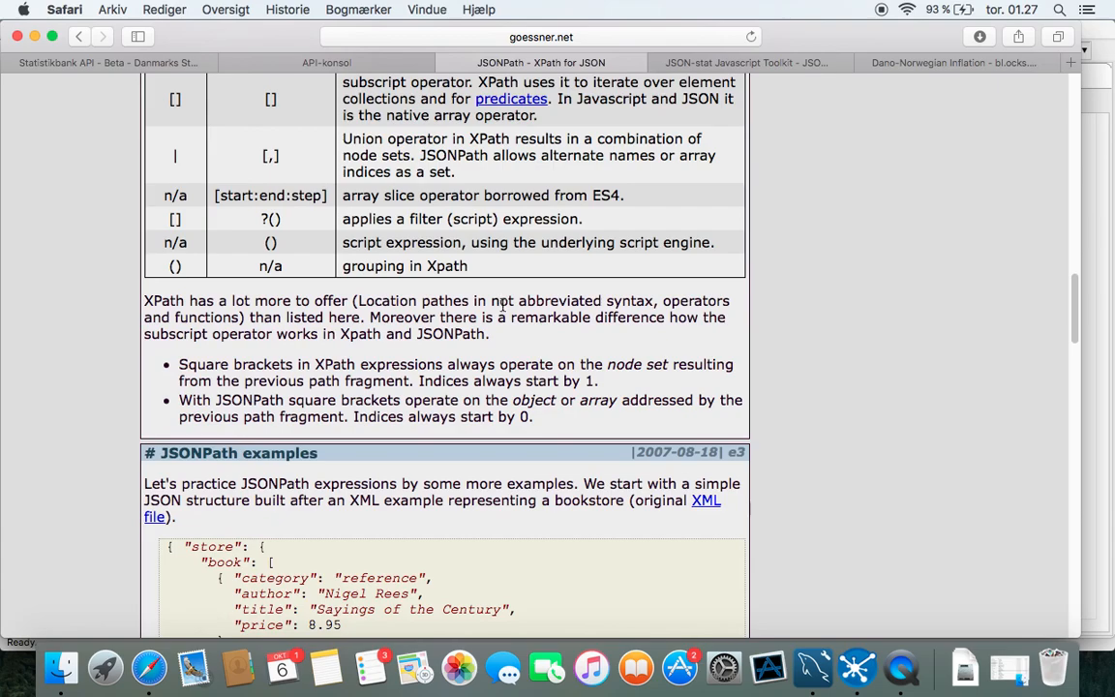
scroll(down, 3)
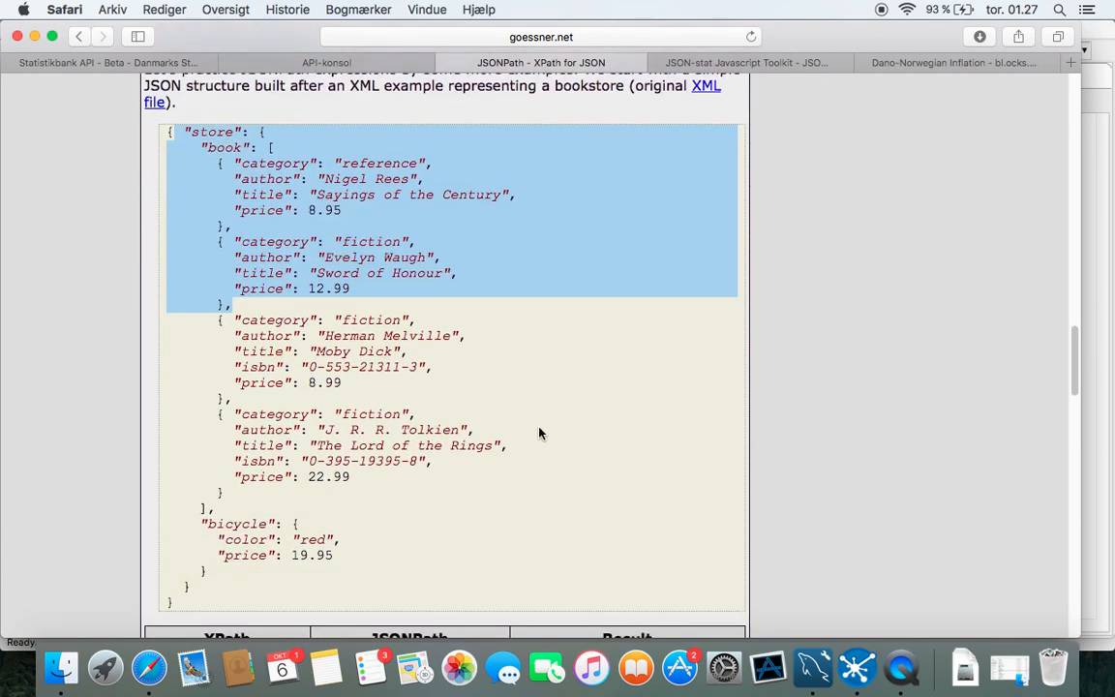
scroll(down, 3)
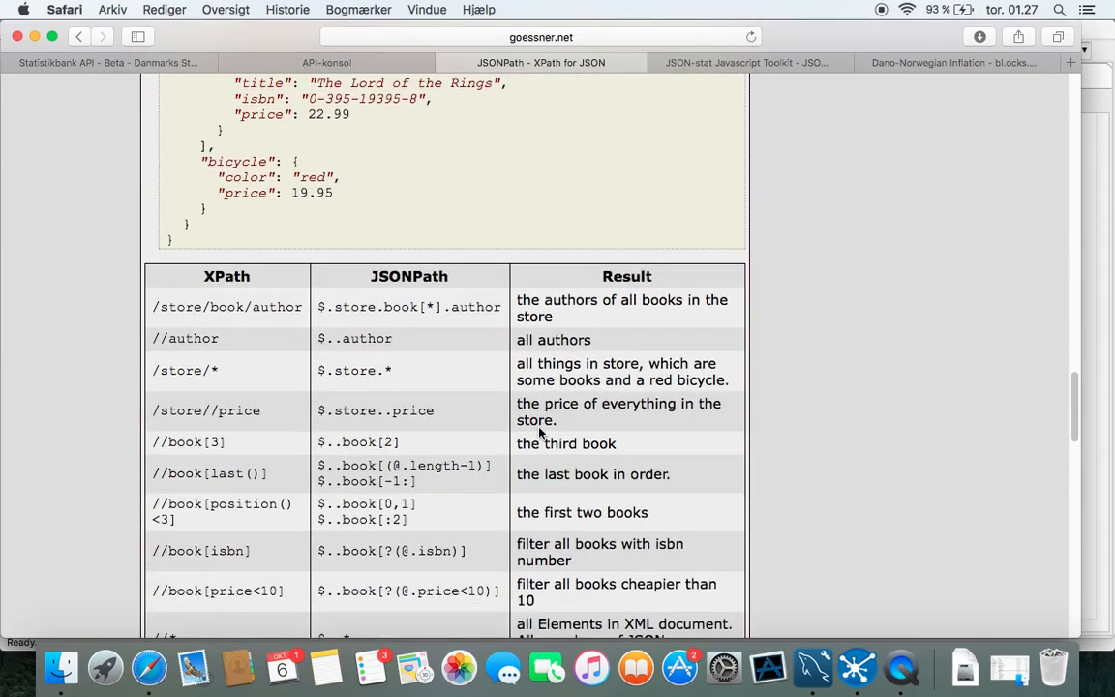
mouse_move(368, 352)
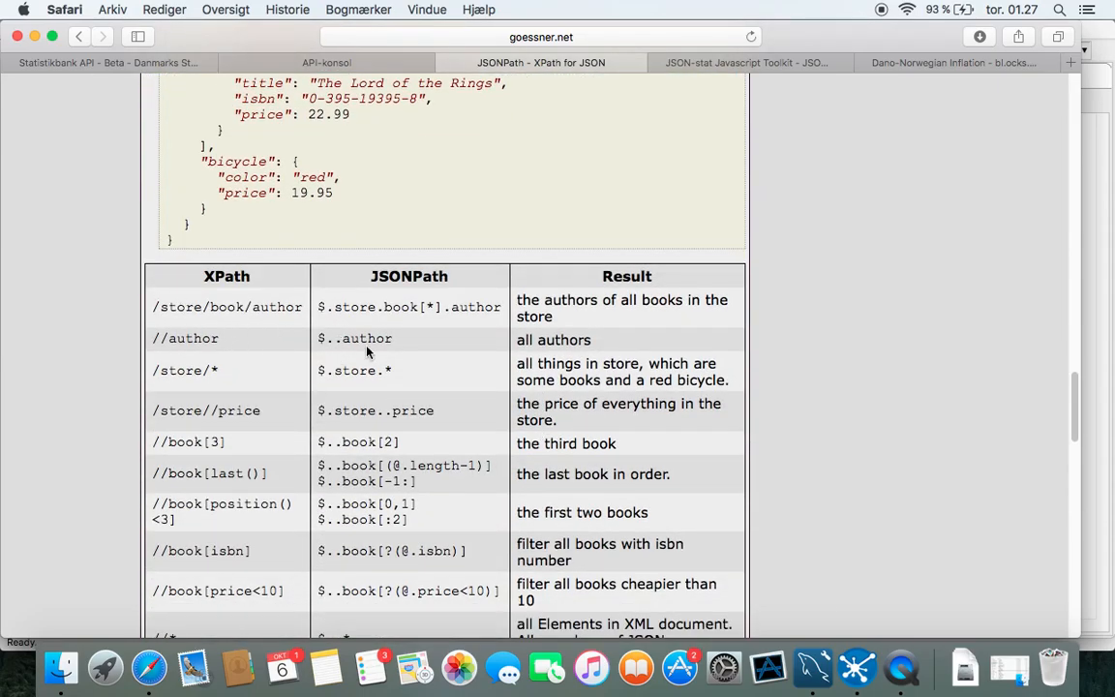
mouse_move(333, 43)
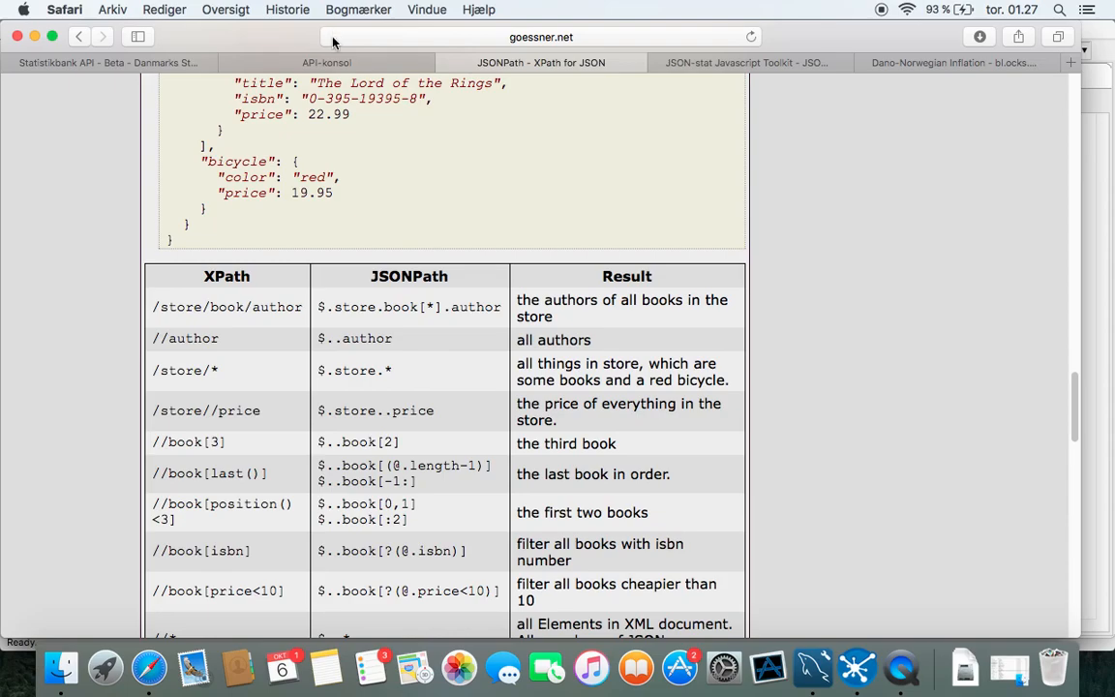
mouse_move(294, 64)
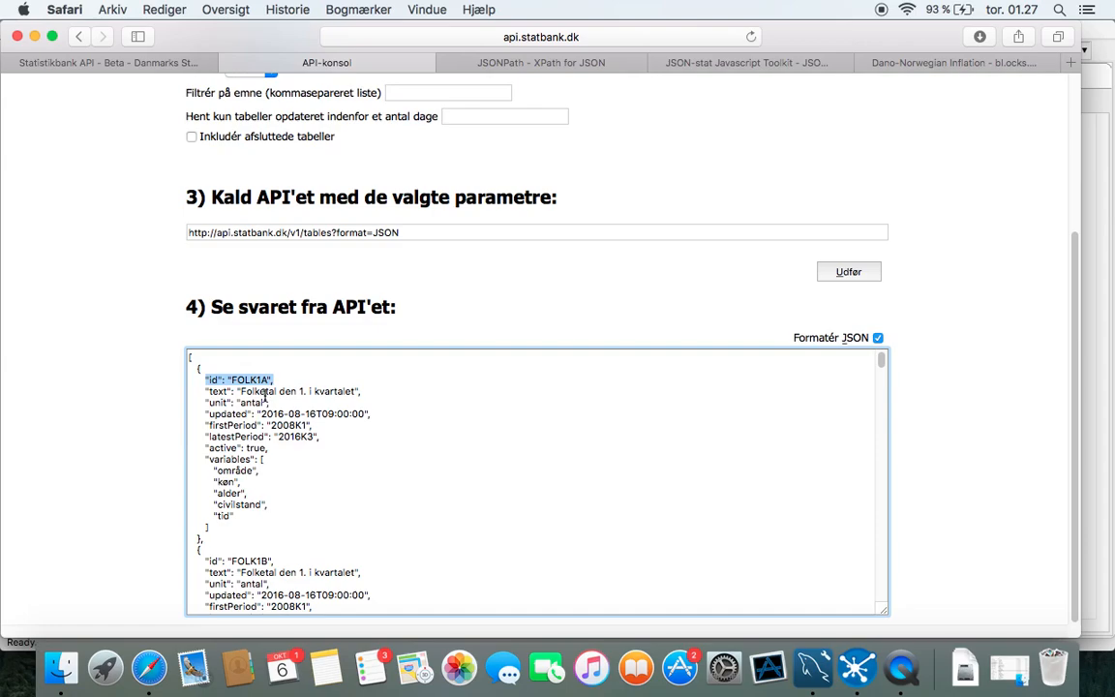
mouse_move(854, 677)
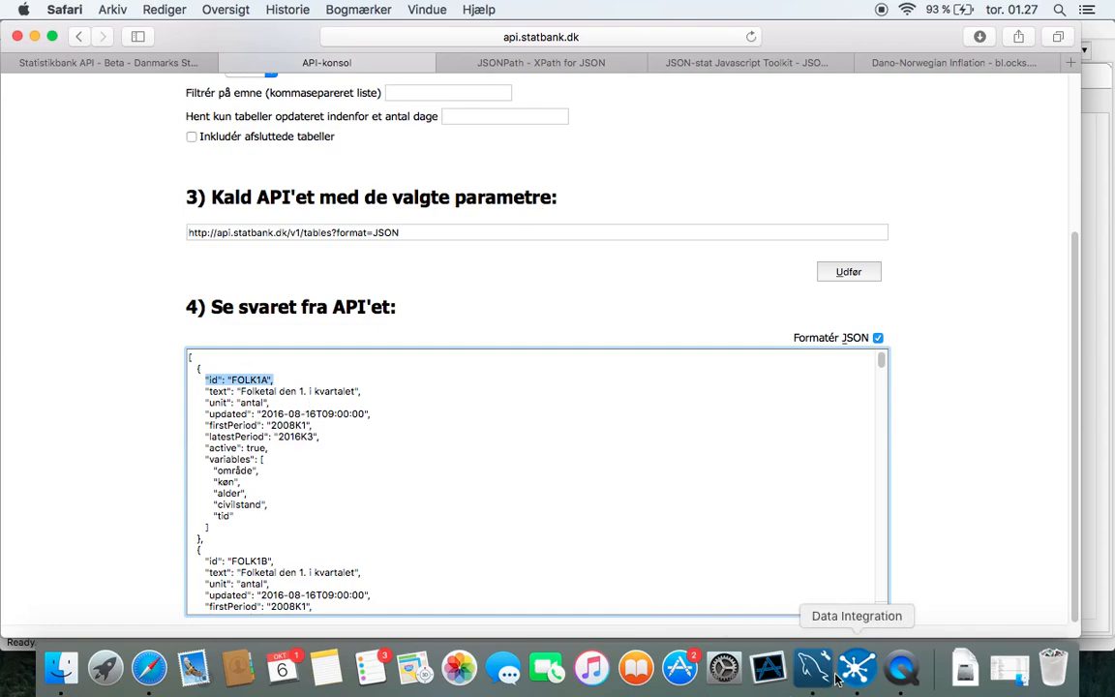
- Define JSON Input fields id with path $..id and text with path $..text, typed String
click(855, 662)
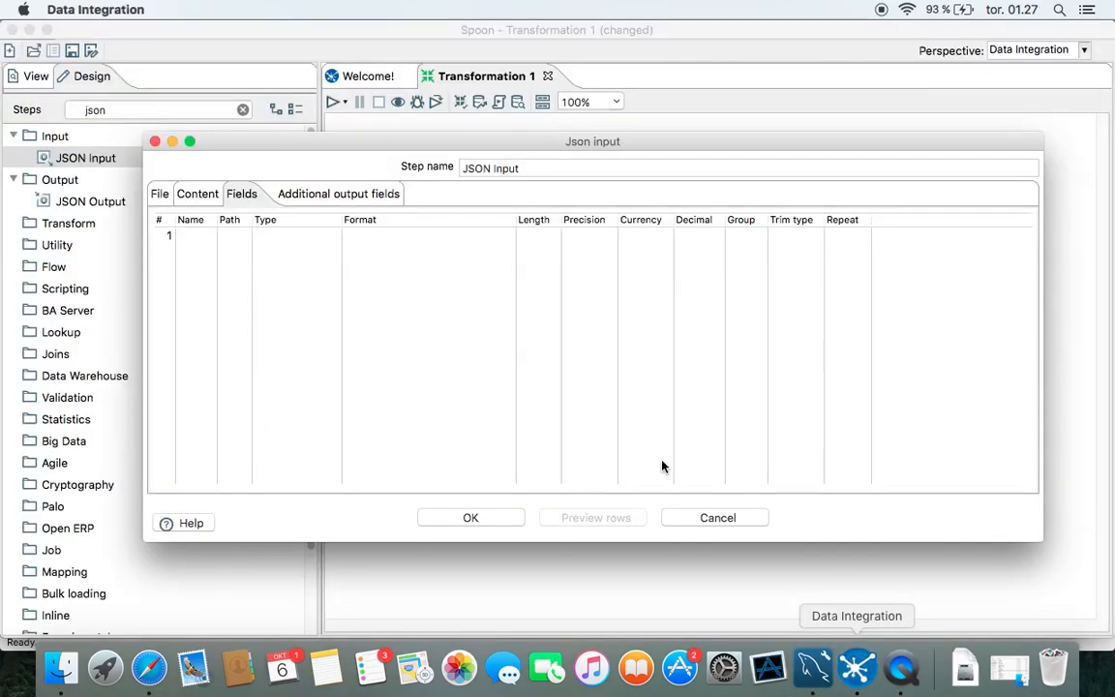
click(194, 236)
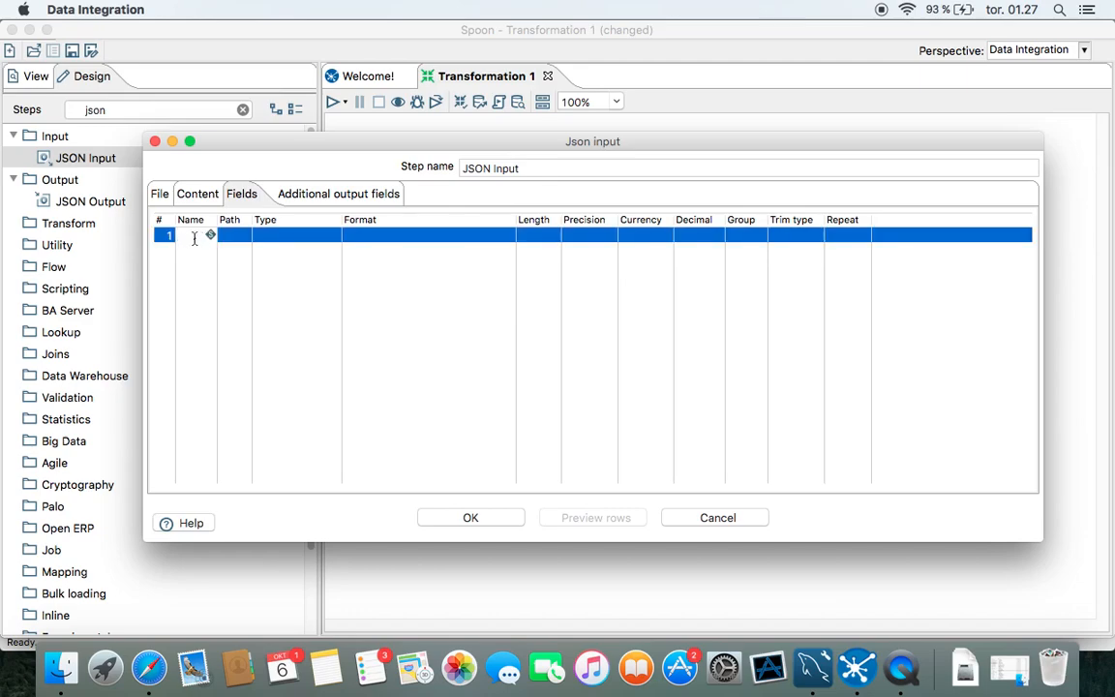
text(id)
click(195, 252)
text(text)
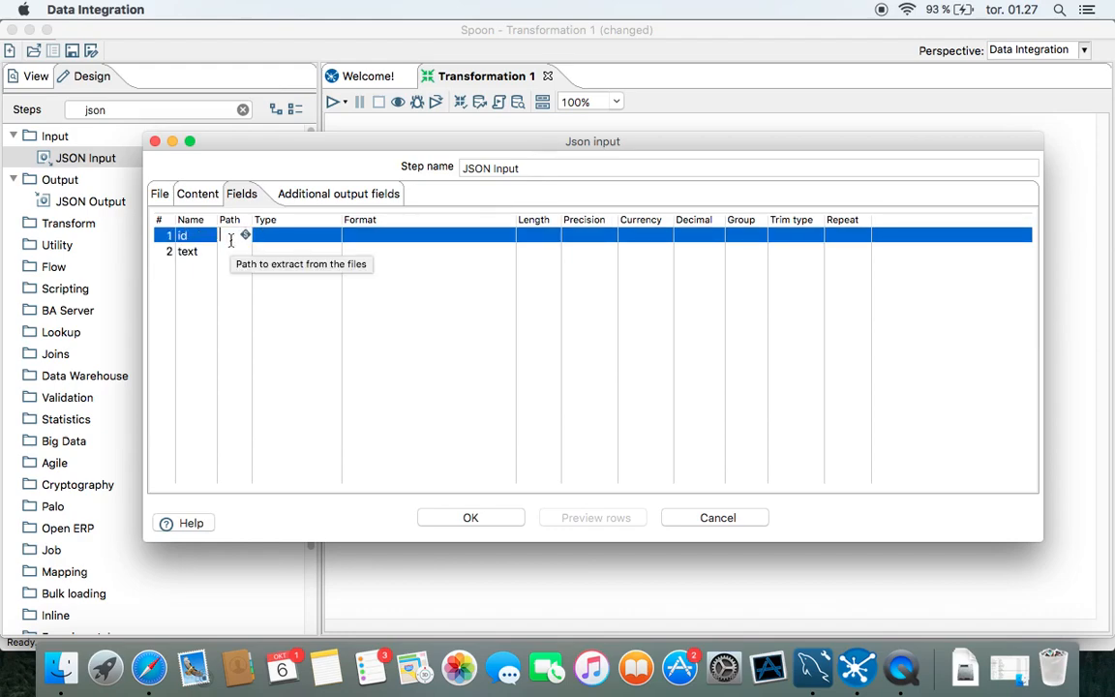
text($..id)
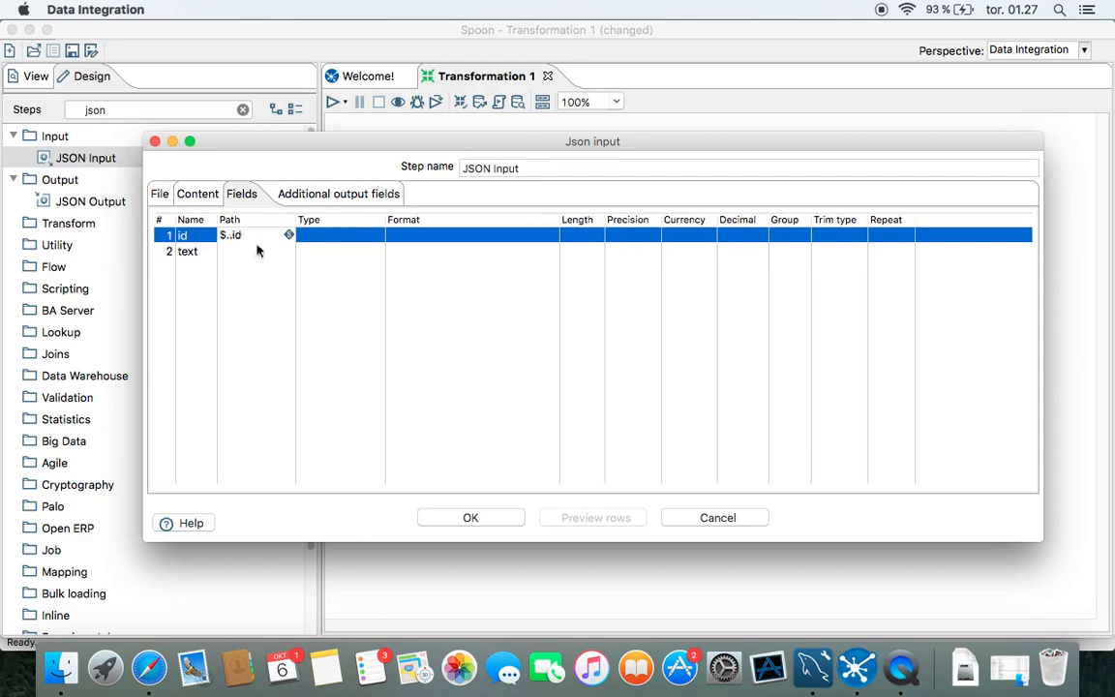
click(255, 252)
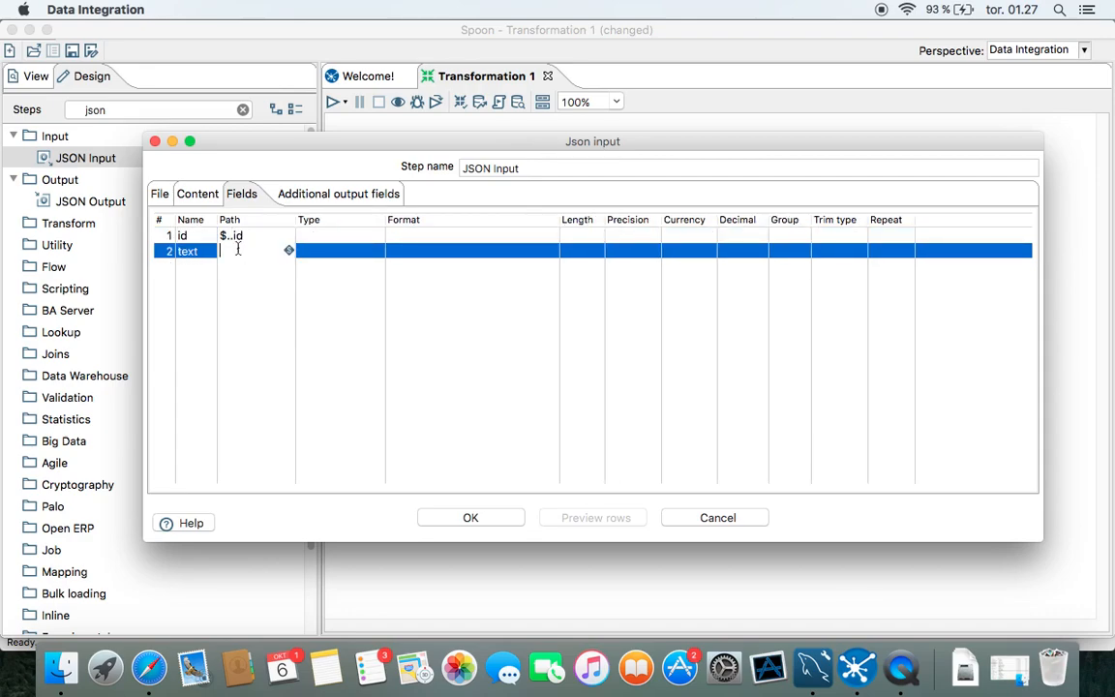
text($)
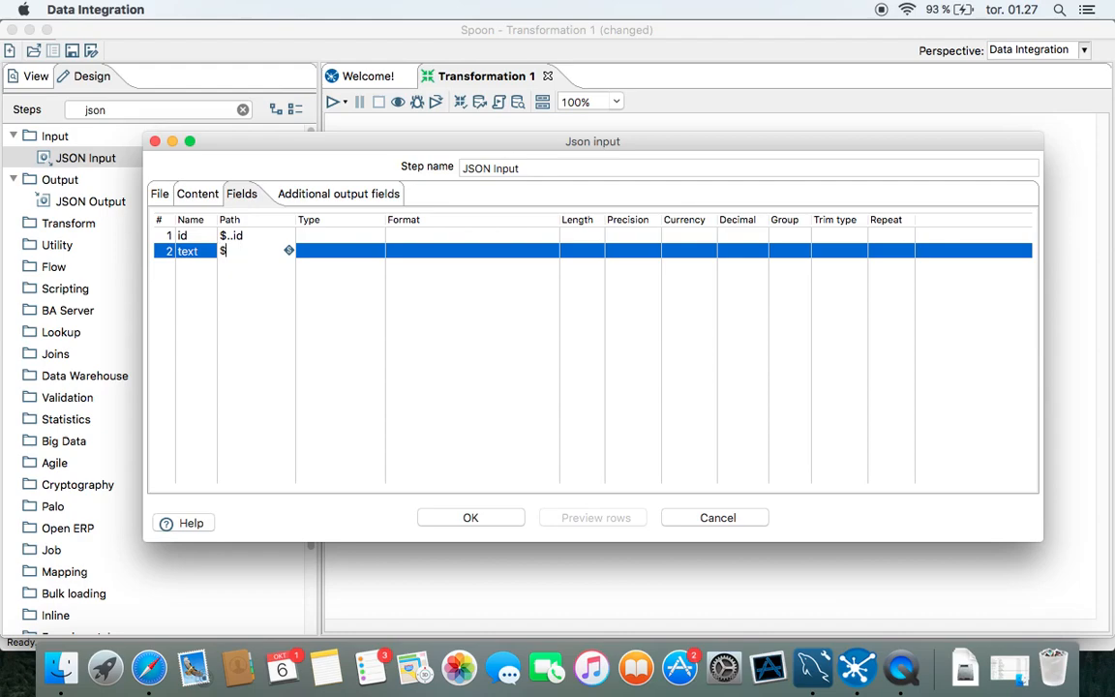
text(..text)
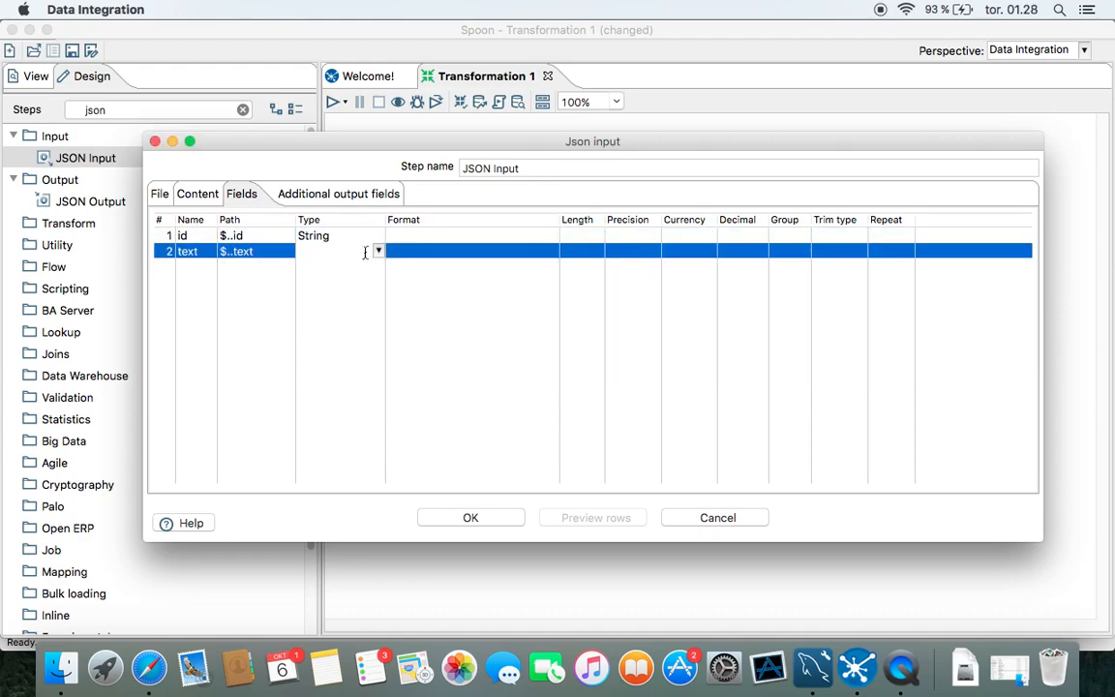
click(377, 252)
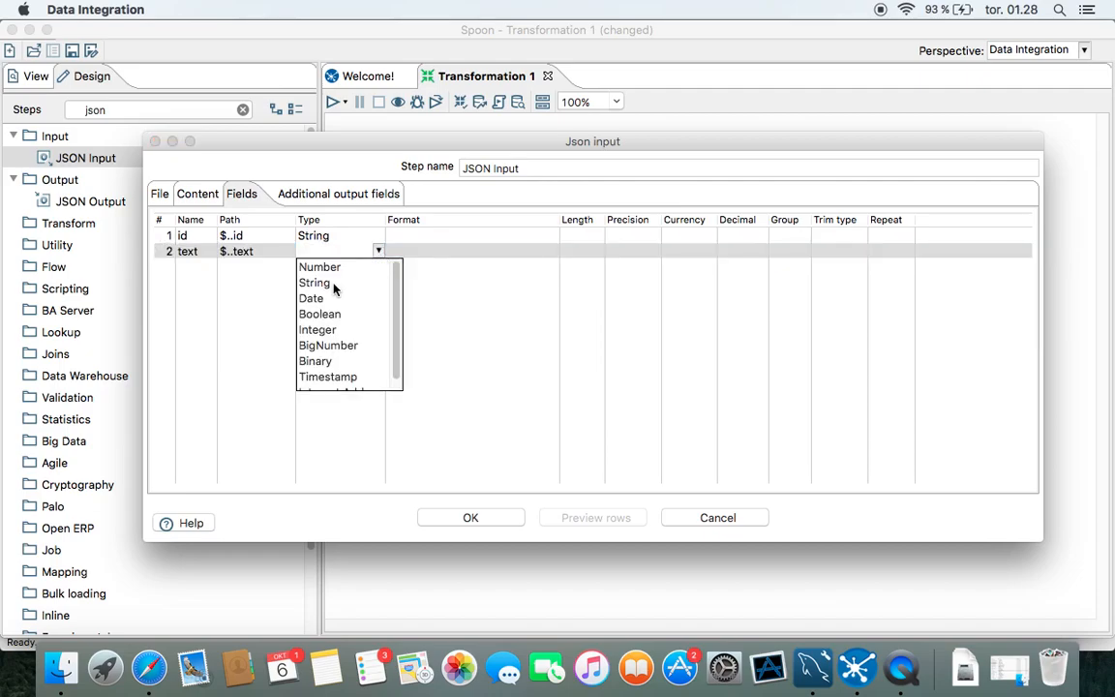
click(314, 282)
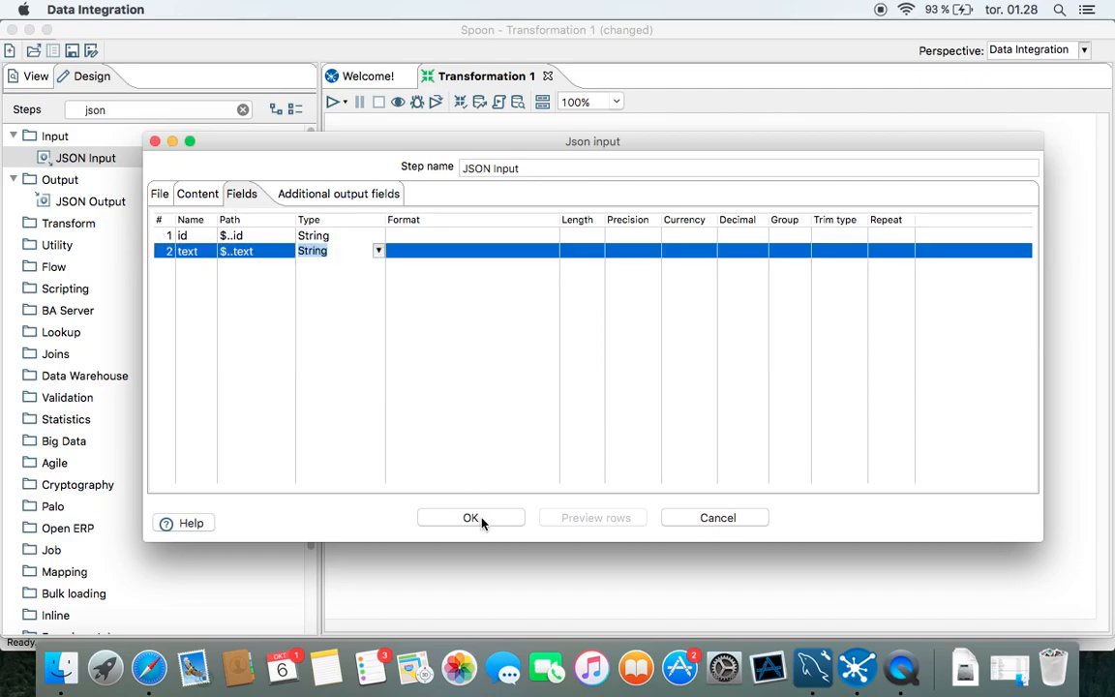
- Confirm the JSON Input field definitions, leaving the three chained steps on the canvas
click(470, 517)
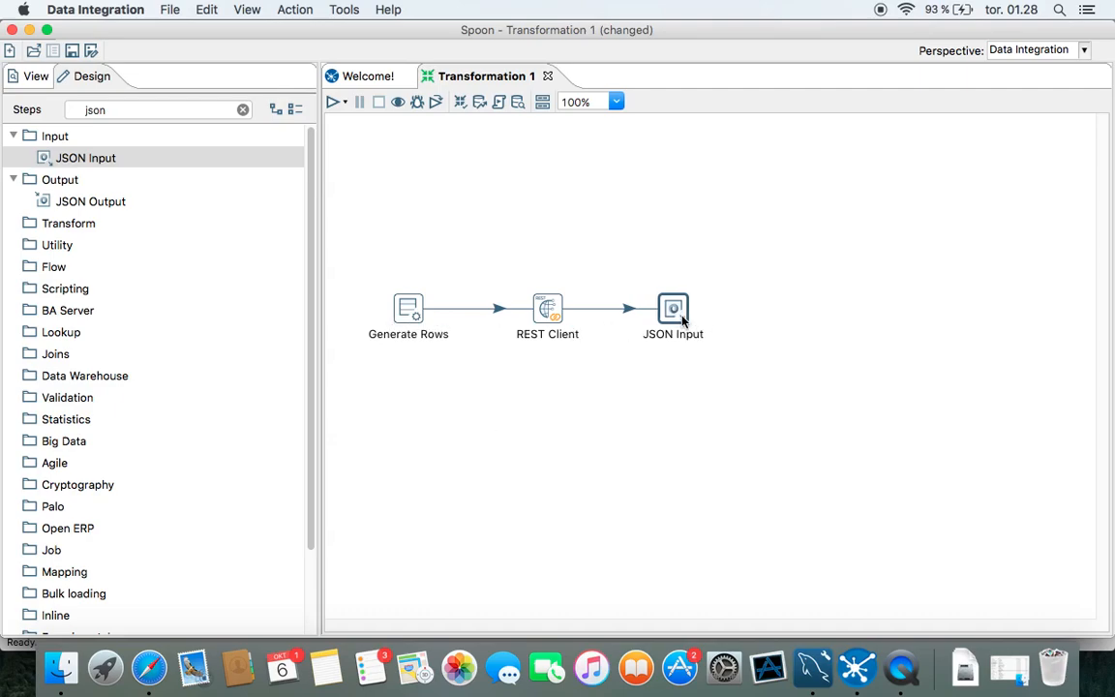
mouse_move(310, 244)
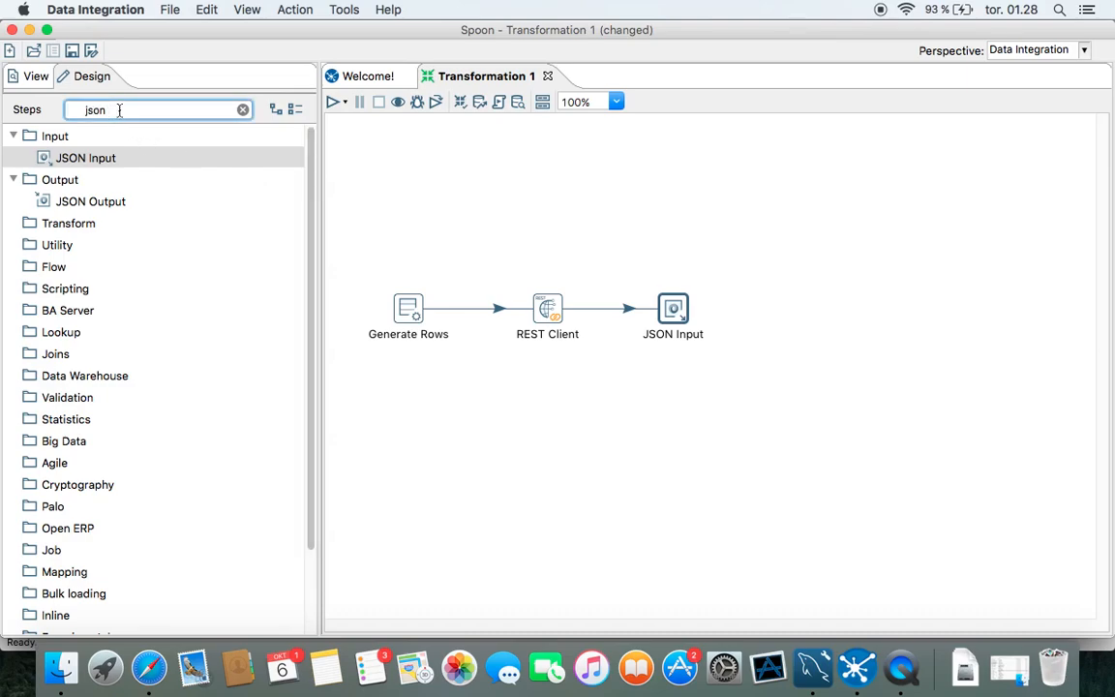
mouse_move(507, 325)
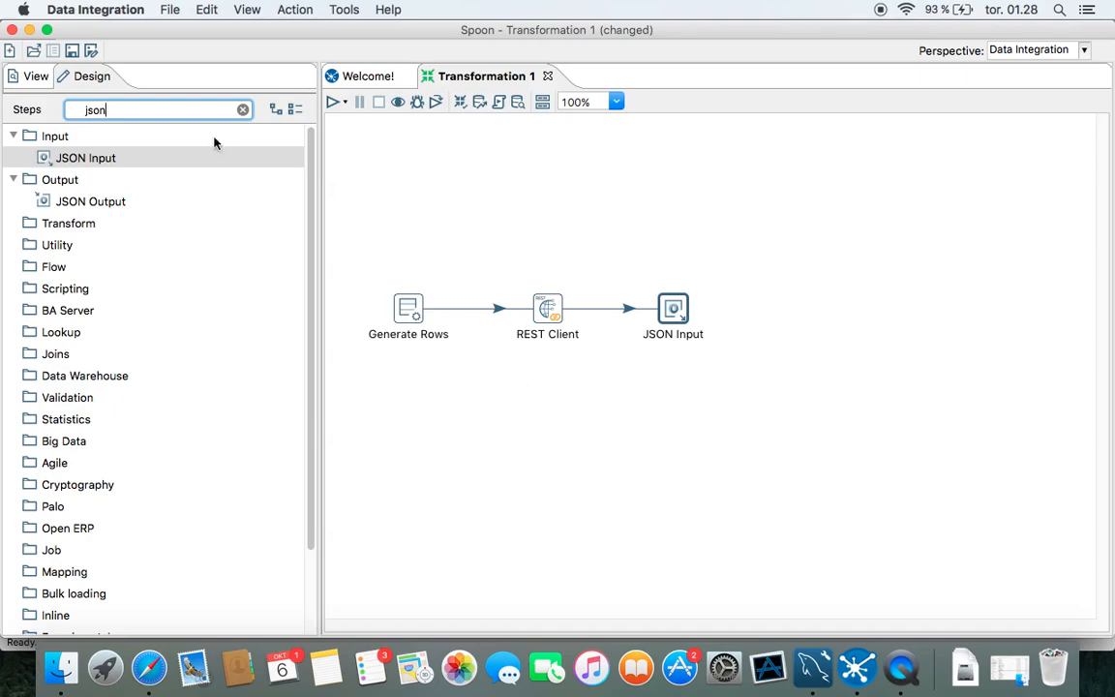
mouse_move(288, 205)
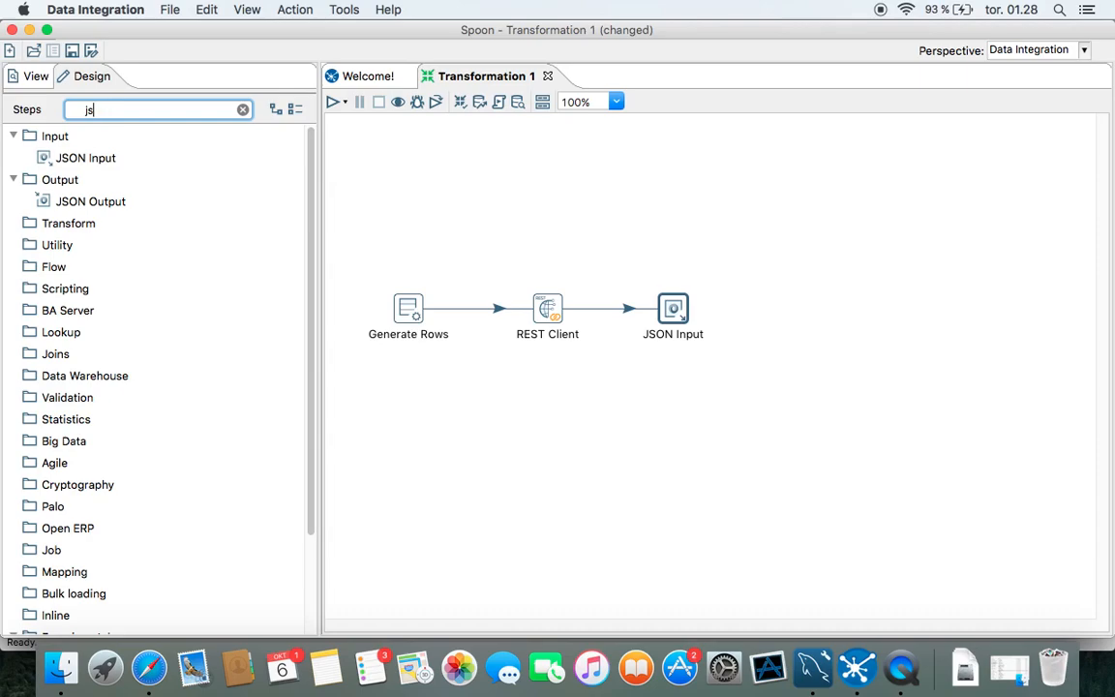
- Add a Select values step found via 'sel' and hop JSON Input into it
click(240, 109)
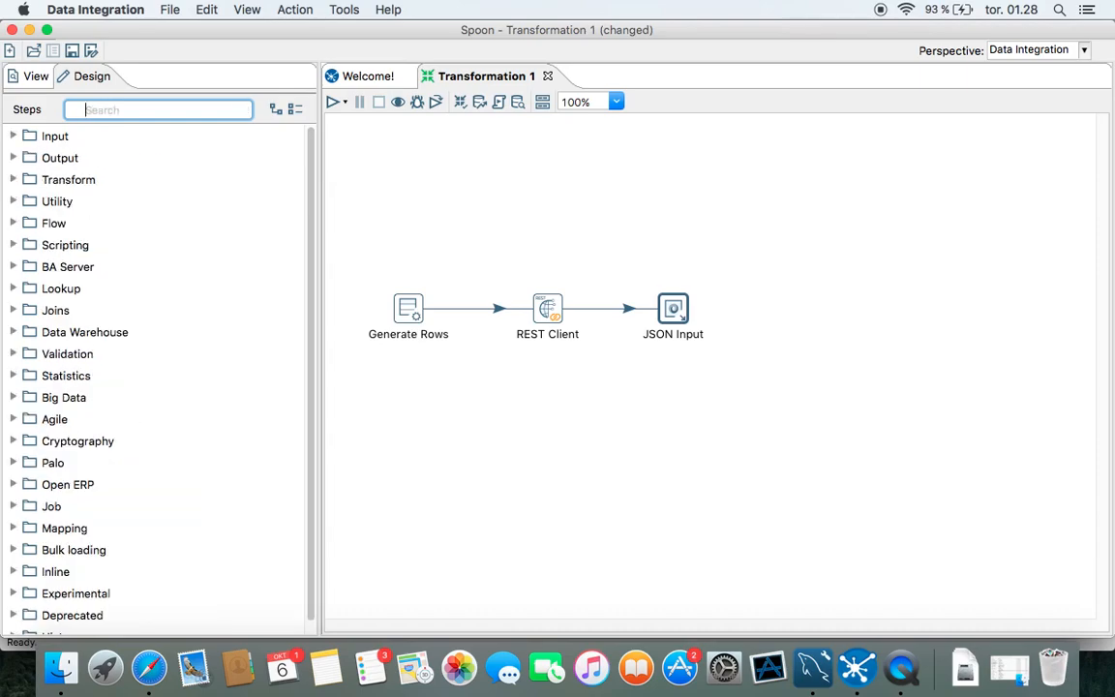
text(s)
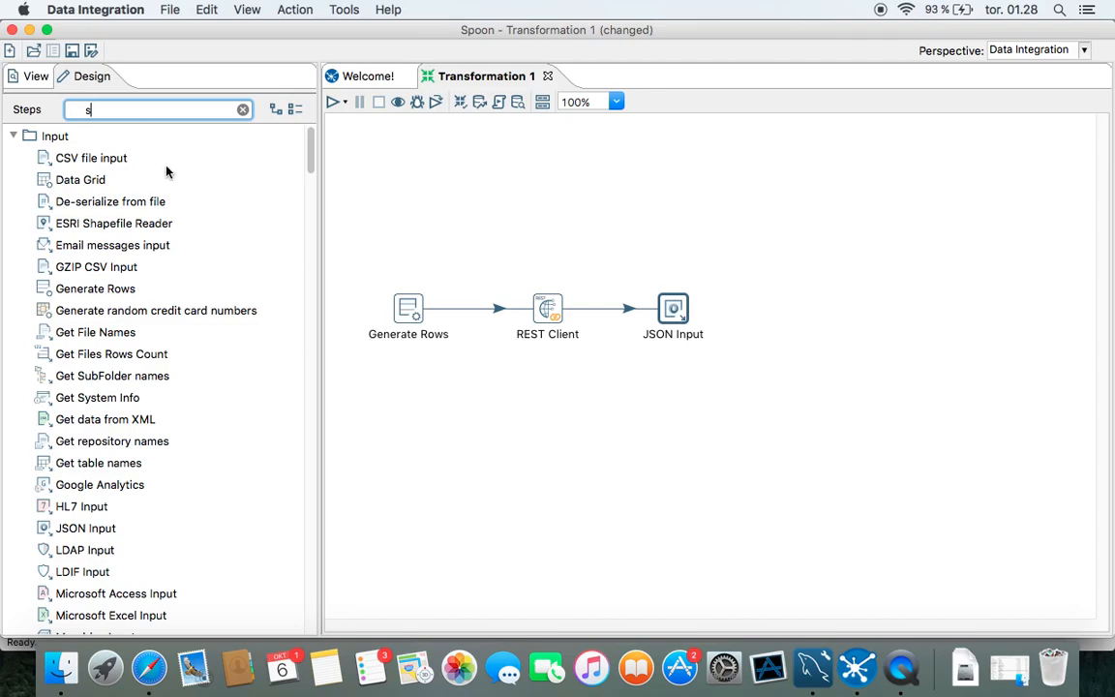
text(elec)
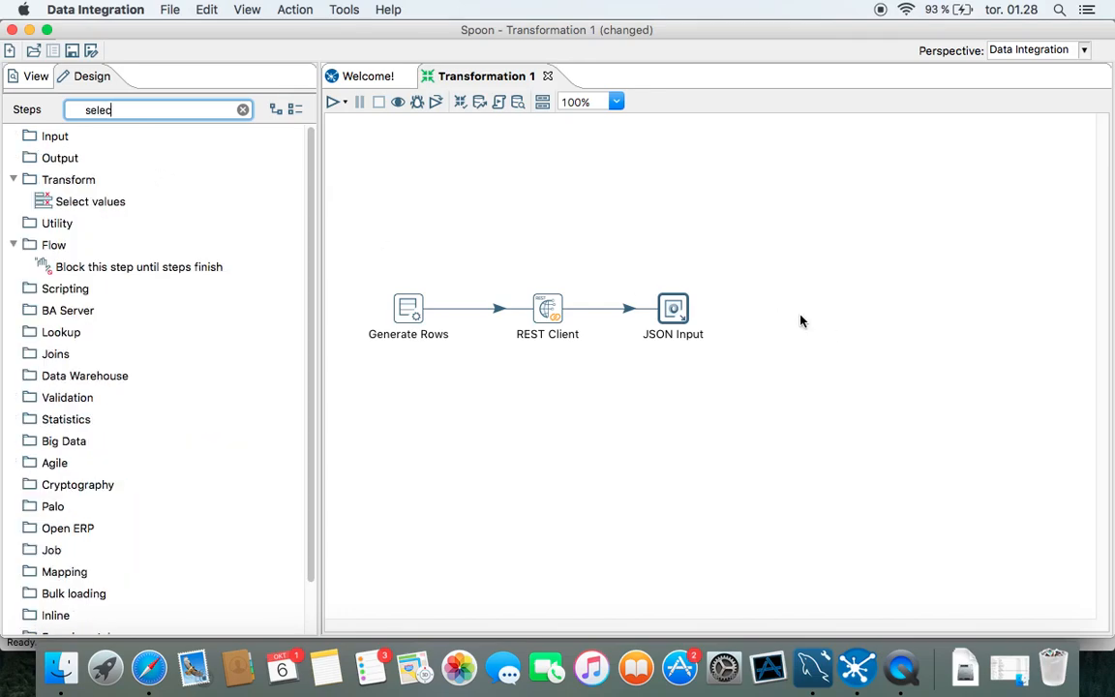
drag(89, 201, 797, 313)
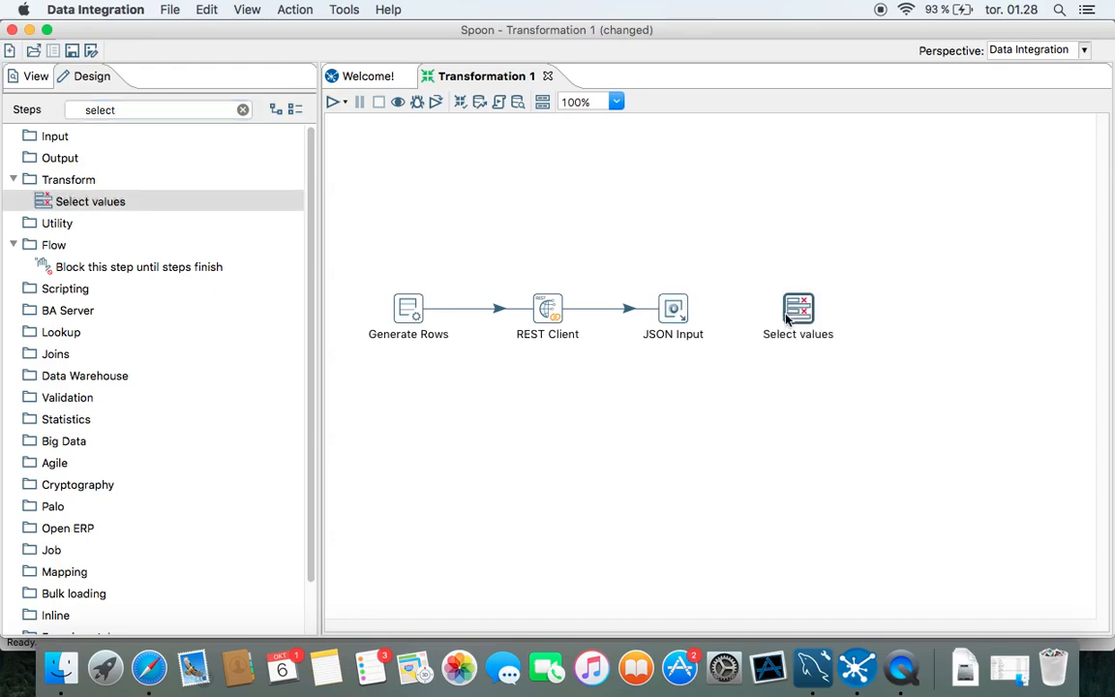
drag(673, 307, 798, 308)
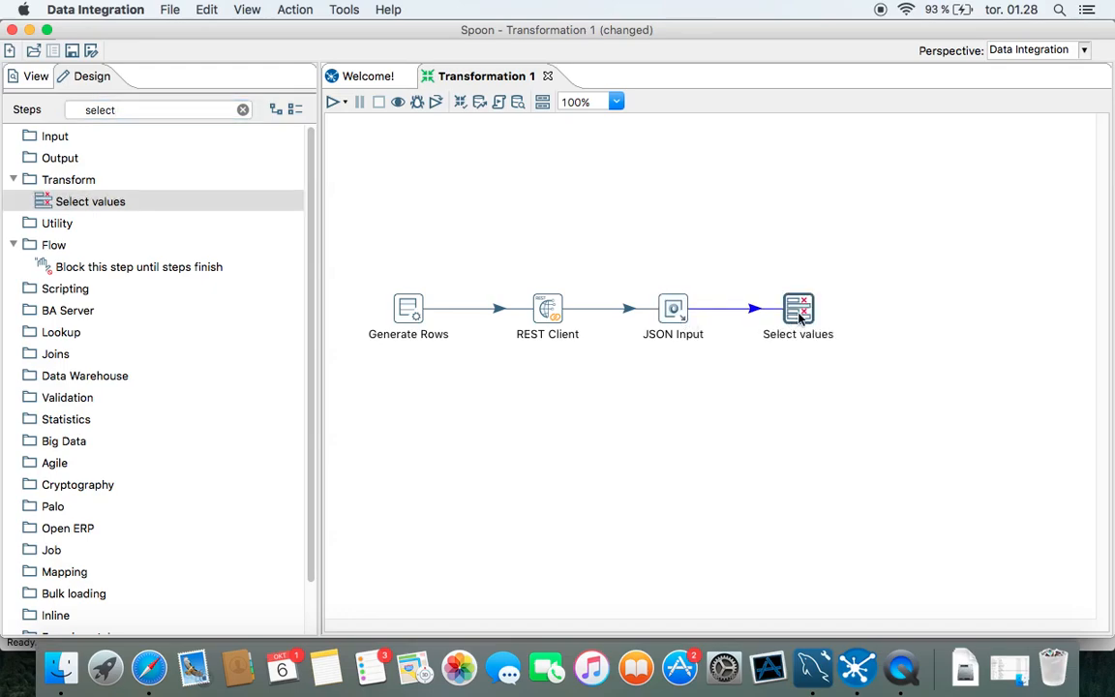
mouse_move(840, 329)
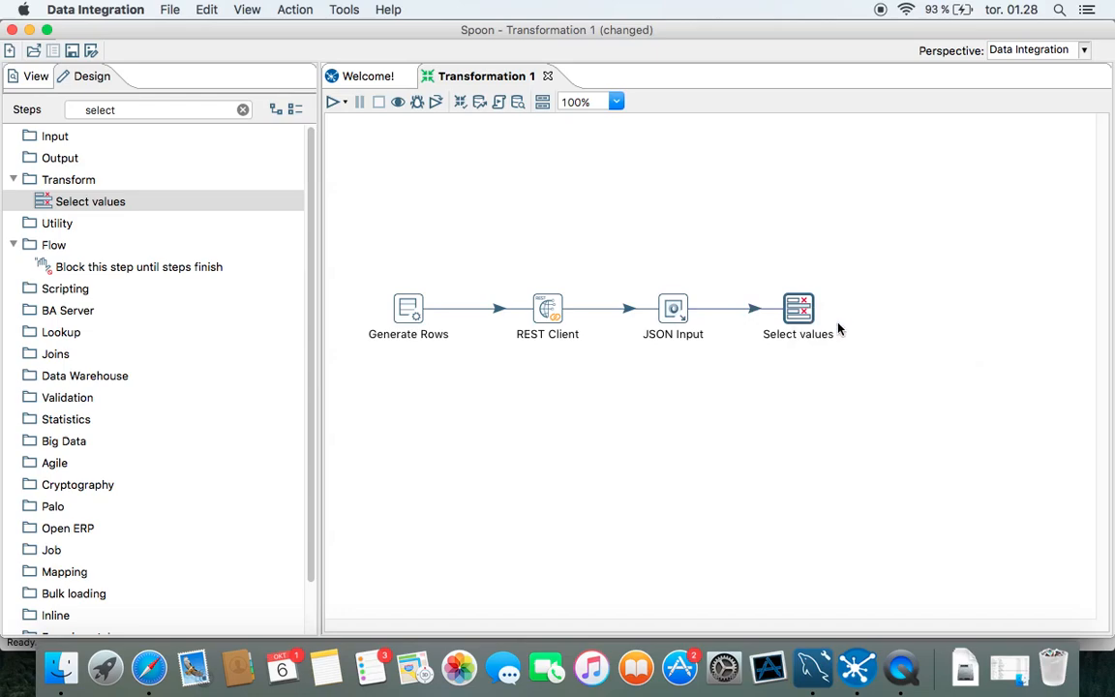
mouse_move(801, 312)
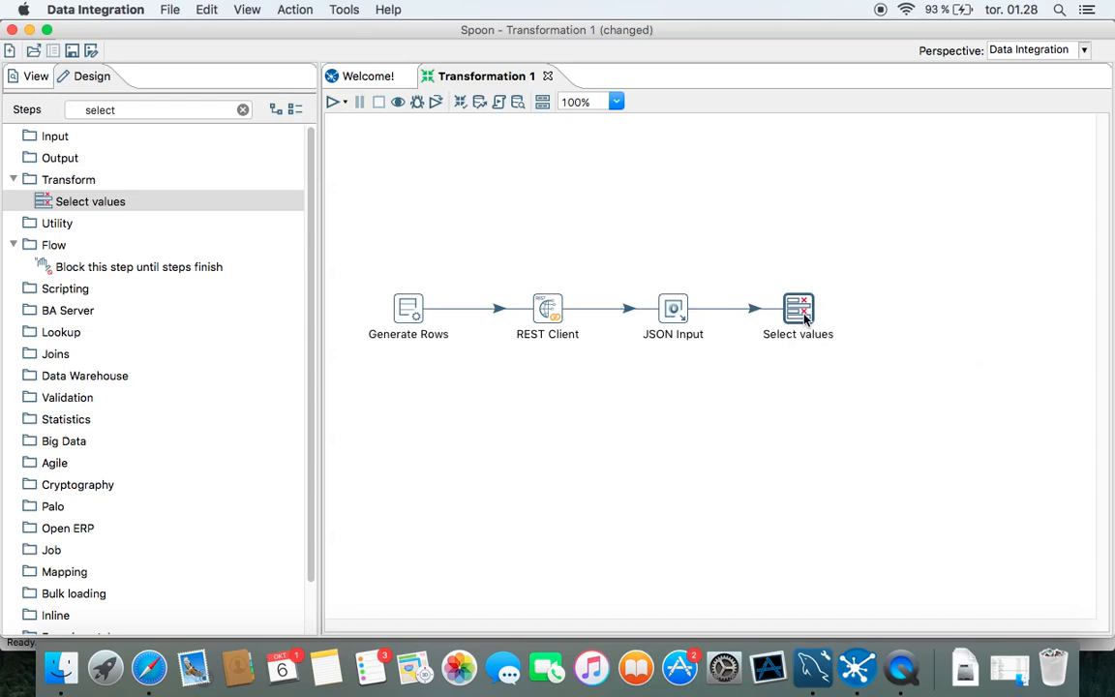
- Load incoming fields into Select values and delete url and result, keeping id and text
double_click(798, 308)
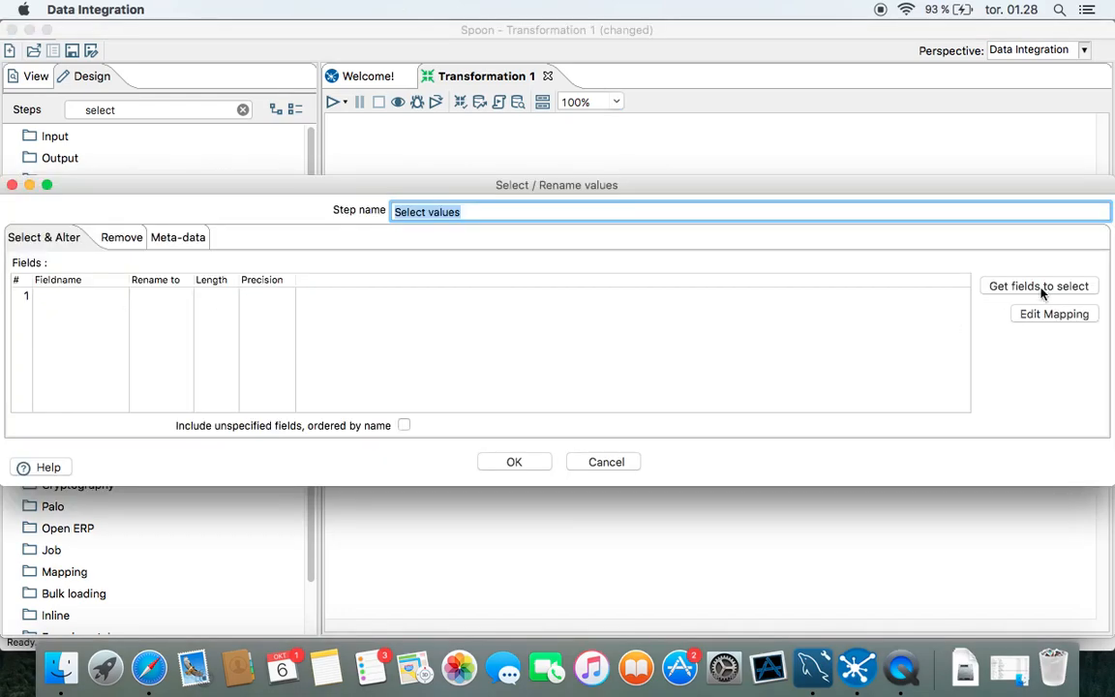
click(1038, 287)
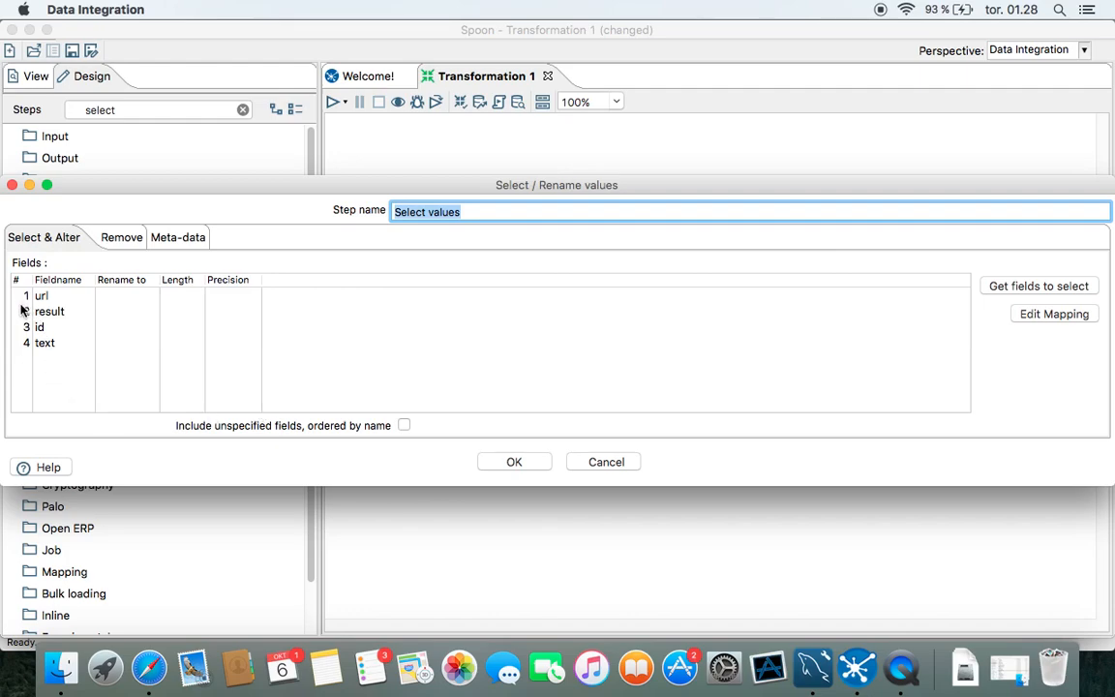
click(43, 294)
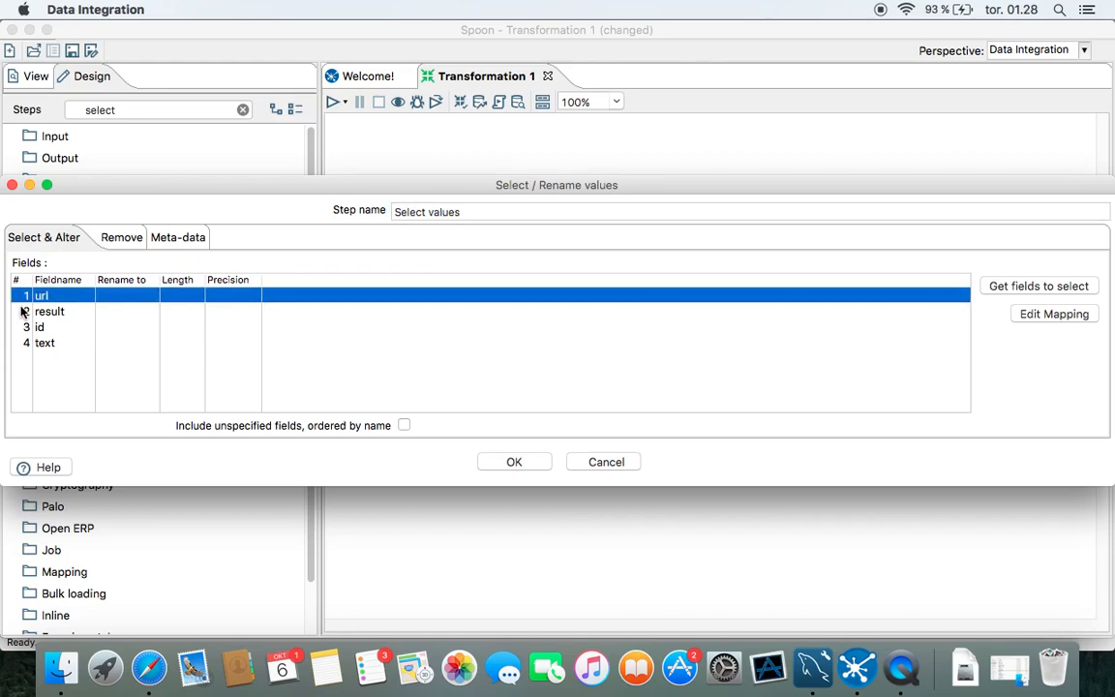
click(50, 310)
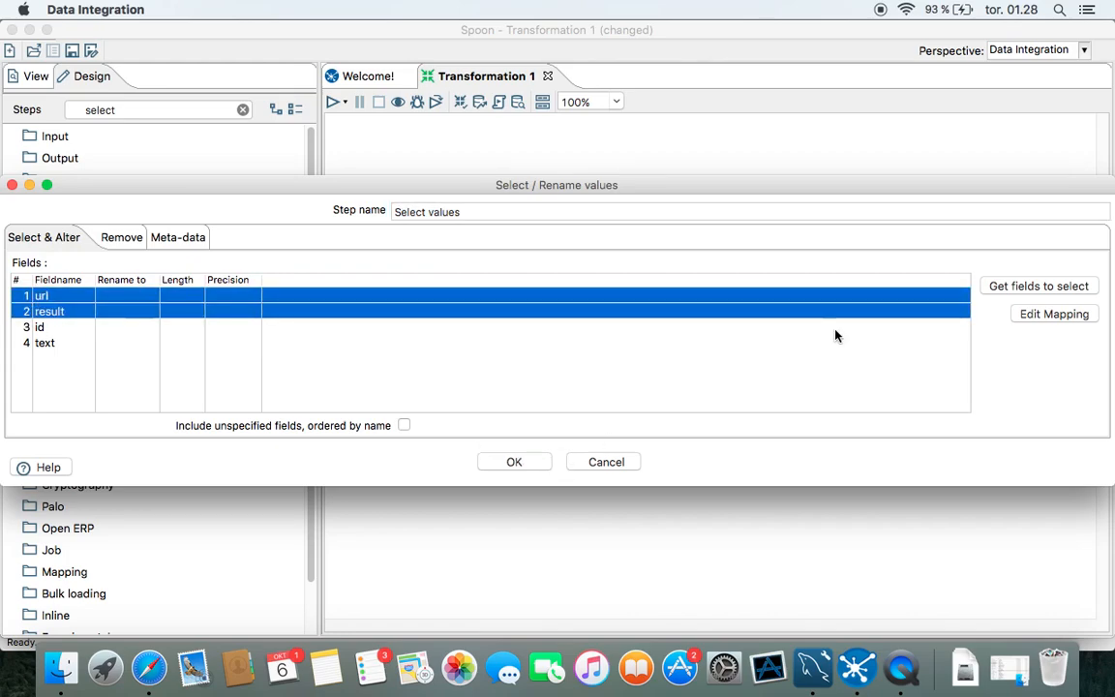
mouse_move(24, 336)
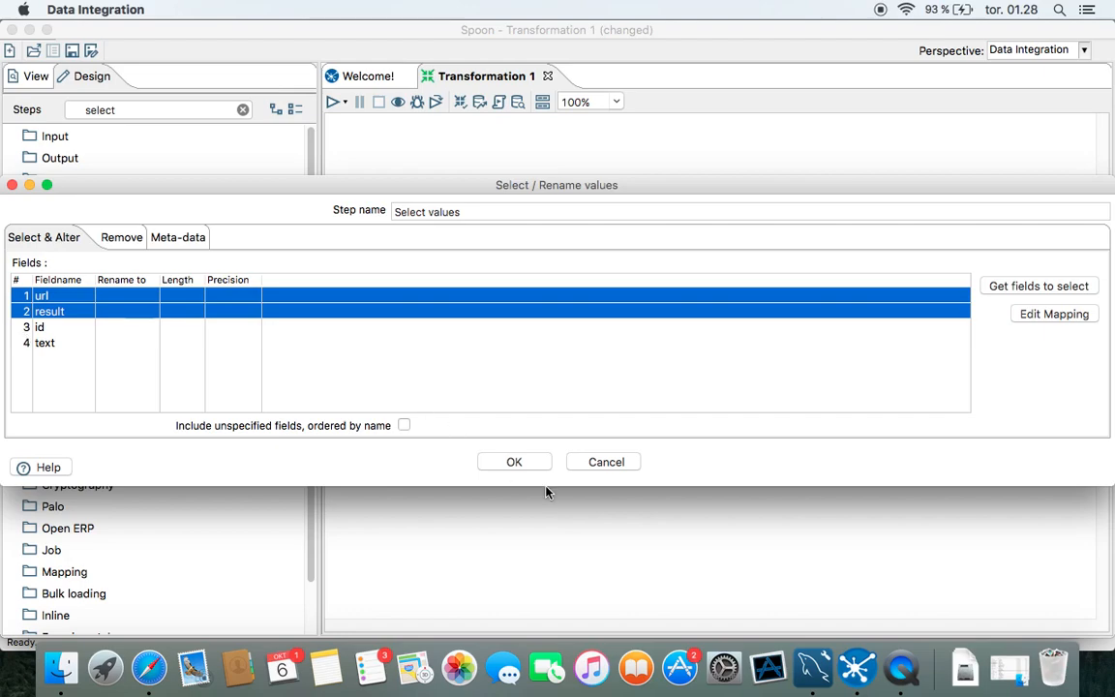
right_click(58, 310)
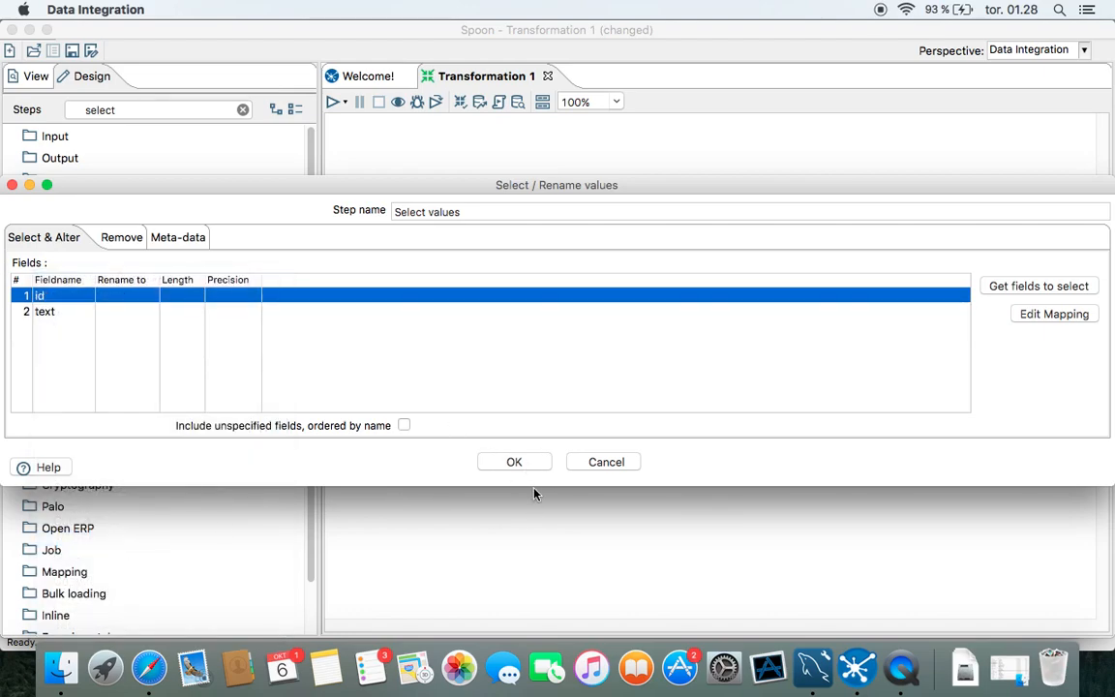
click(515, 461)
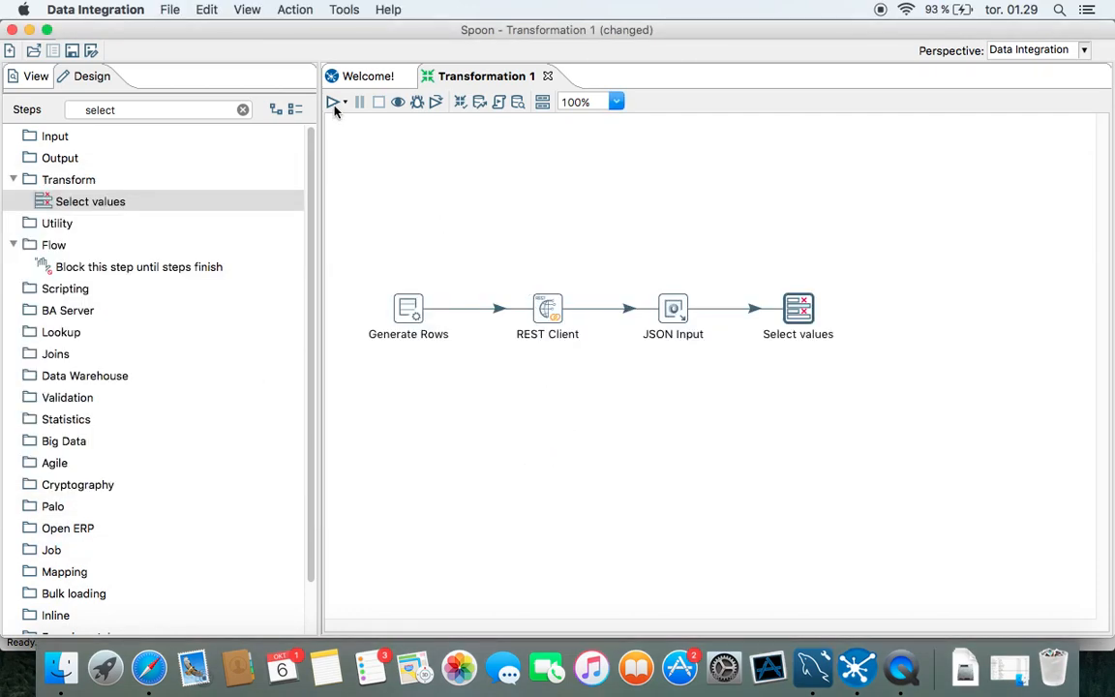
- Launch a run and save the transformation as jsontest, overwriting the existing file
click(332, 101)
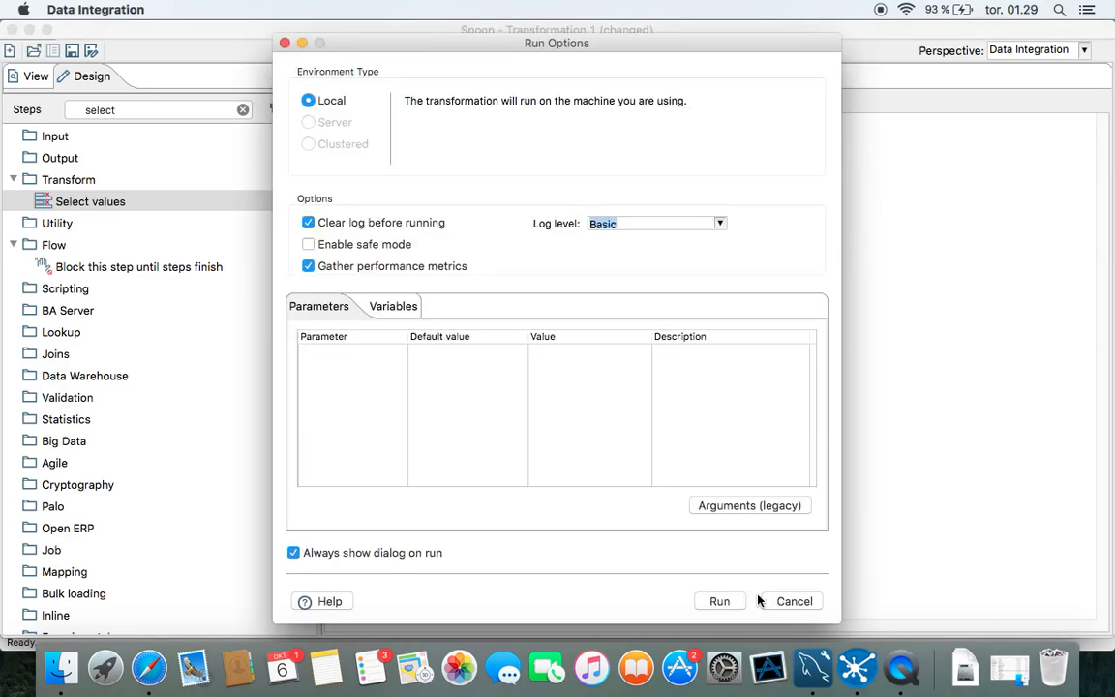
click(720, 599)
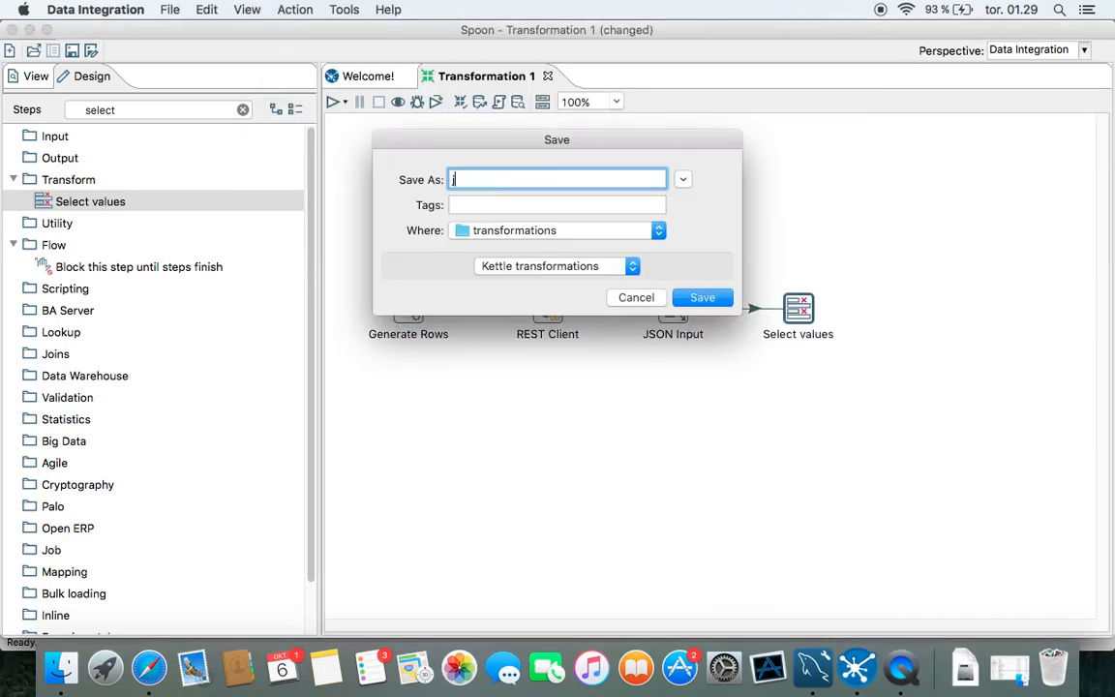
text(jsontest)
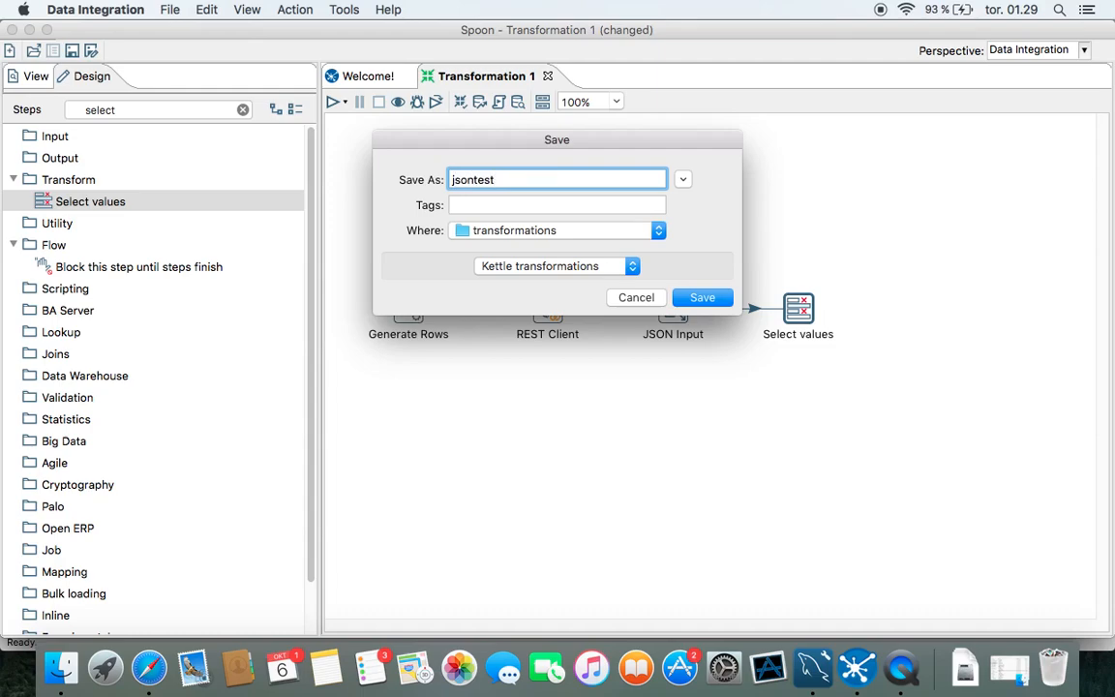
click(701, 298)
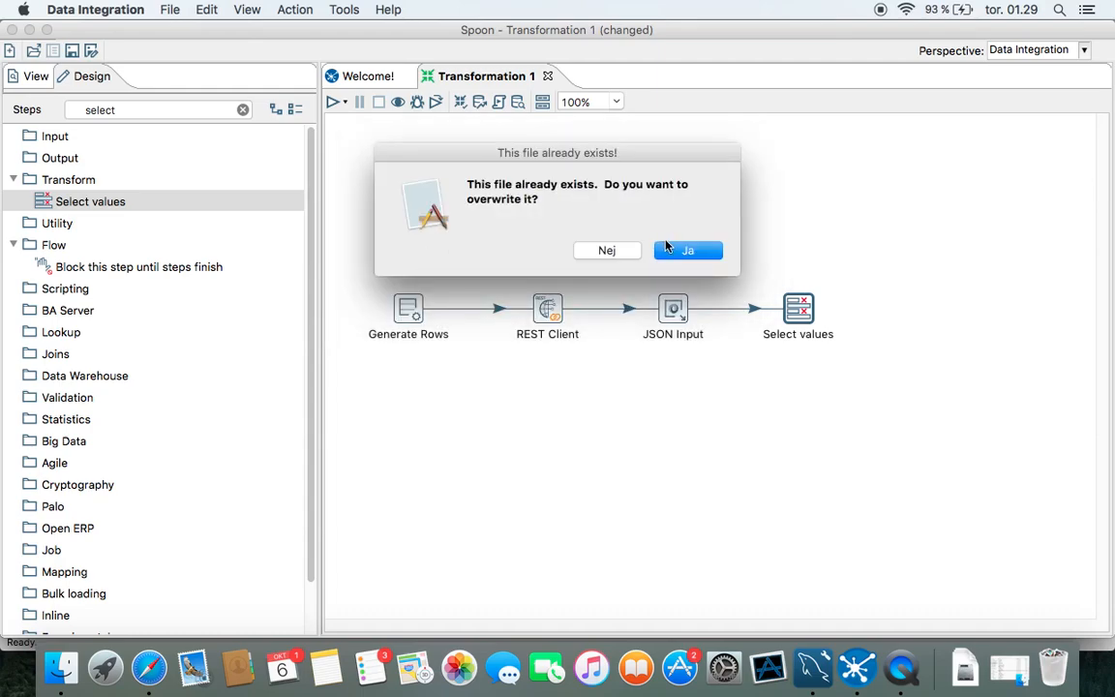
click(687, 250)
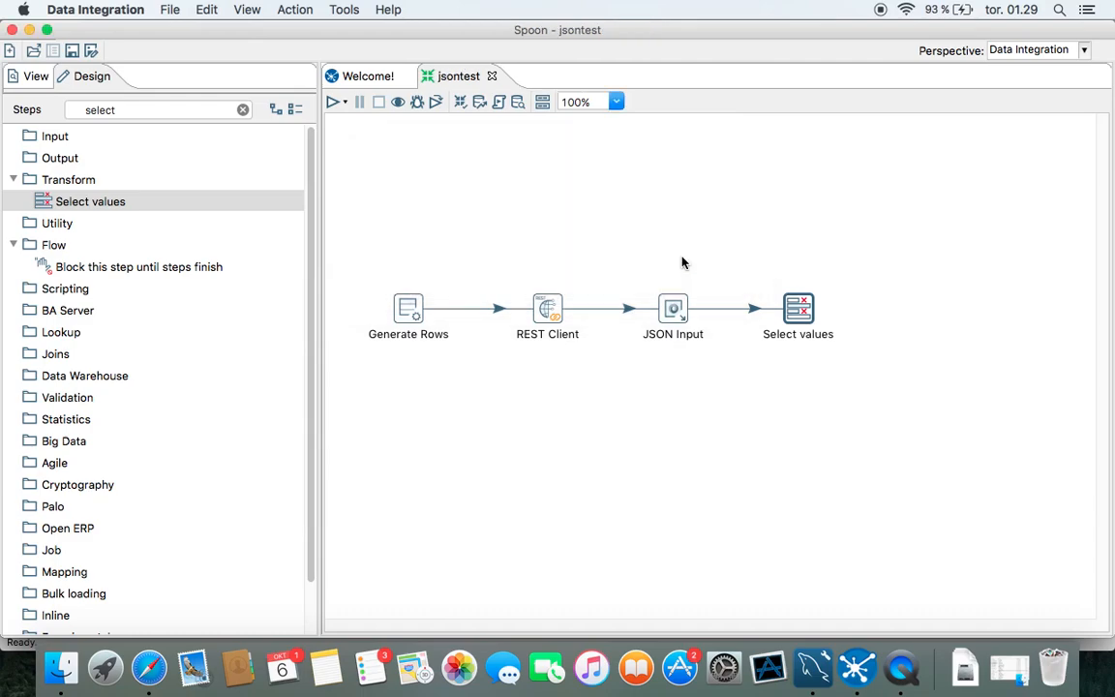
mouse_move(530, 433)
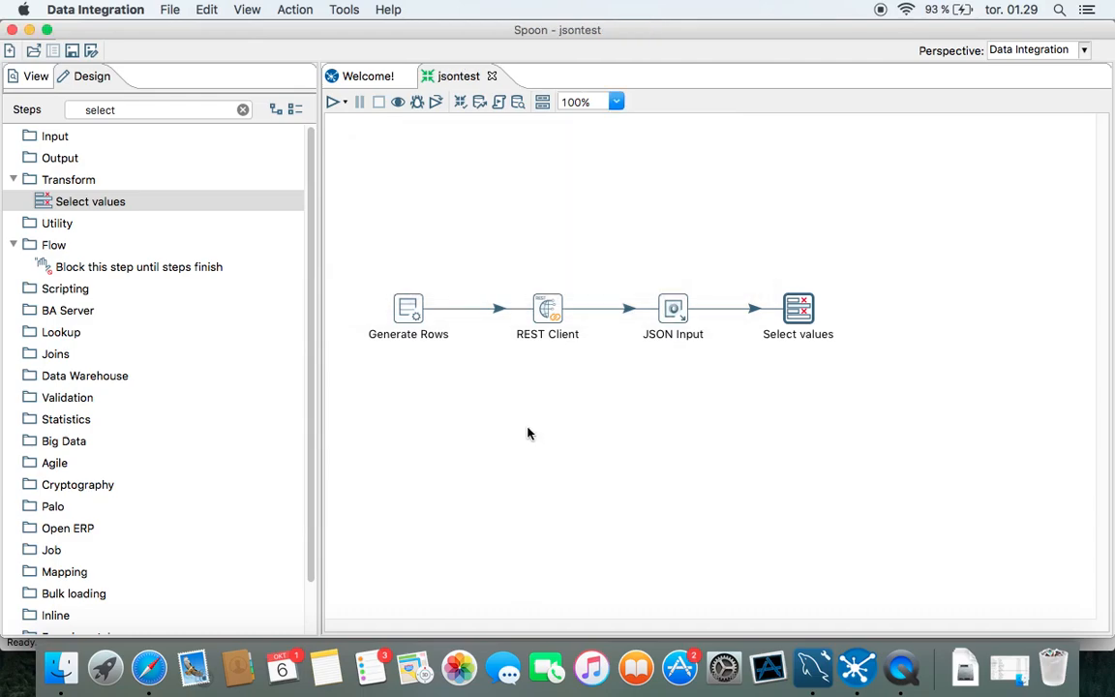
- Run jsontest and check the Logging tab shows all steps finished
click(337, 100)
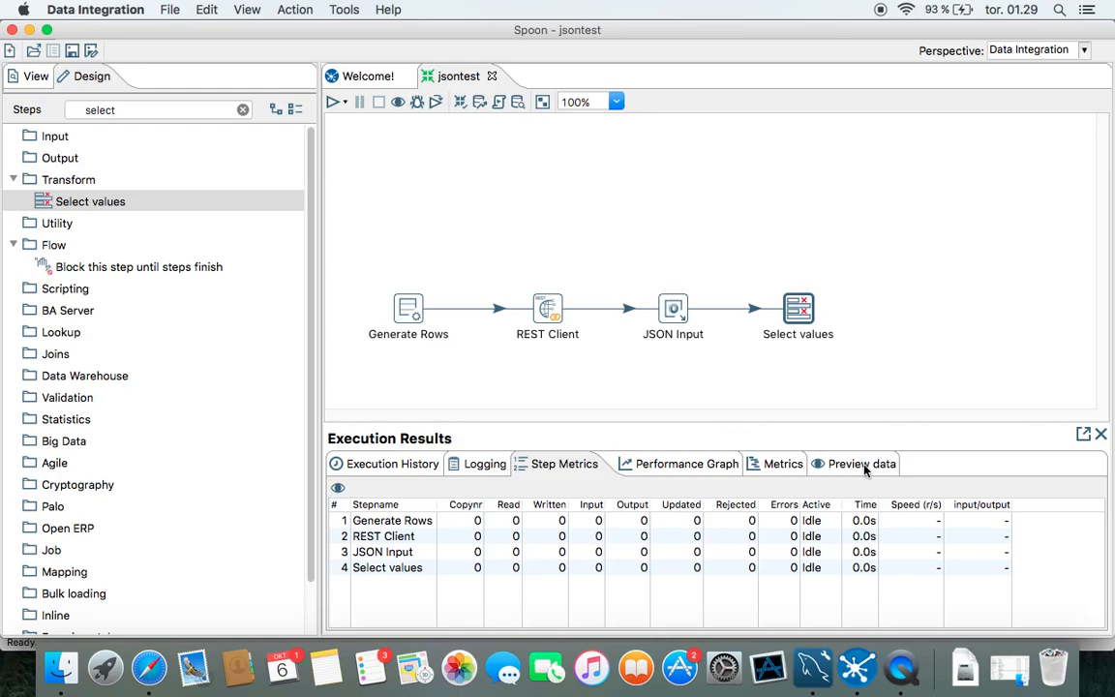
click(484, 465)
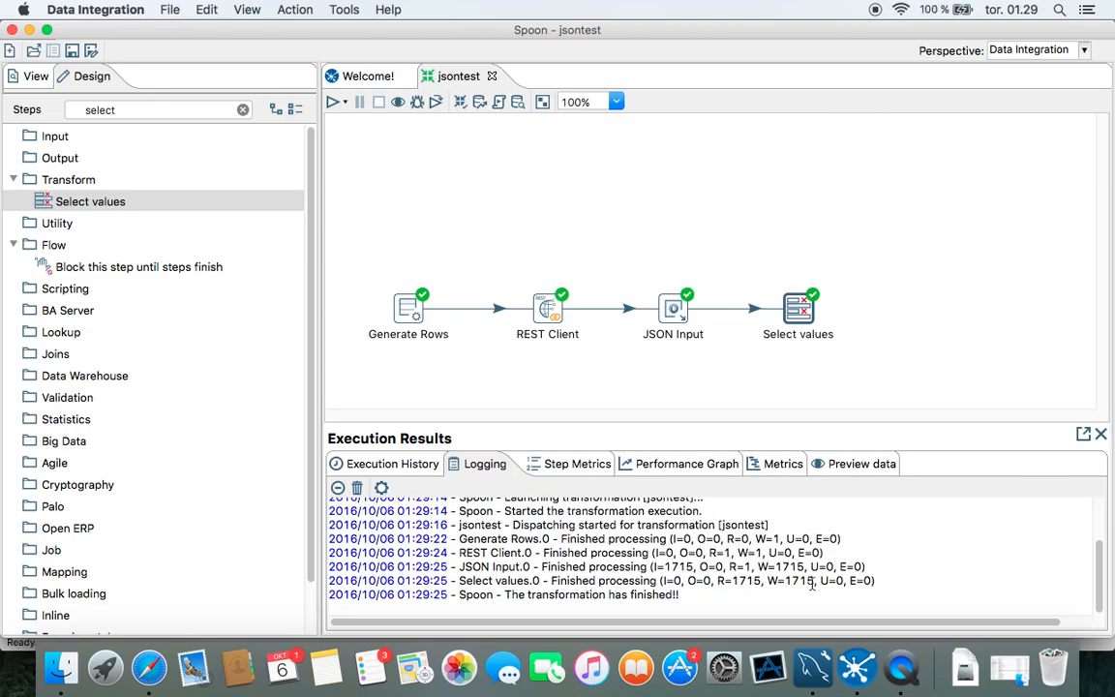
mouse_move(844, 472)
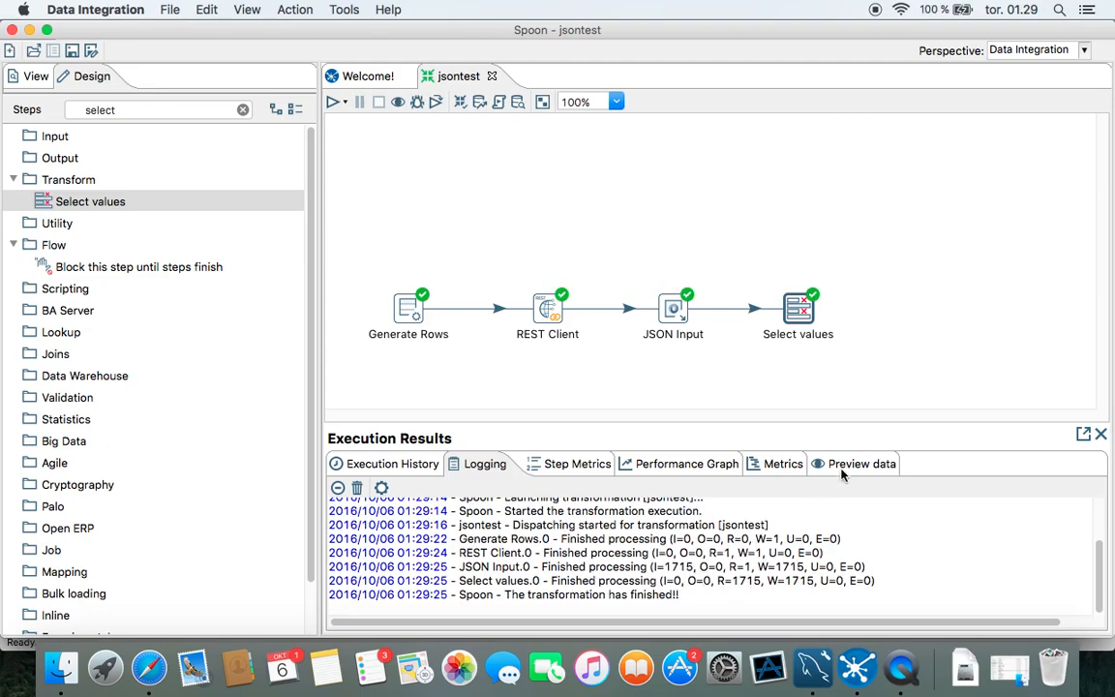
mouse_move(797, 309)
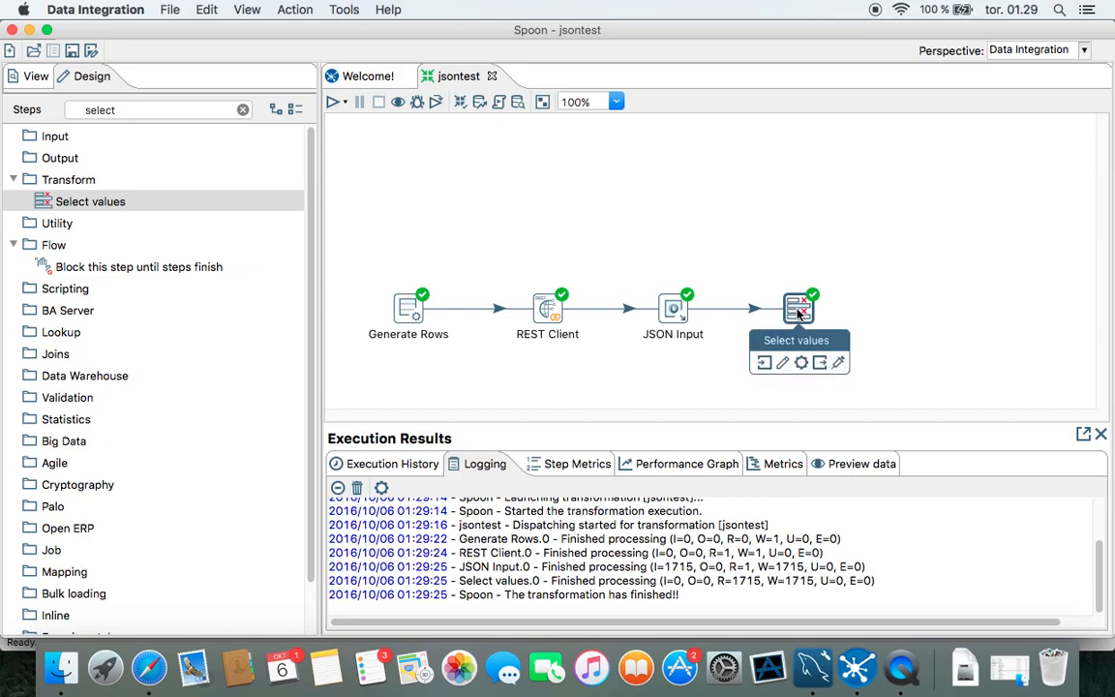
mouse_move(855, 471)
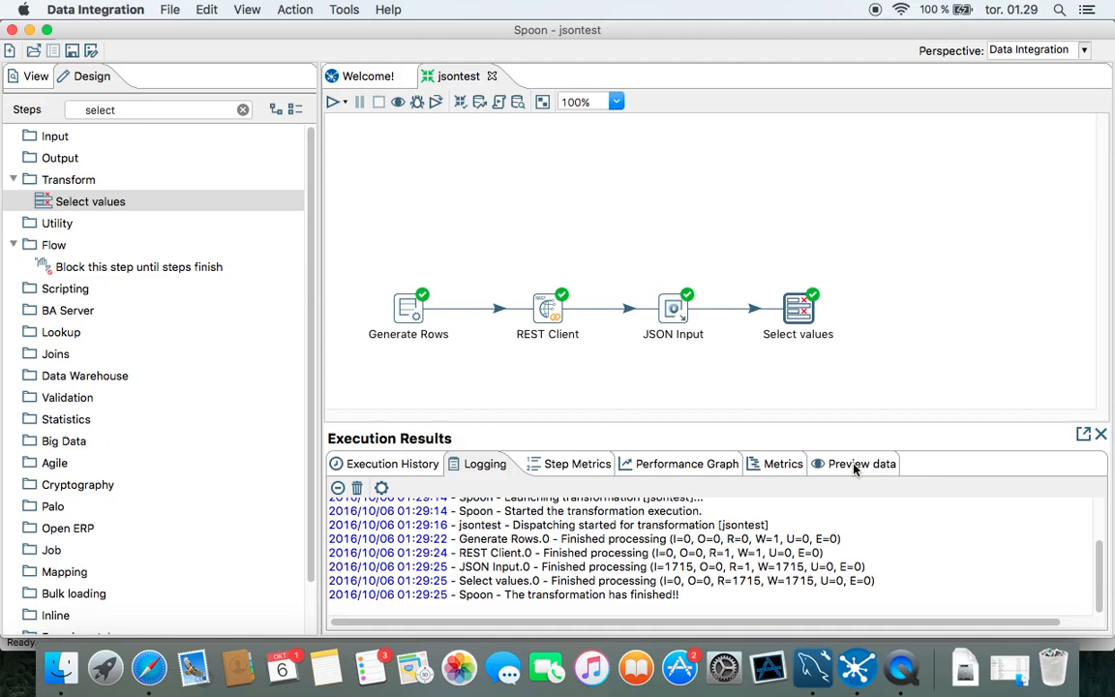
- Scroll the Preview data rows of table ids and texts such as FOLK1A and VIE7
click(856, 465)
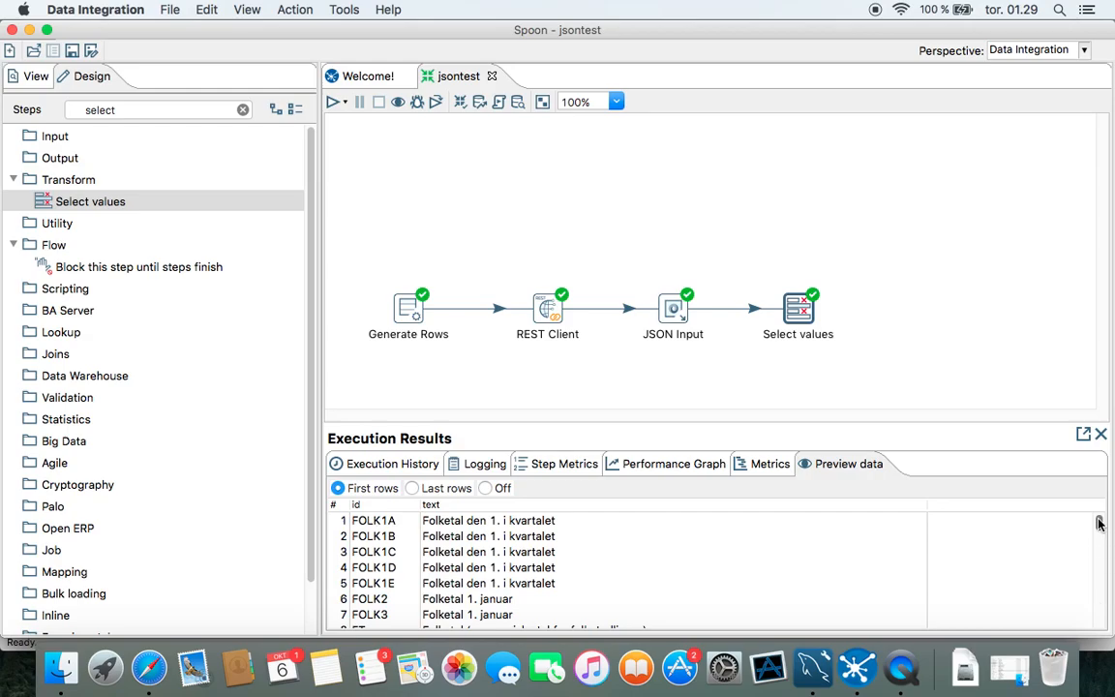
scroll(down, 3)
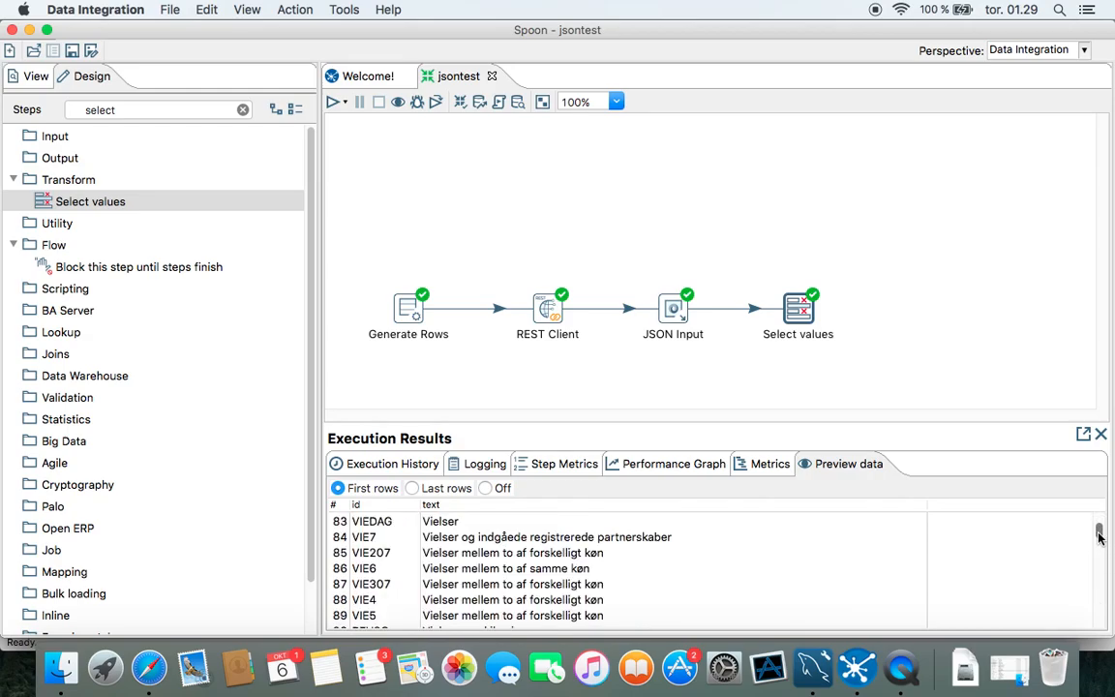
drag(1100, 538, 1099, 552)
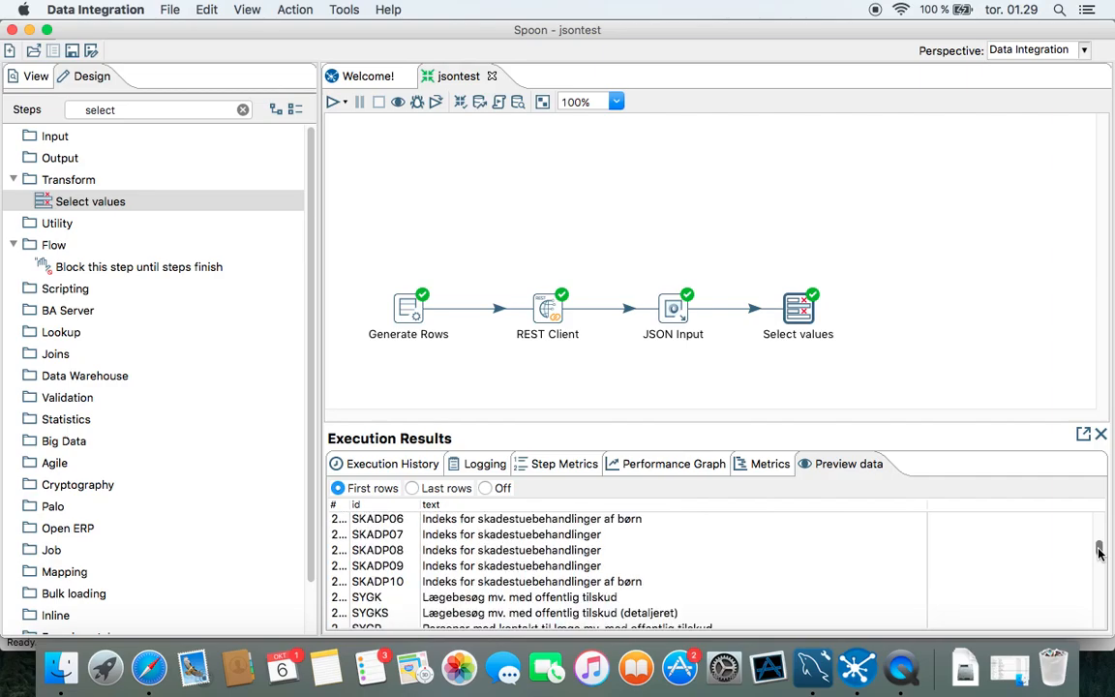
scroll(down, 3)
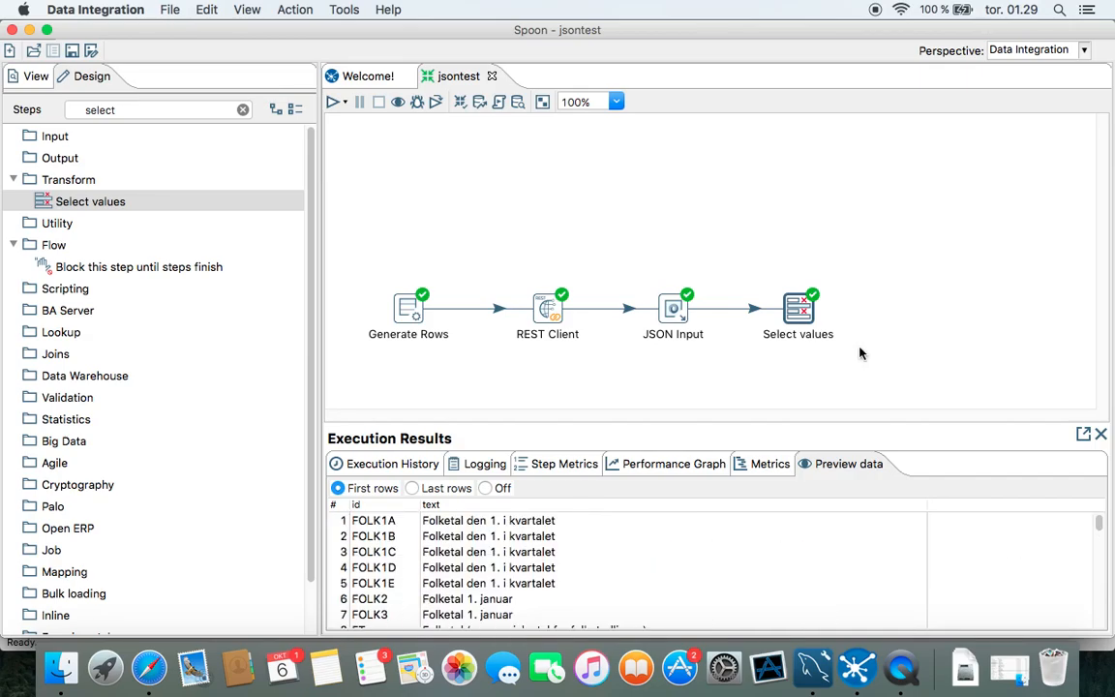
mouse_move(825, 617)
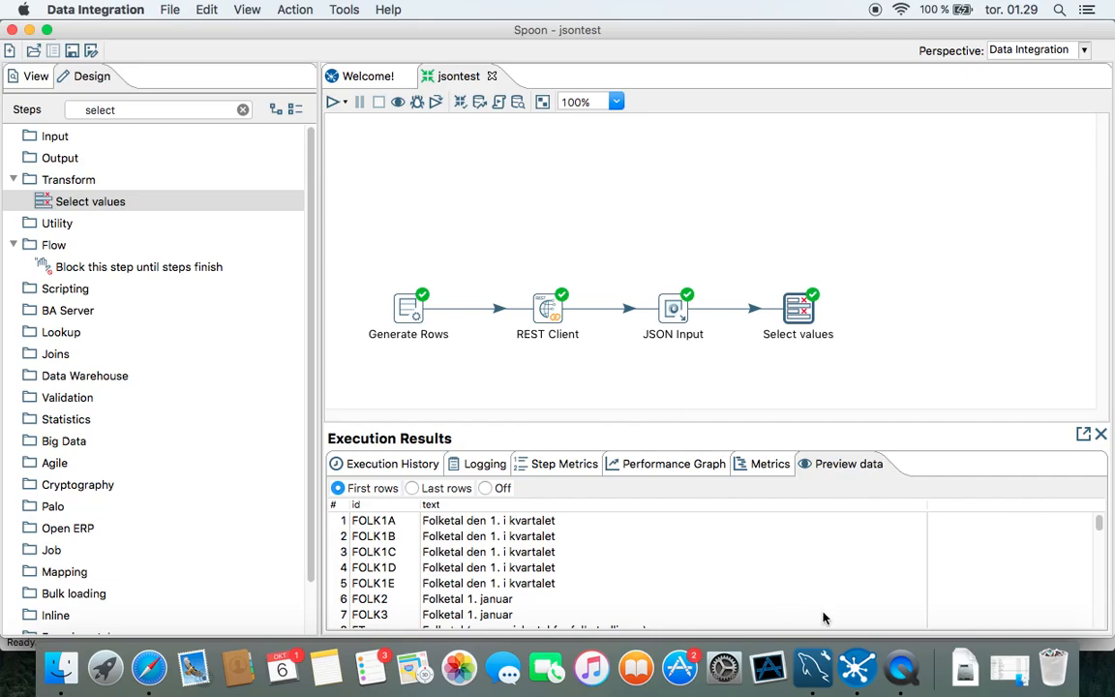
mouse_move(898, 669)
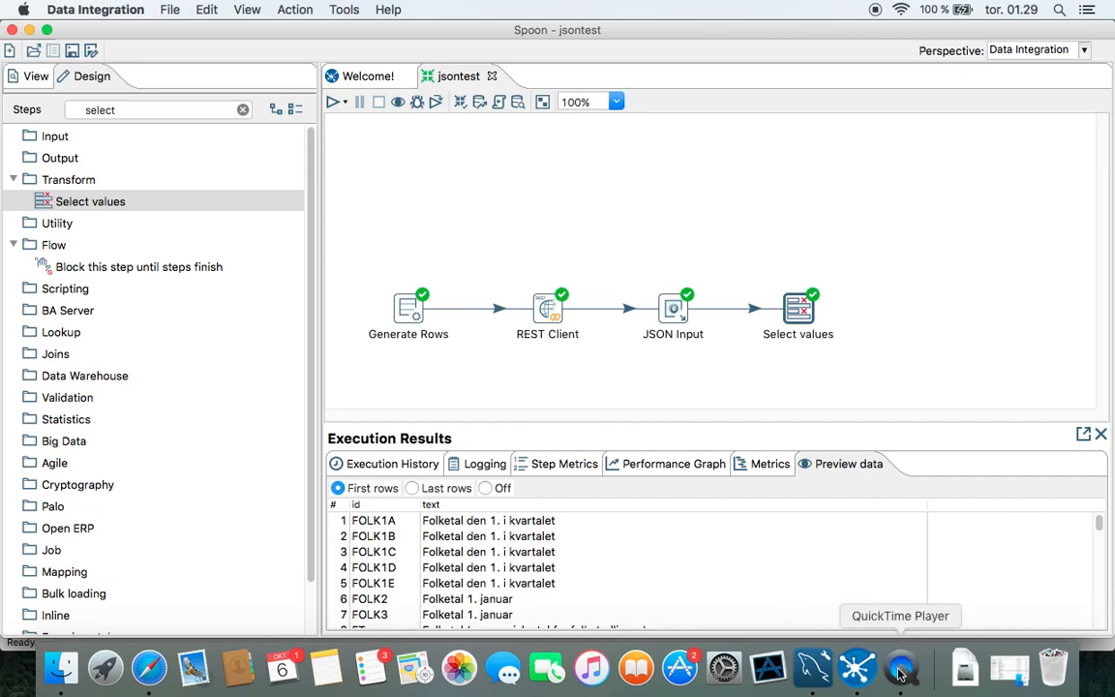